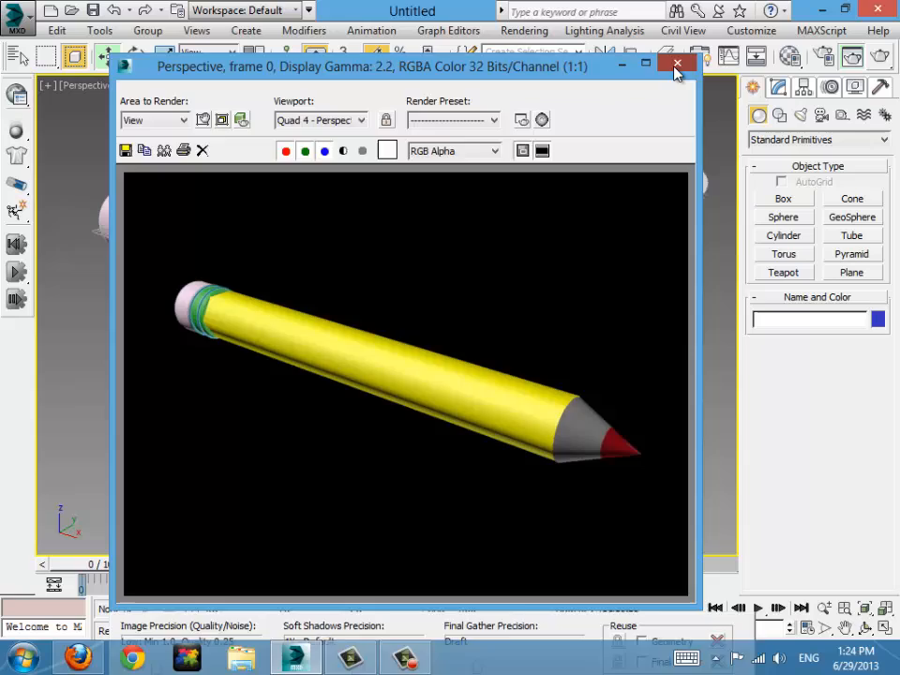
# - Close the Rendered Frame Window and deselect the Lead cone in the viewport
pyautogui.click(677, 64)
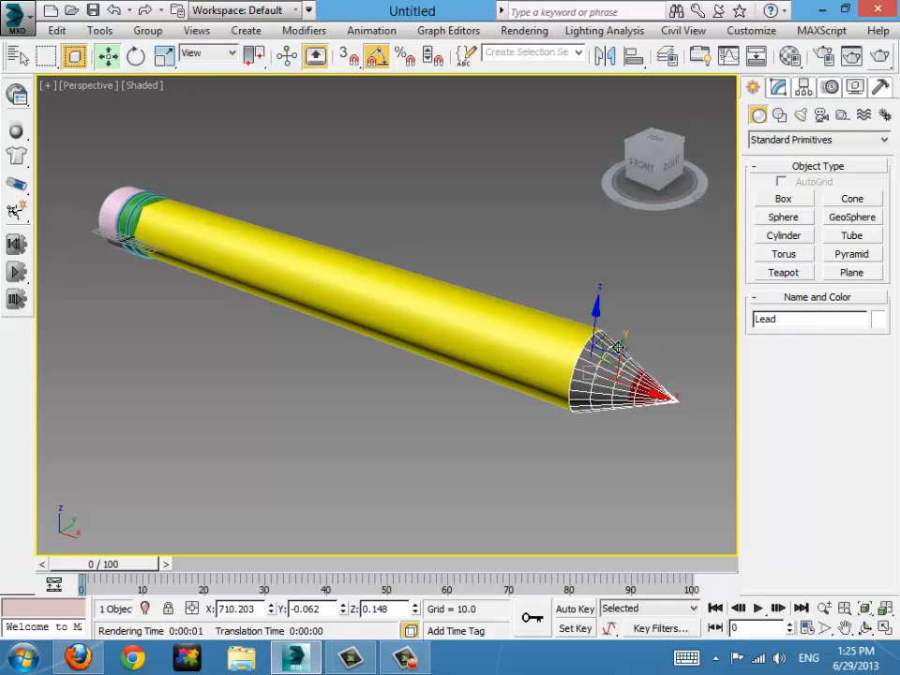
pyautogui.click(131, 165)
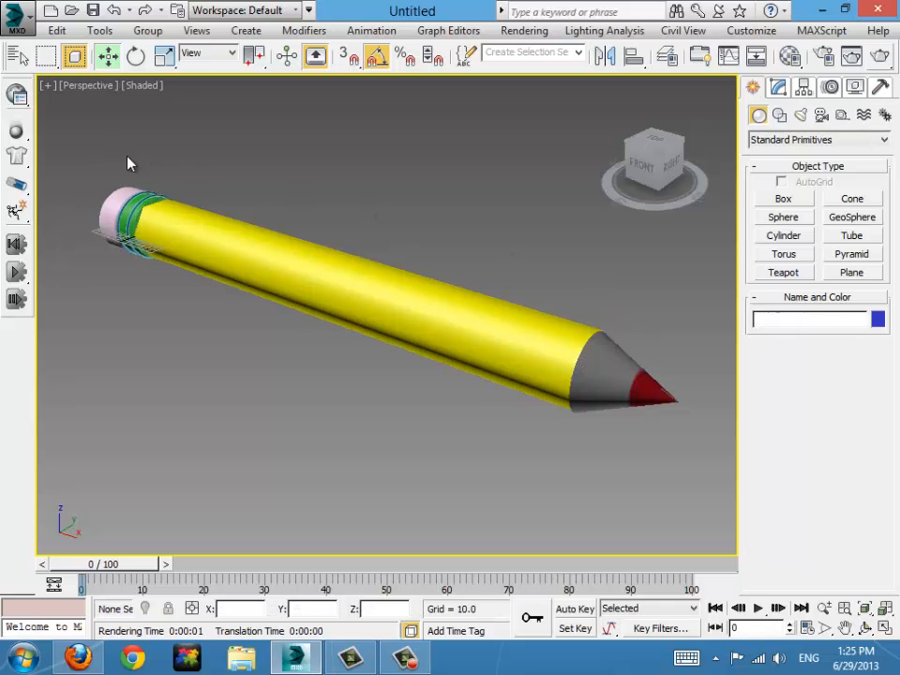
pyautogui.click(619, 385)
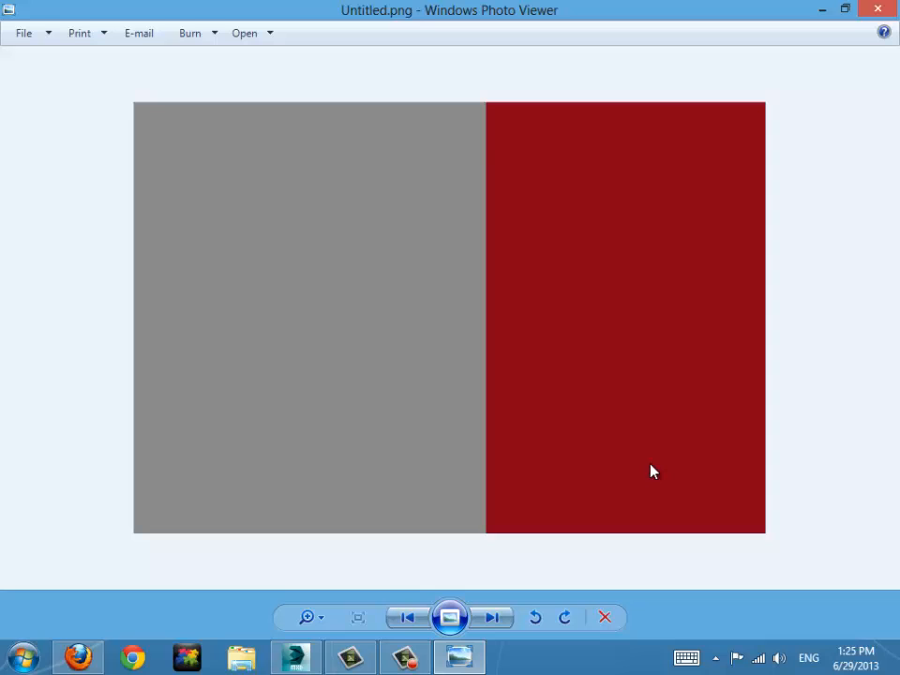
pyautogui.moveTo(348, 167)
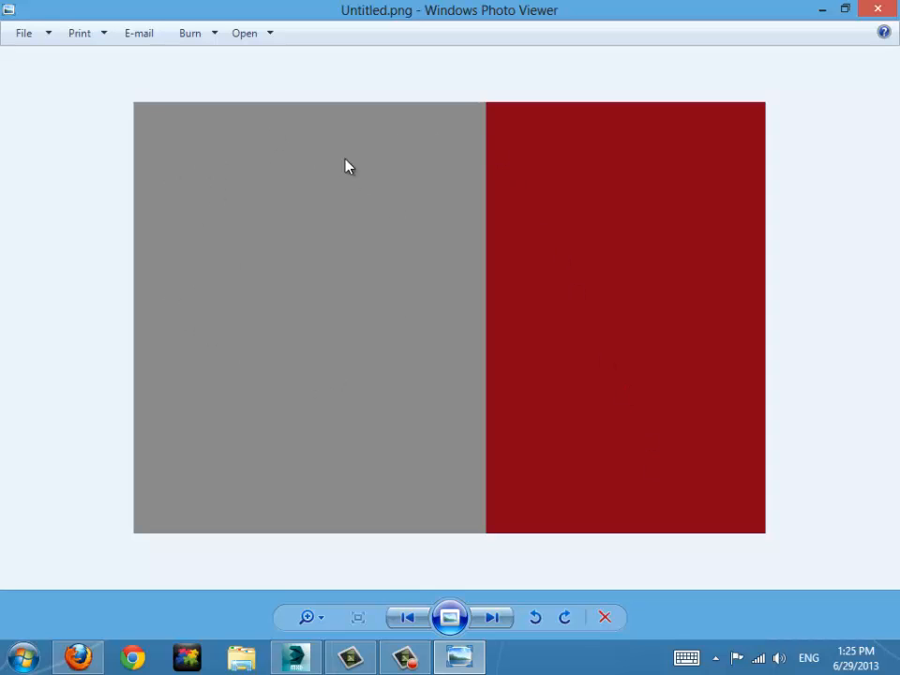
pyautogui.moveTo(375, 248)
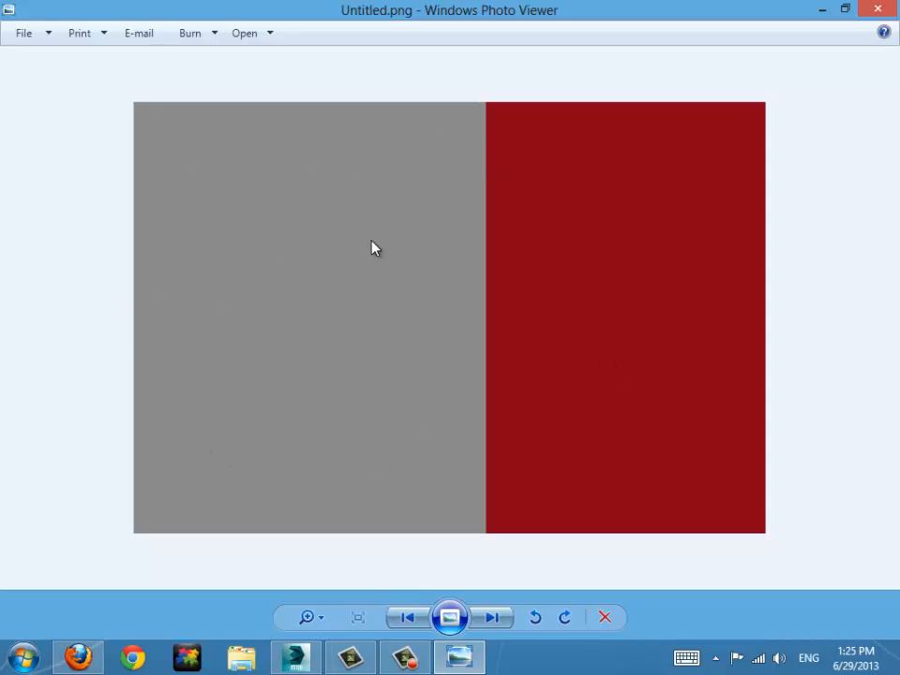
pyautogui.moveTo(671, 203)
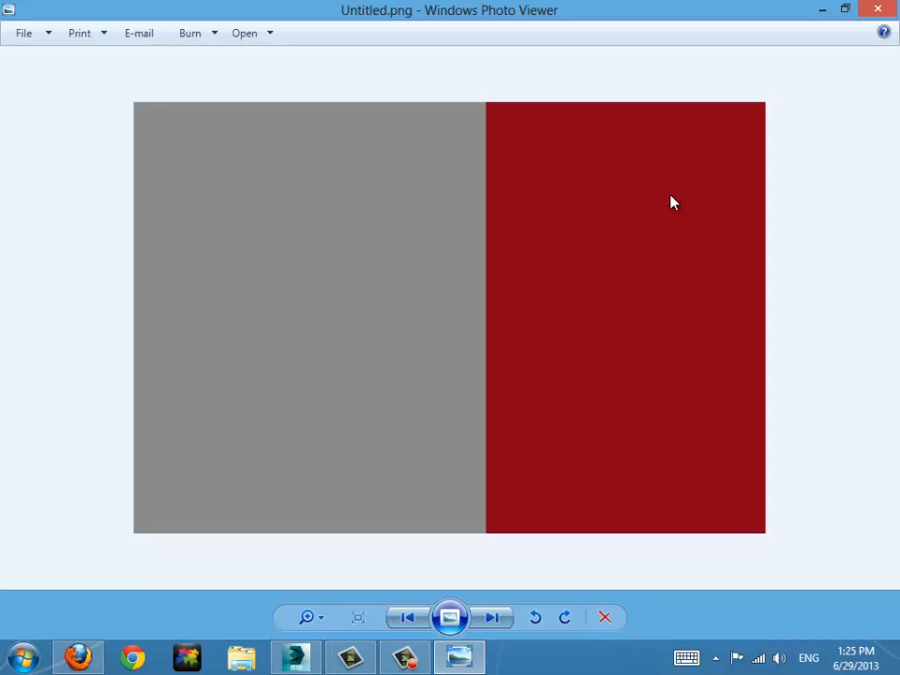
pyautogui.moveTo(341, 240)
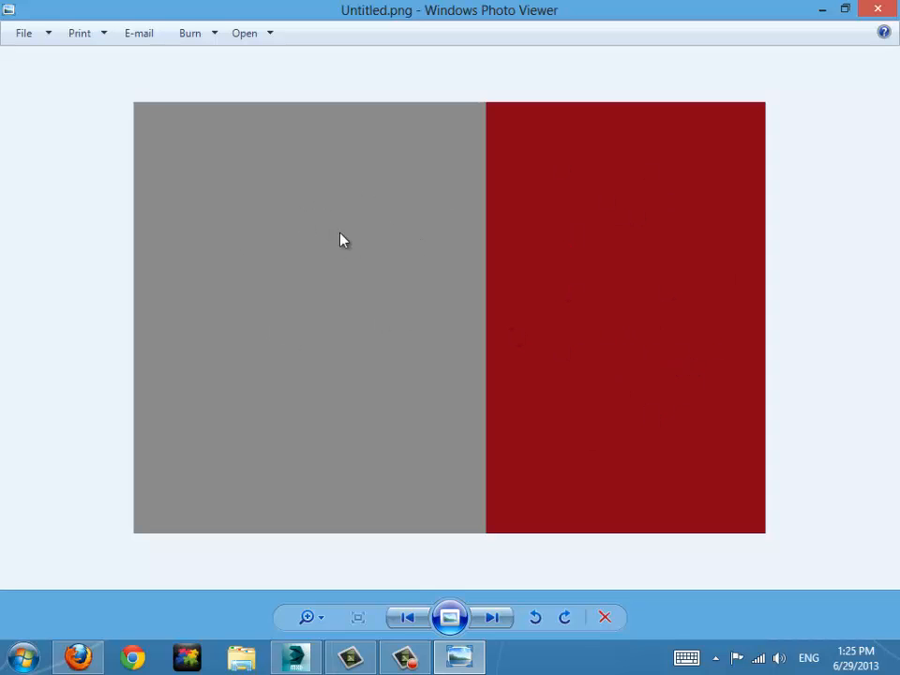
pyautogui.moveTo(544, 148)
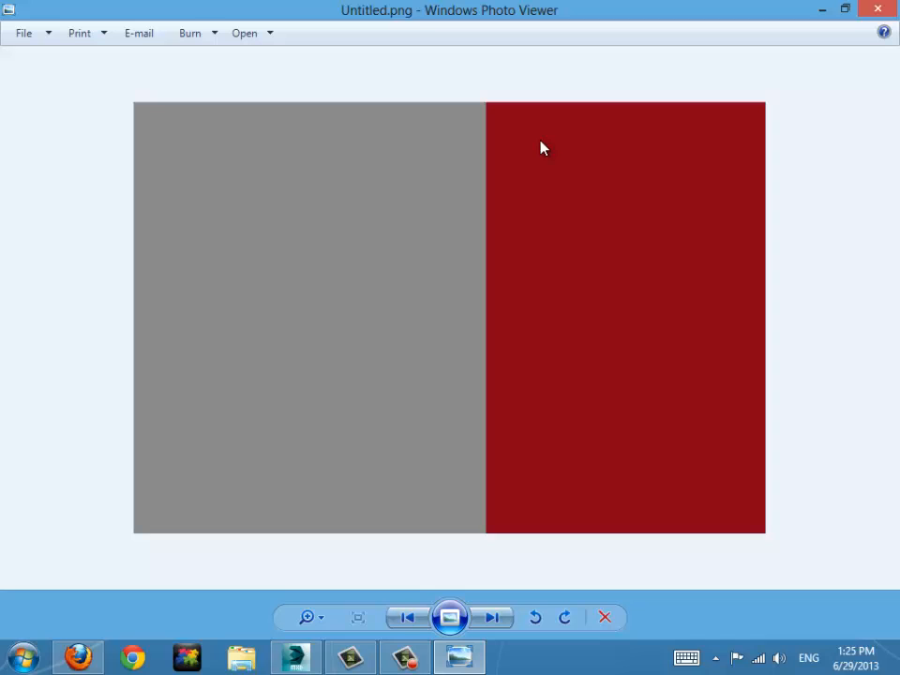
pyautogui.moveTo(641, 199)
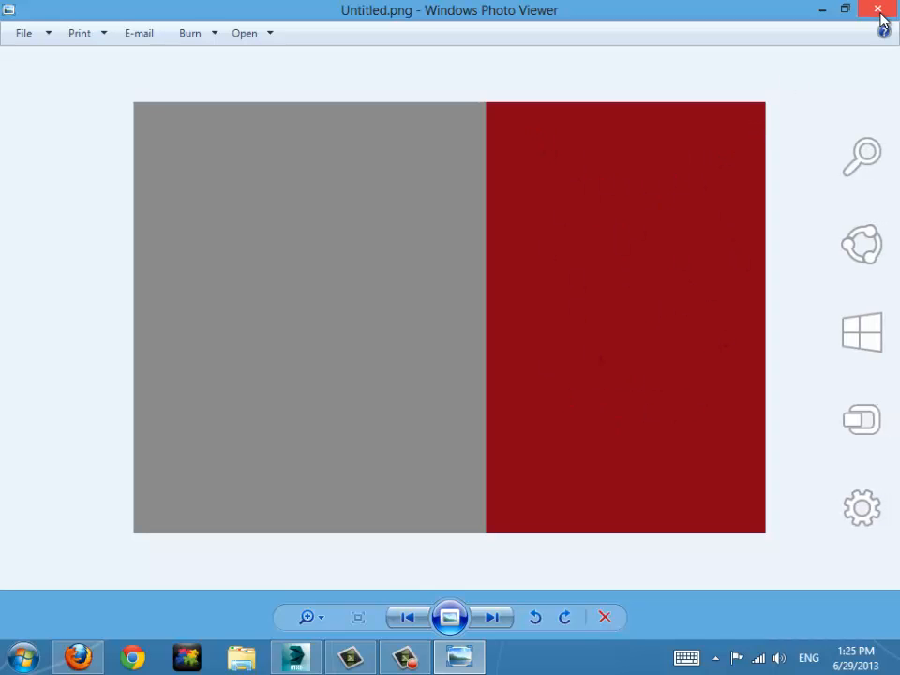
# - Close the grey-and-red Untitled.png texture image in Photo Viewer
pyautogui.click(880, 9)
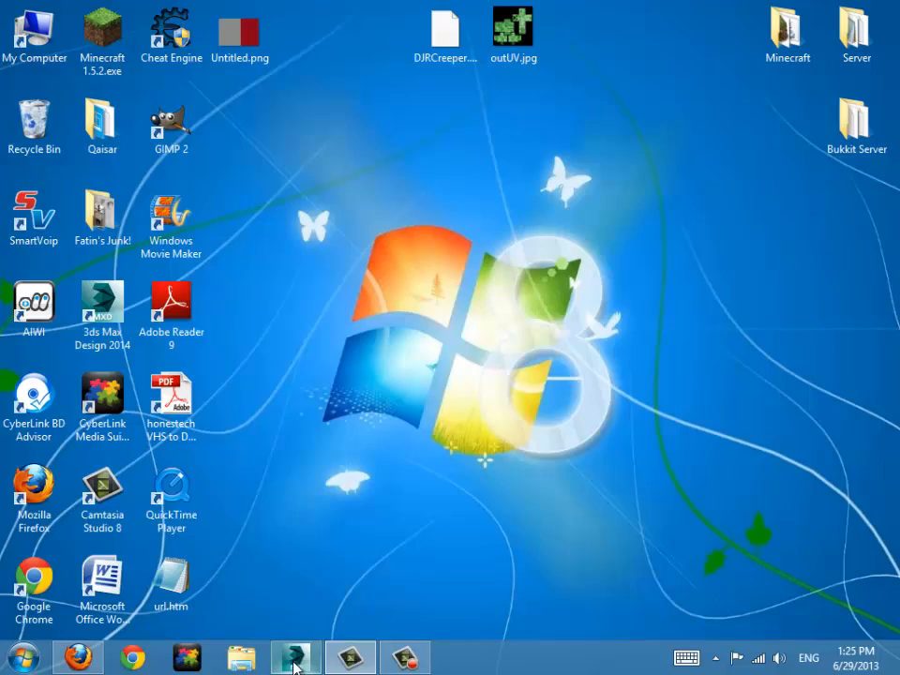
# - Restore 3ds Max and save the scene to the Desktop as Pencil.max
pyautogui.click(294, 656)
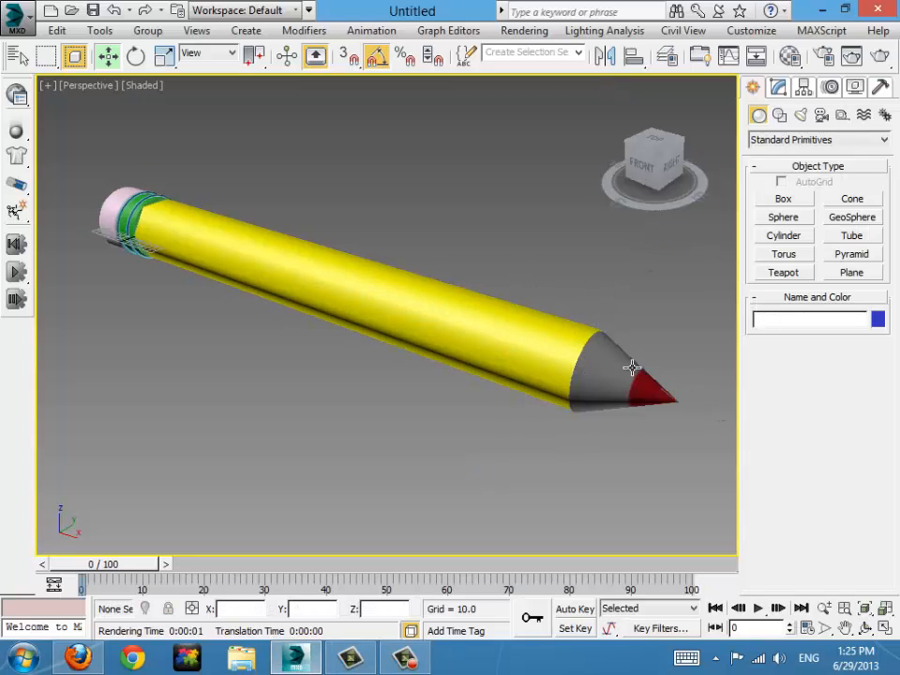
pyautogui.moveTo(634, 365); pyautogui.dragTo(740, 485)
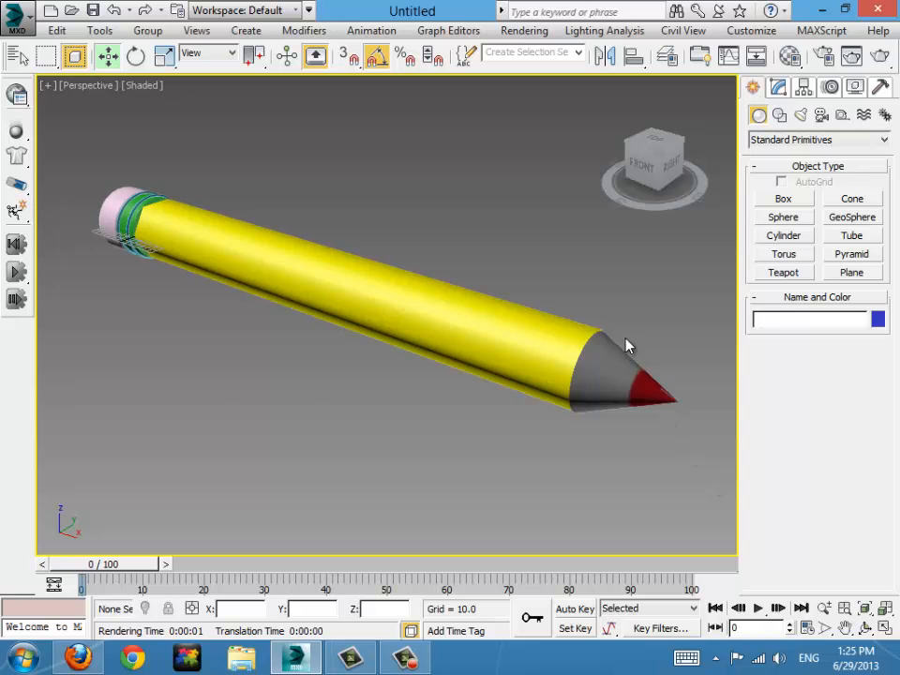
pyautogui.click(17, 17)
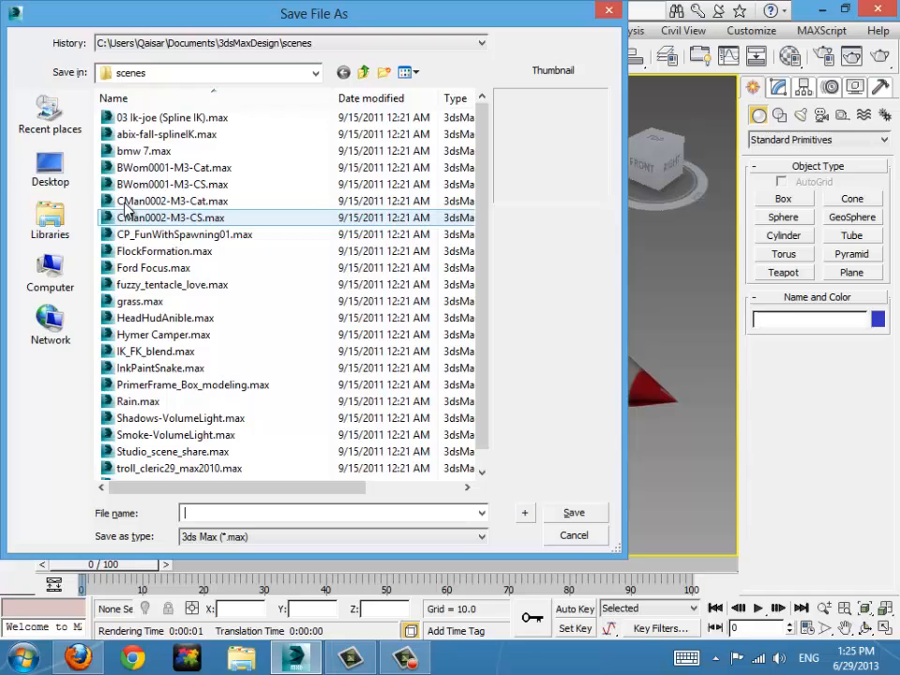
pyautogui.click(48, 169)
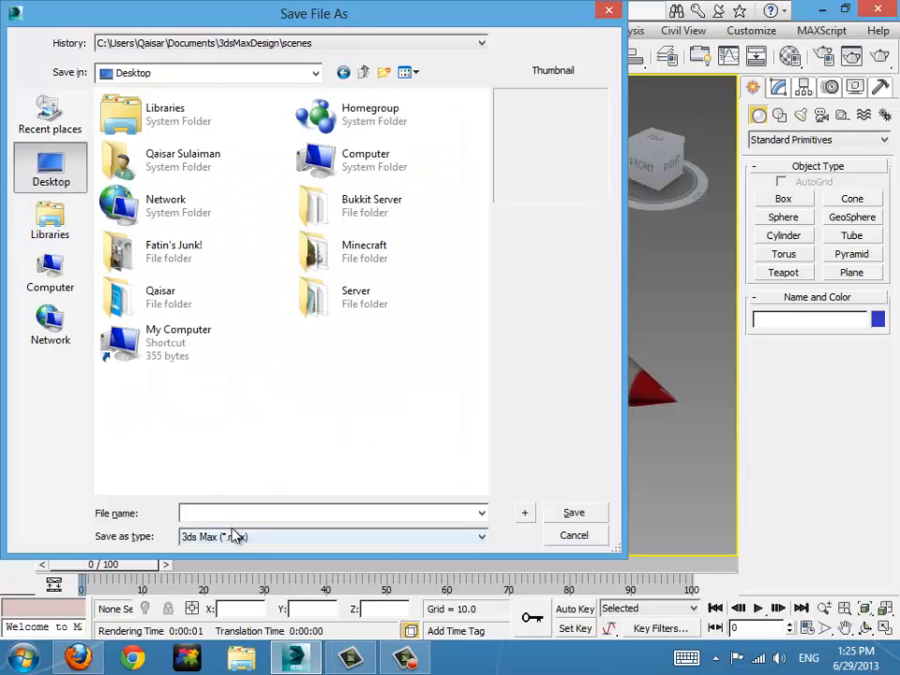
pyautogui.write('Pencil')
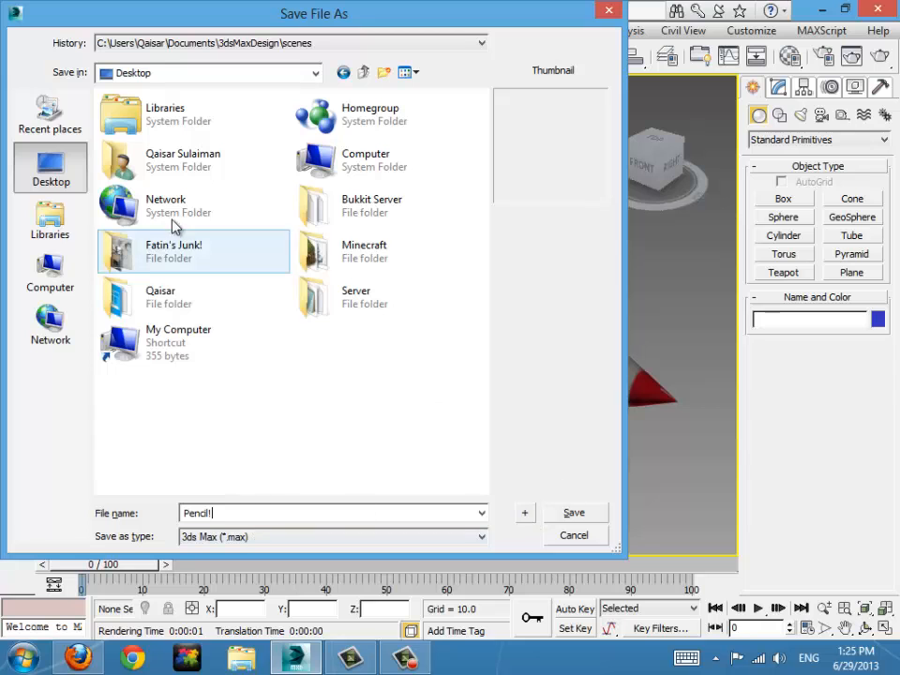
pyautogui.click(574, 512)
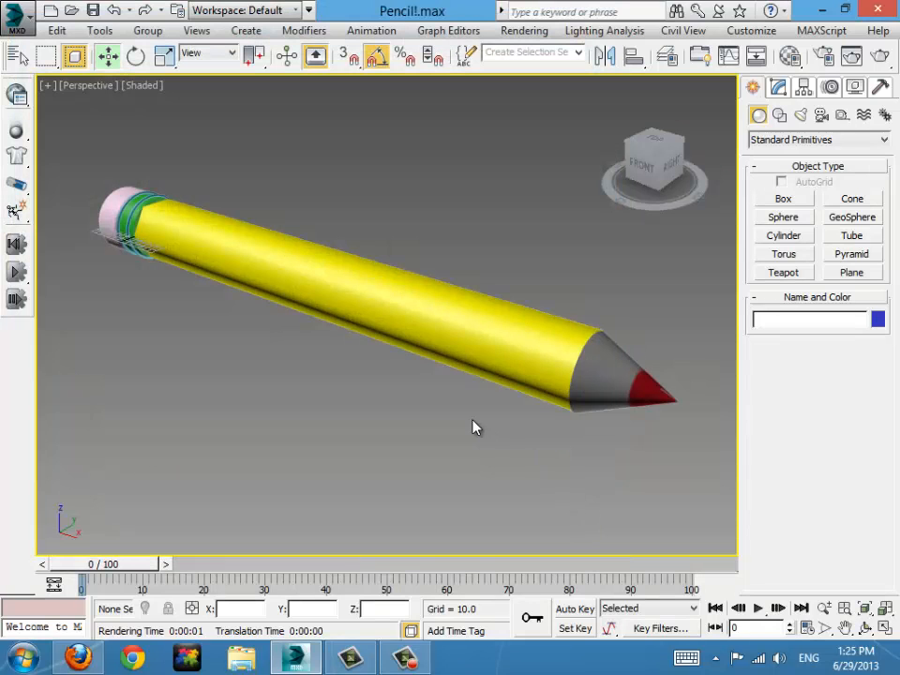
# - Reset to a new empty scene and make the Left viewport active
pyautogui.click(17, 11)
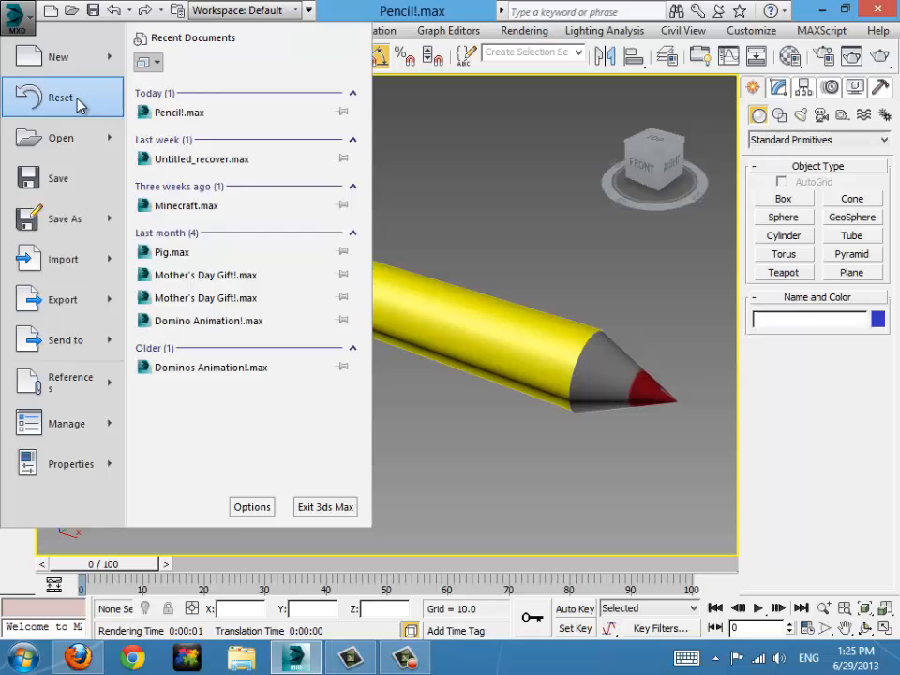
pyautogui.click(60, 98)
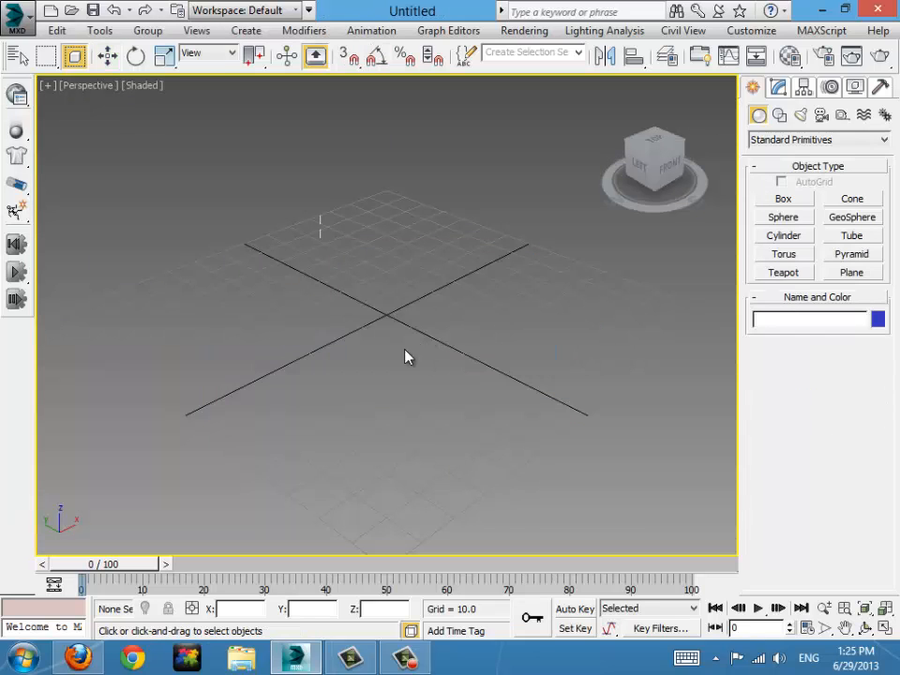
pyautogui.moveTo(591, 518)
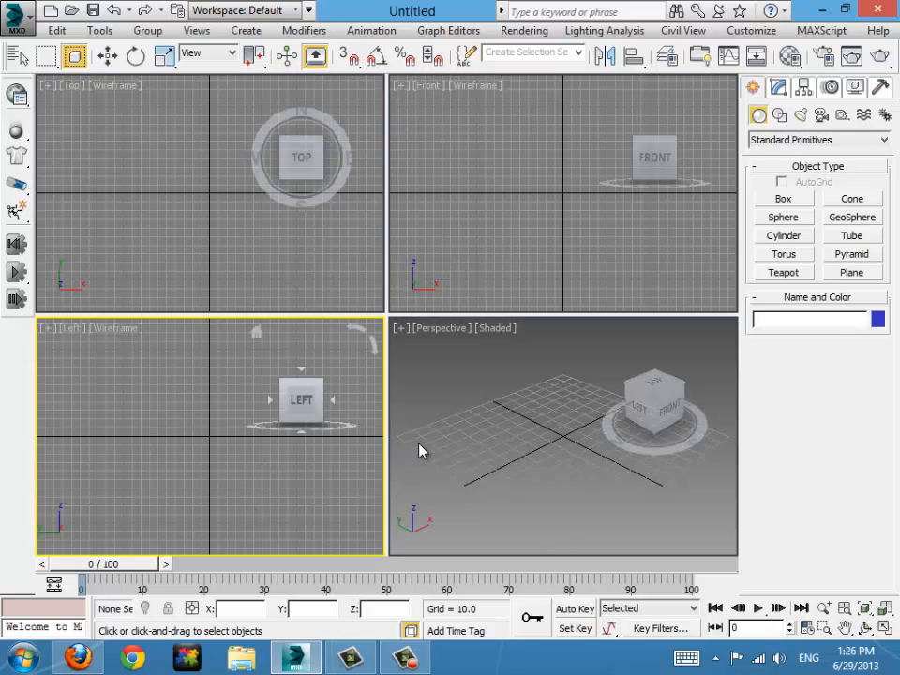
pyautogui.moveTo(341, 484)
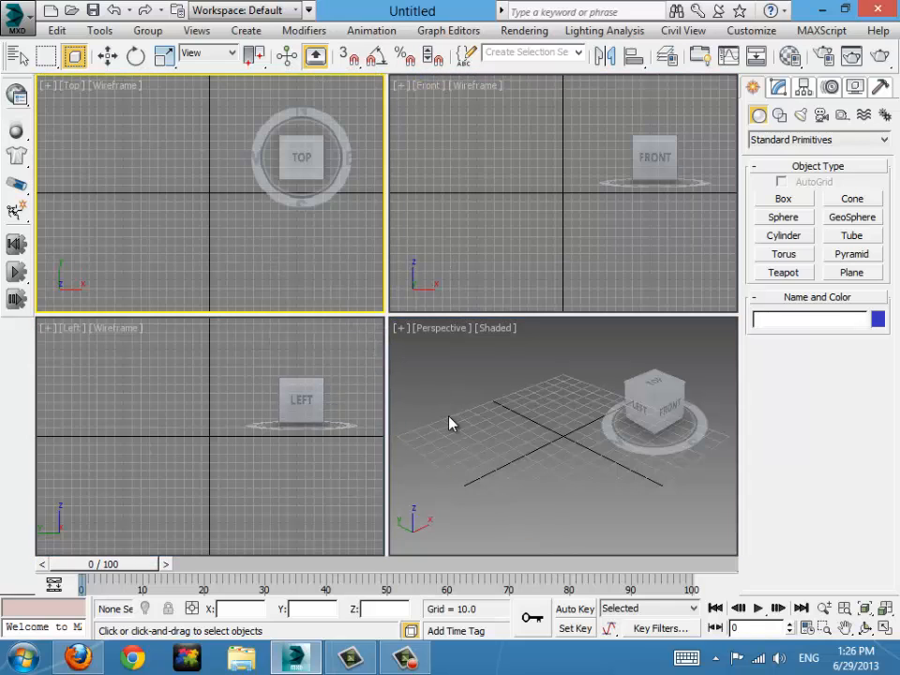
pyautogui.moveTo(510, 171)
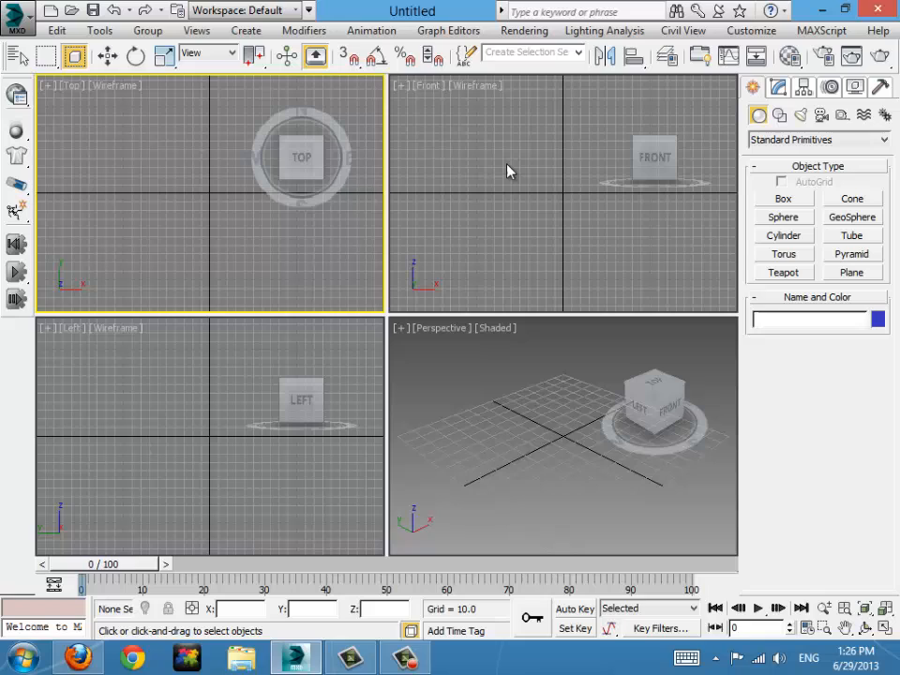
pyautogui.click(509, 170)
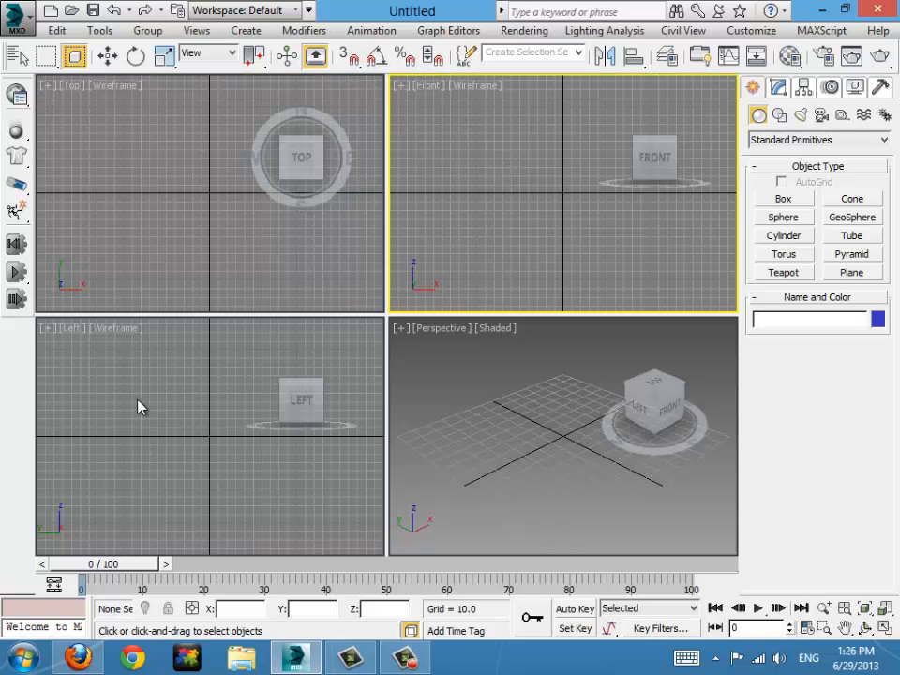
pyautogui.click(135, 407)
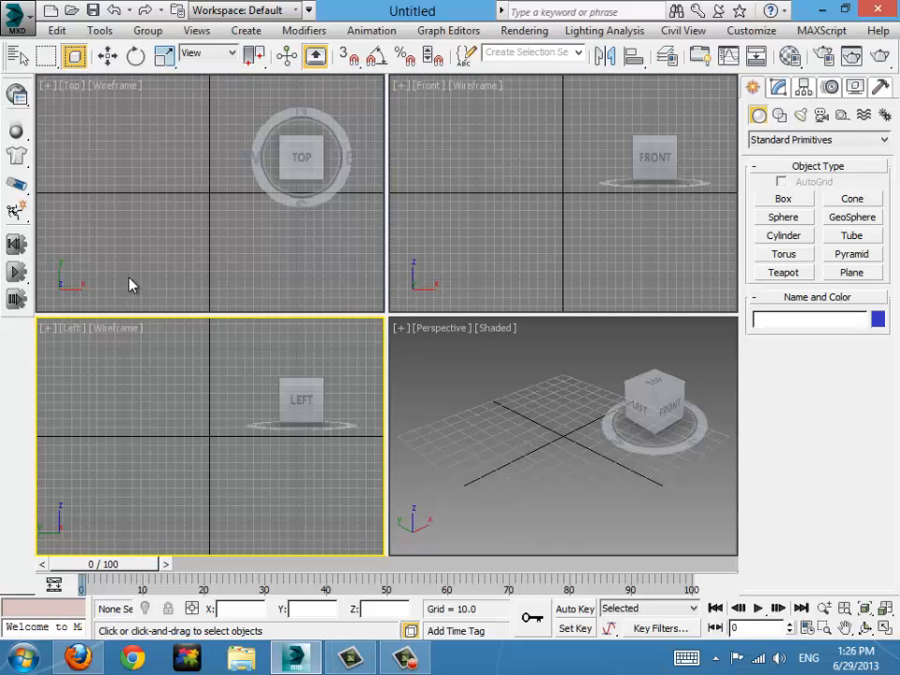
pyautogui.moveTo(131, 458)
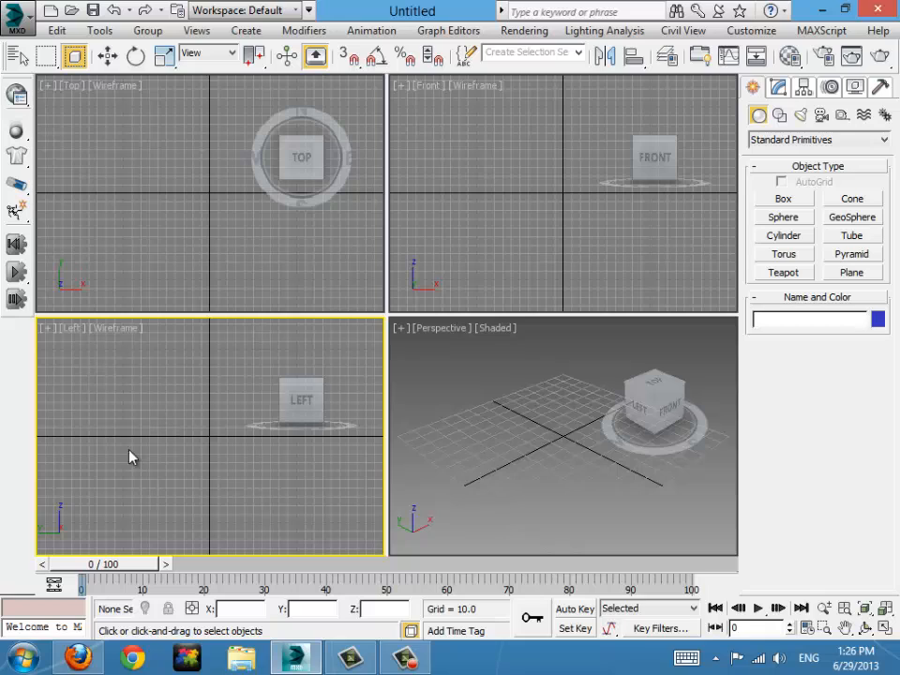
pyautogui.moveTo(244, 385)
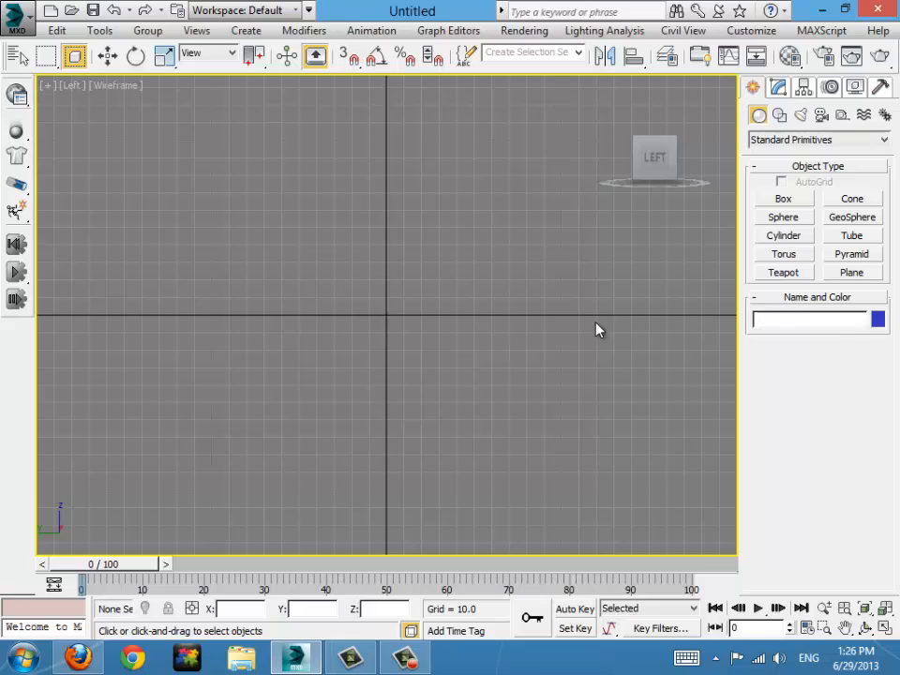
pyautogui.moveTo(390, 323)
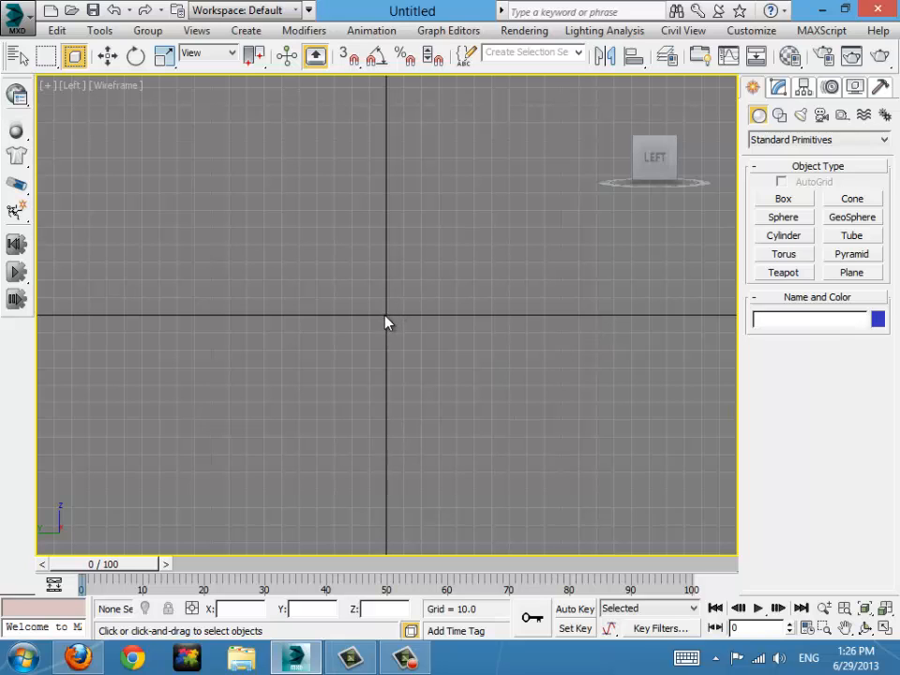
pyautogui.moveTo(476, 128)
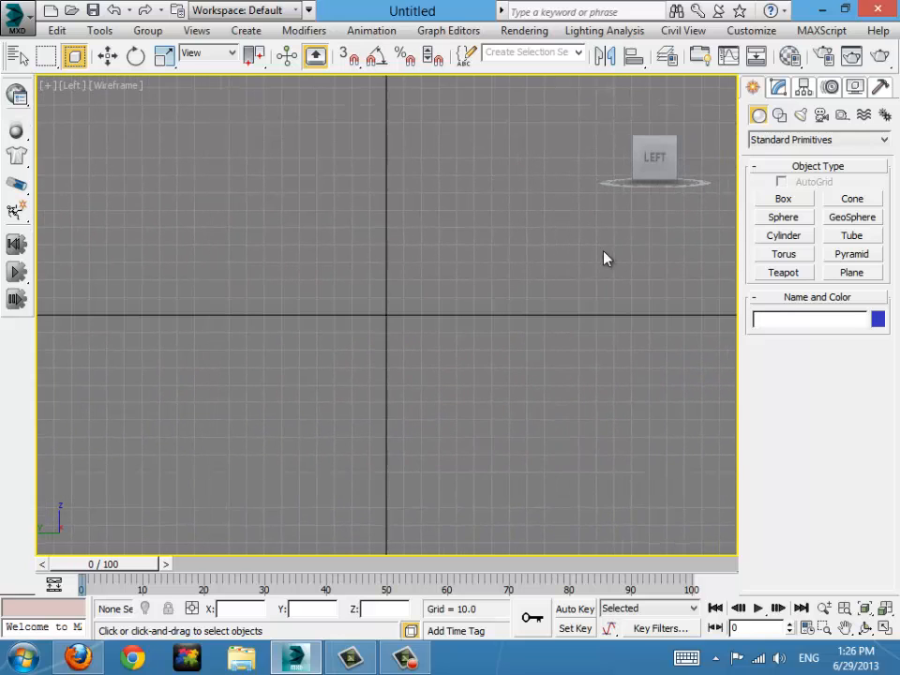
pyautogui.moveTo(808, 246)
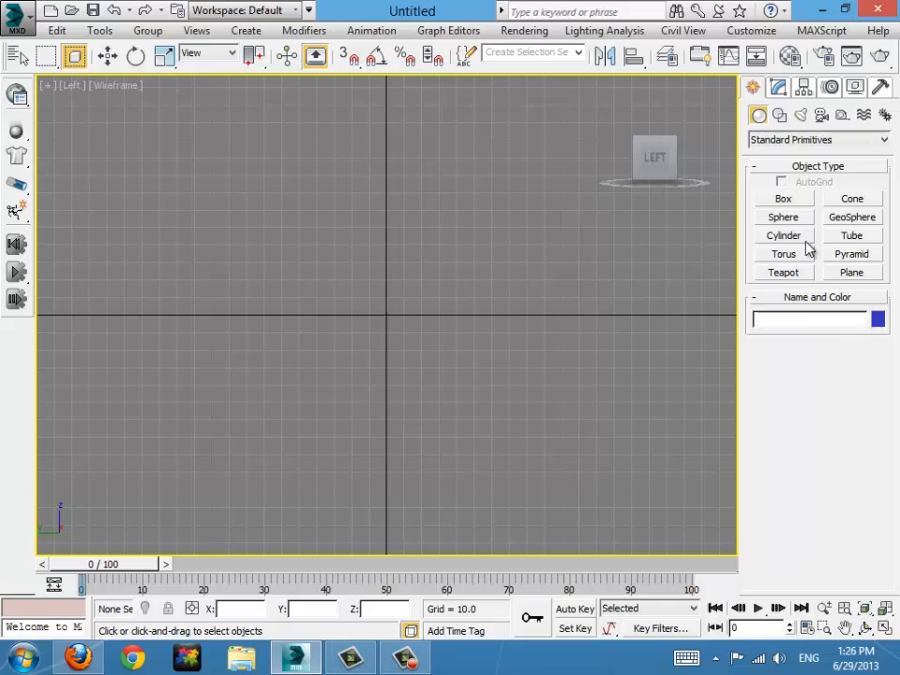
# - Create a six-sided cylinder of radius about 45 and length about 548 for the pencil body
pyautogui.click(784, 236)
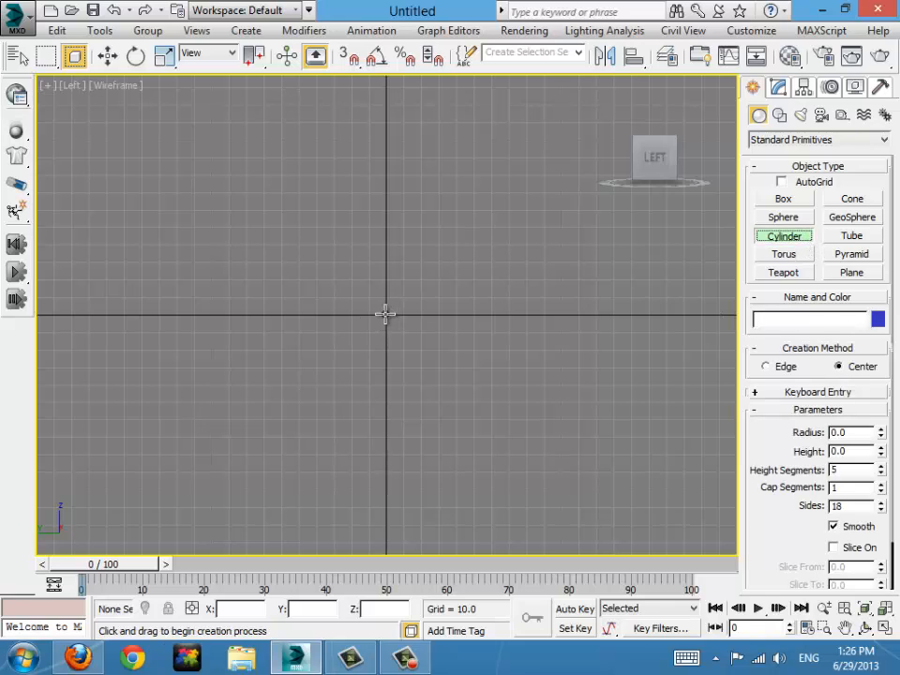
pyautogui.moveTo(386, 309); pyautogui.dragTo(410, 394)
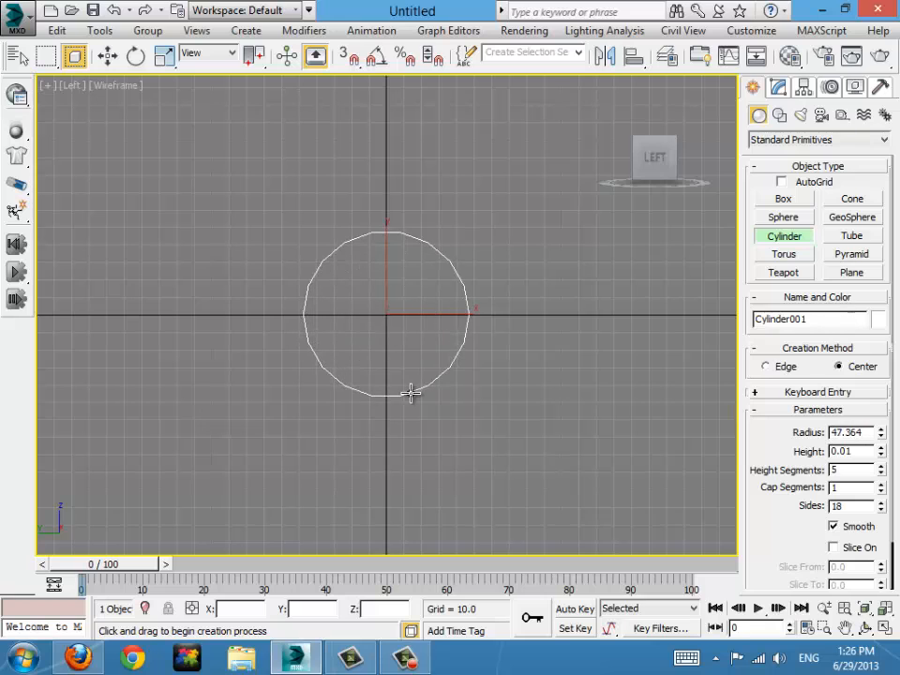
pyautogui.moveTo(413, 394); pyautogui.dragTo(135, 120)
pyautogui.write('6')
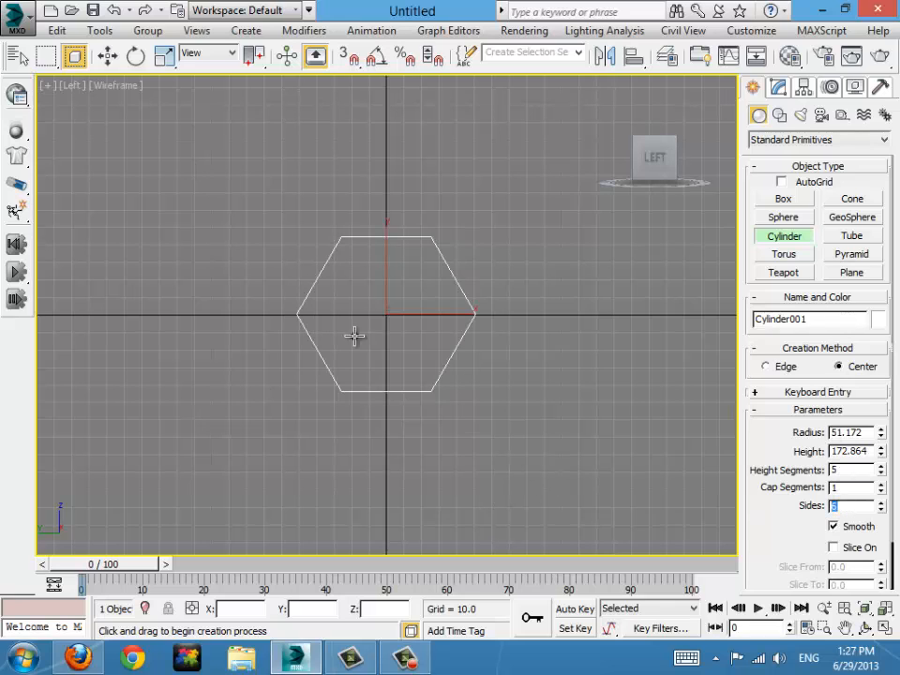
pyautogui.scroll(-3)
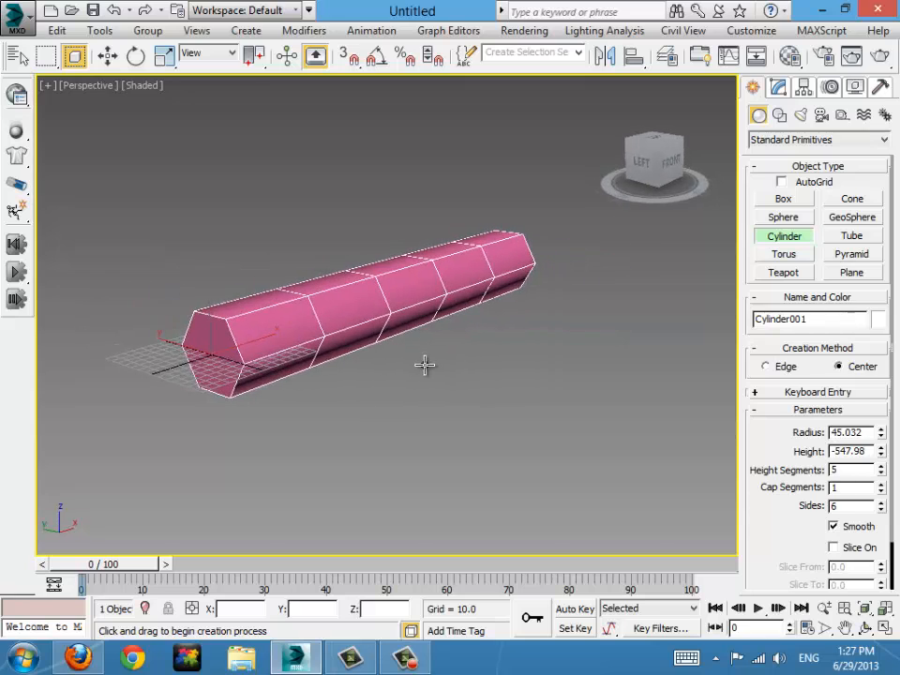
# - Name the cylinder Pencil and colour it yellow in Object Color
pyautogui.click(778, 86)
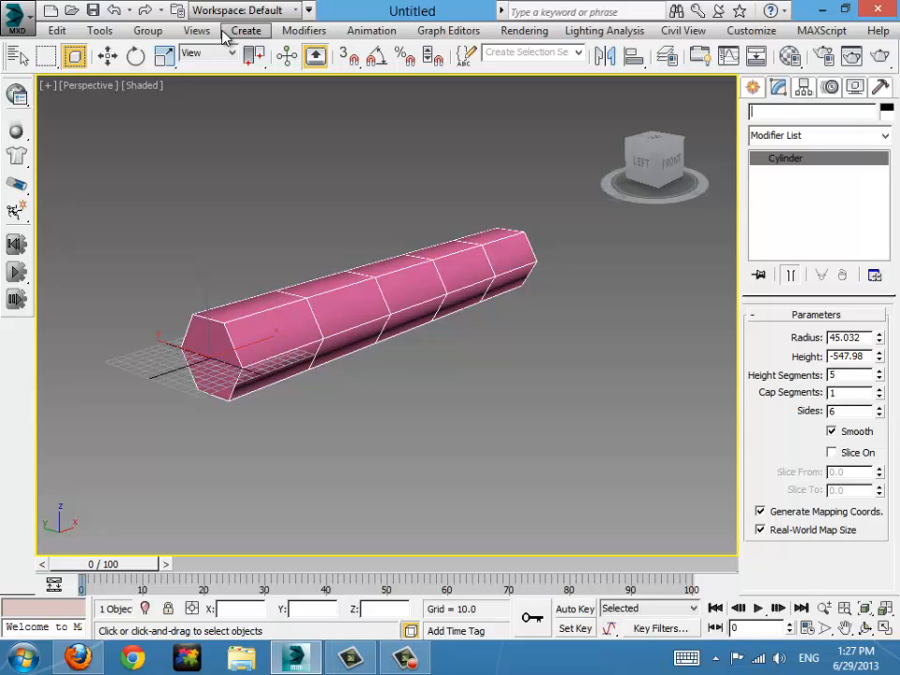
pyautogui.write('Pencil')
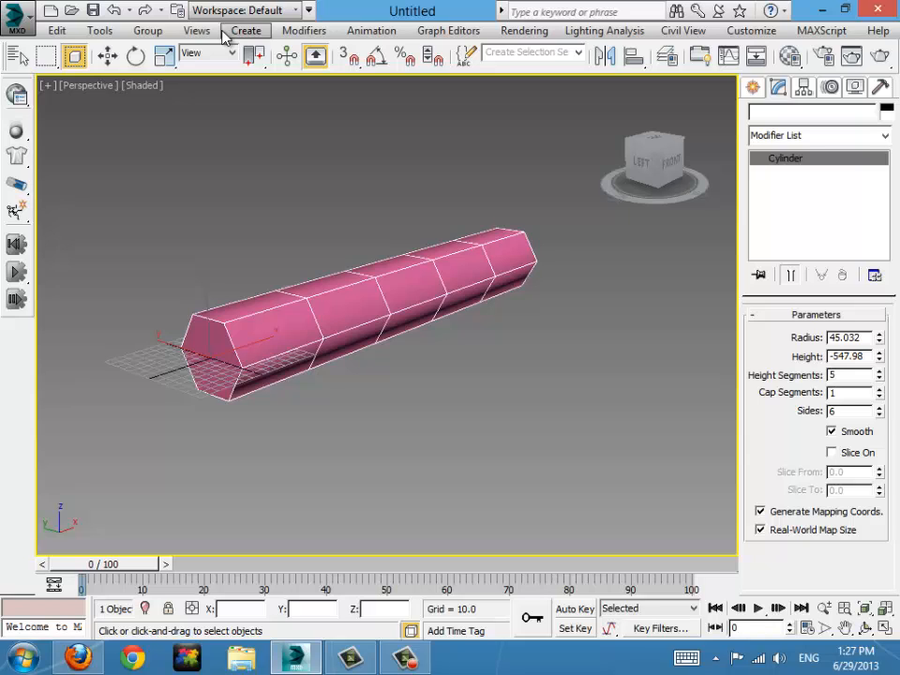
pyautogui.write('Pencil')
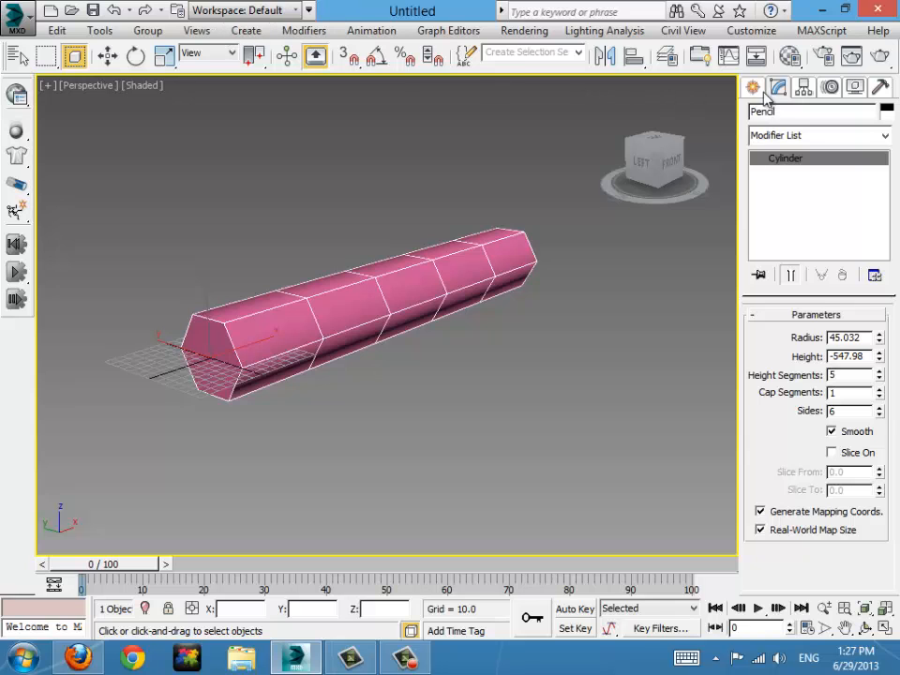
pyautogui.click(885, 110)
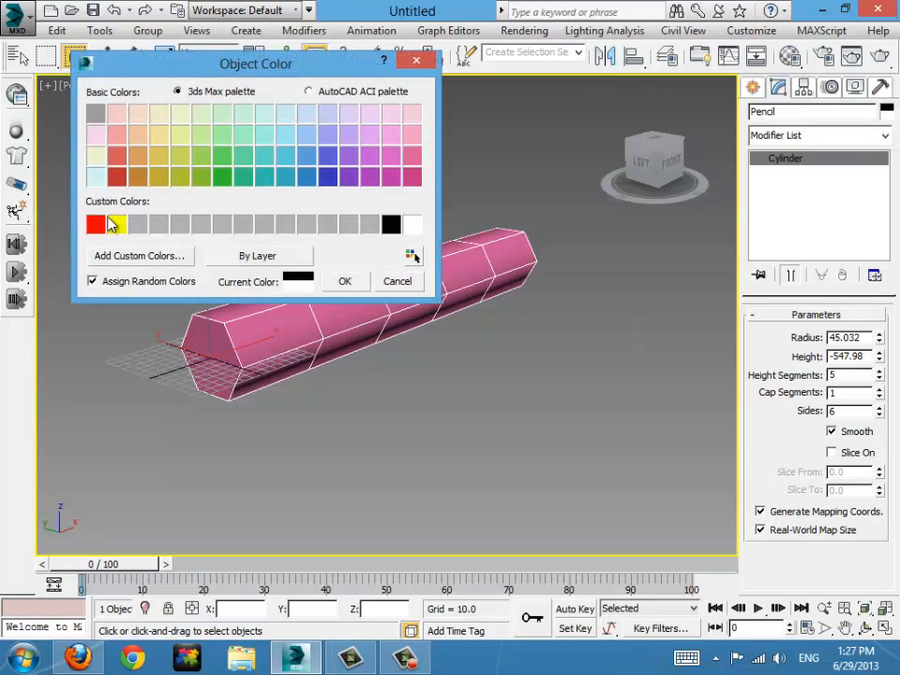
pyautogui.click(345, 281)
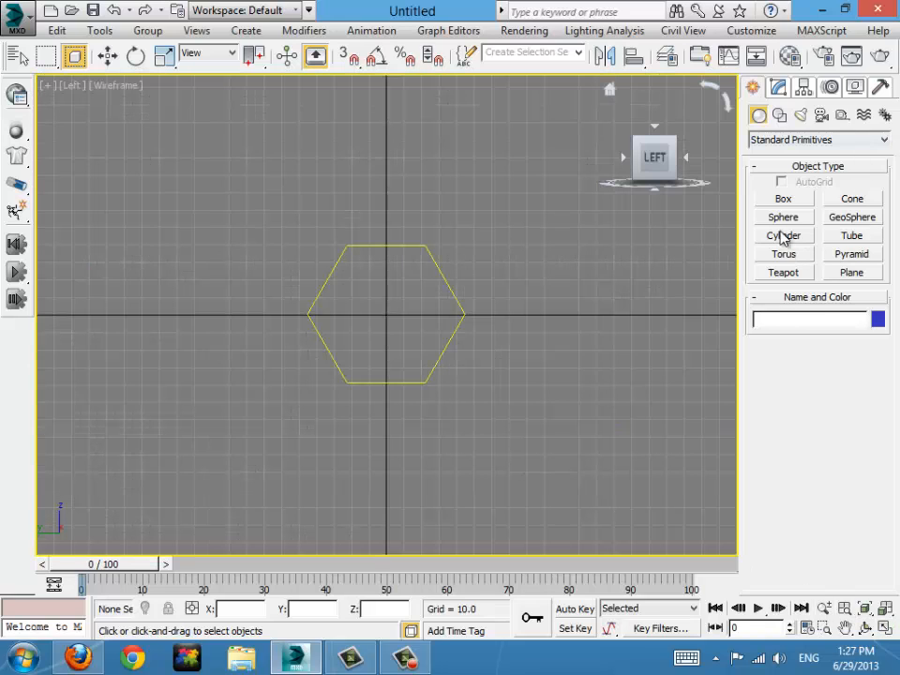
# - Draw a round cylinder of radius about 45 around the pencil's end
pyautogui.click(784, 236)
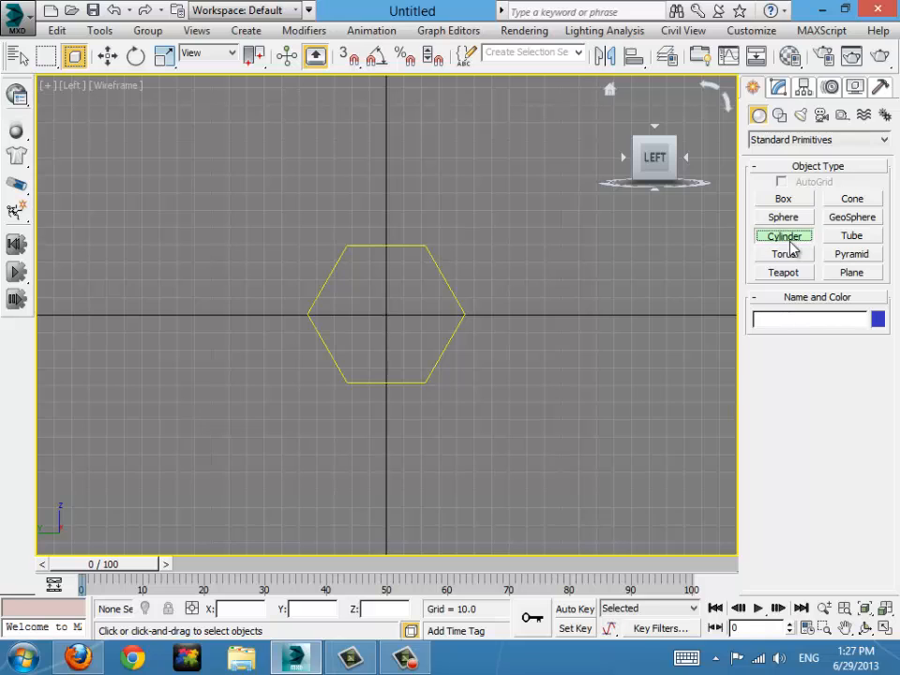
pyautogui.click(783, 236)
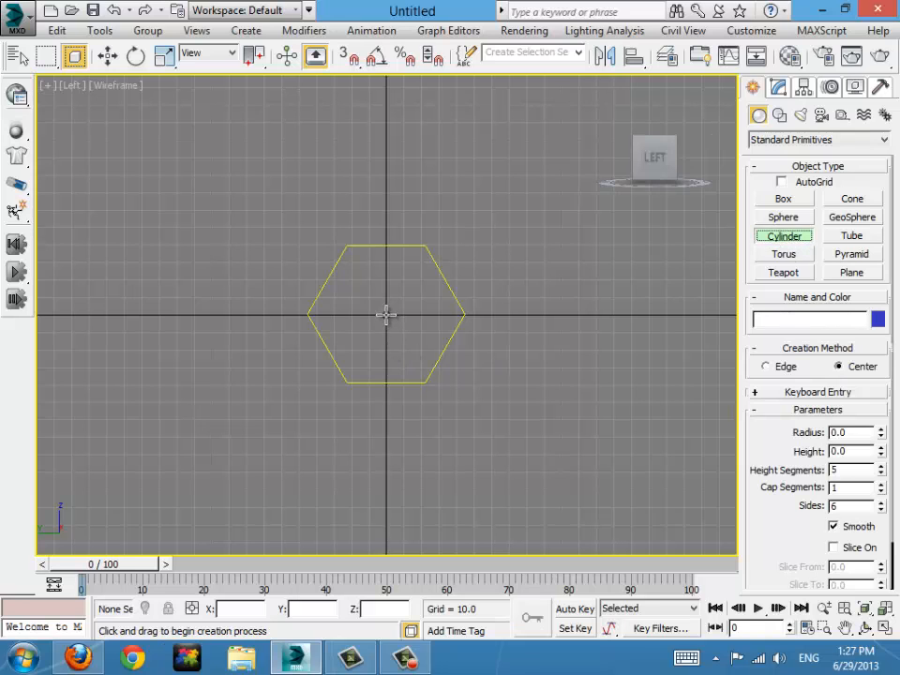
pyautogui.moveTo(386, 315); pyautogui.dragTo(430, 392)
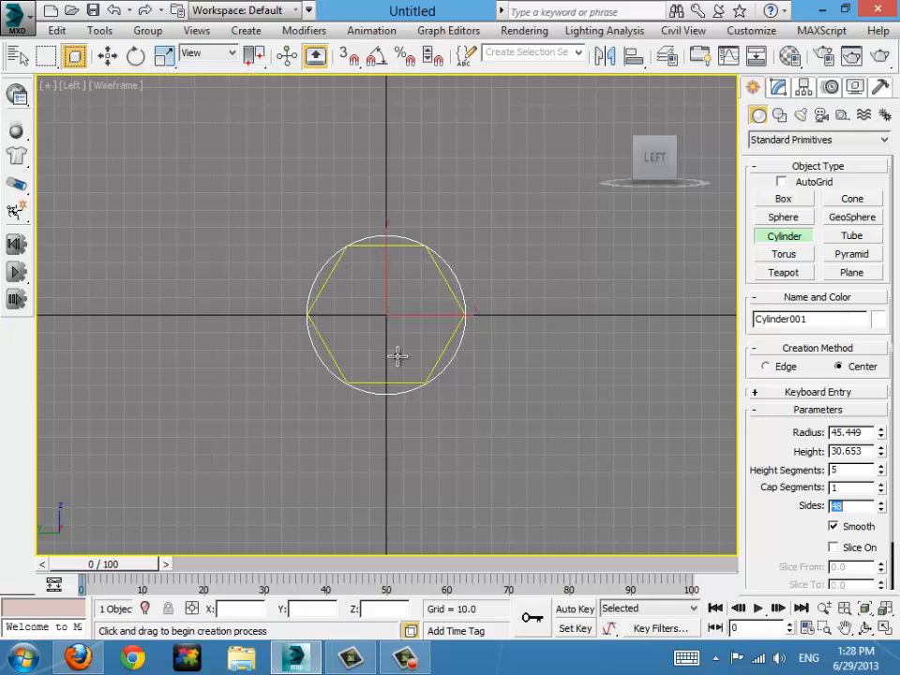
pyautogui.moveTo(495, 341)
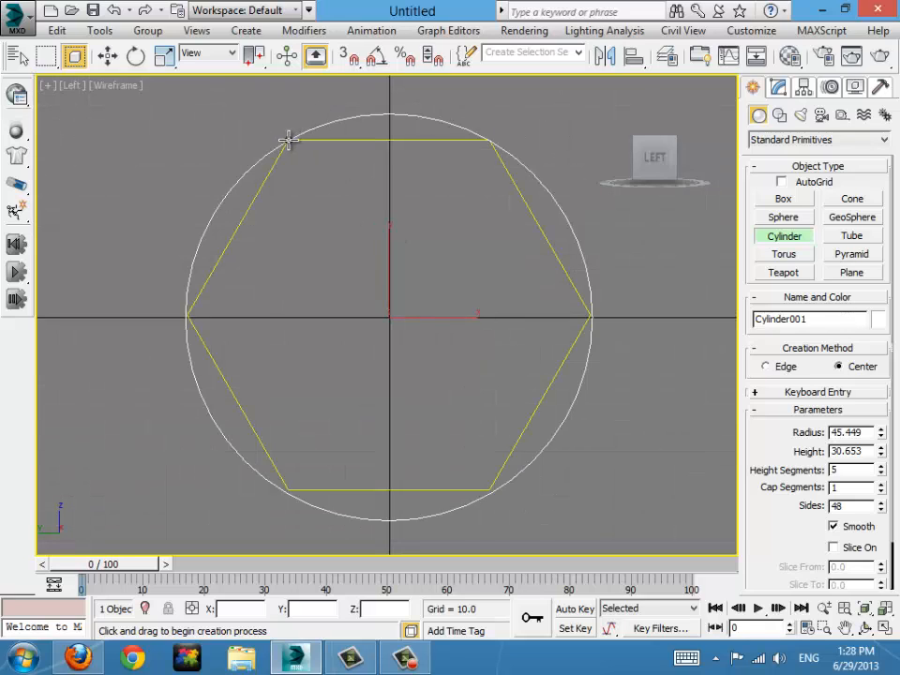
pyautogui.moveTo(229, 258)
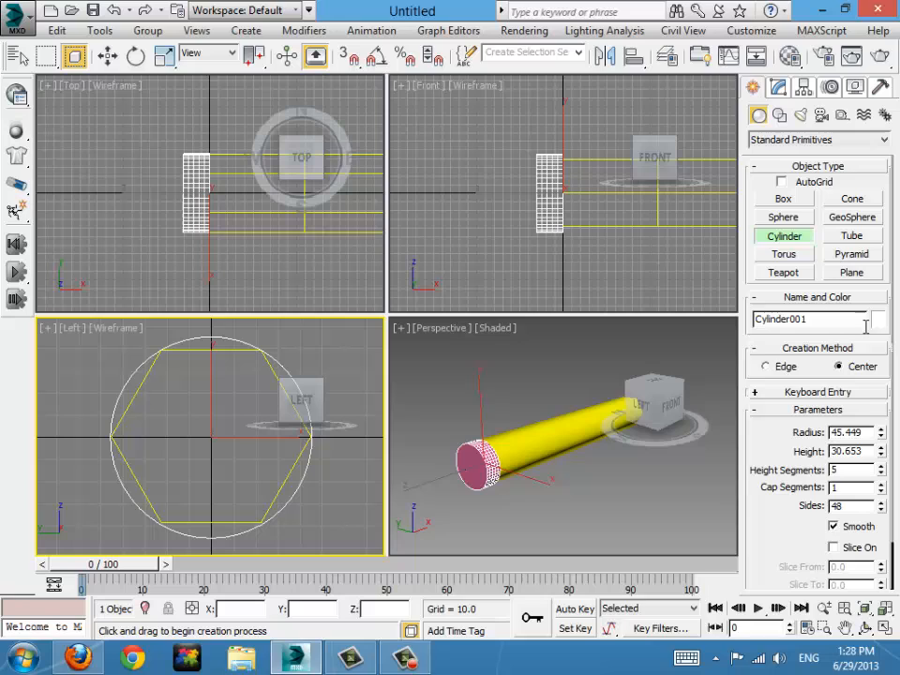
# - Colour the Metal Insert band green, orbit to view the whole pencil and deselect
pyautogui.click(780, 86)
pyautogui.write('Metel Insert')
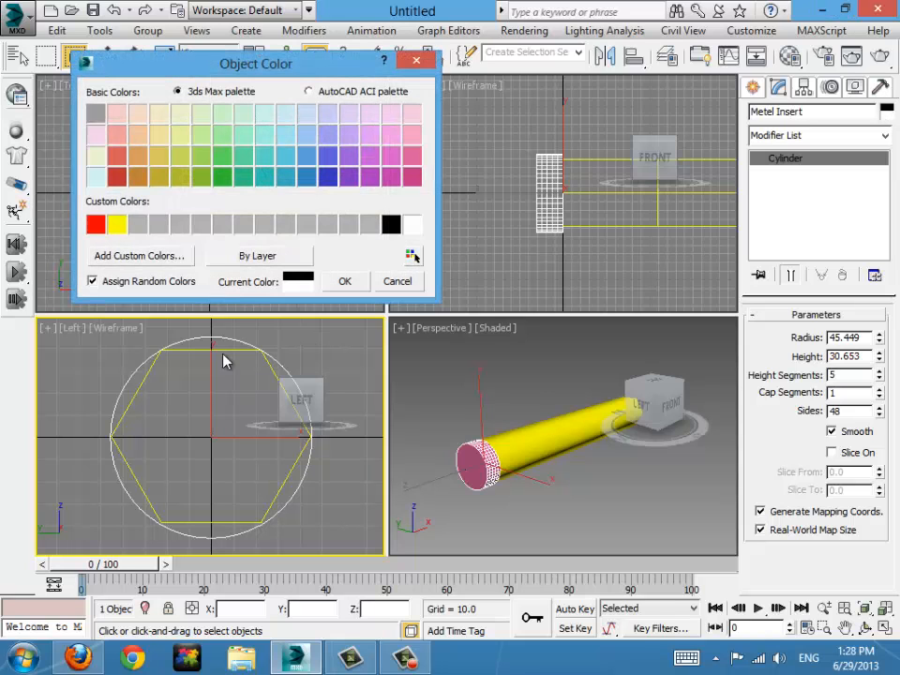
pyautogui.click(345, 282)
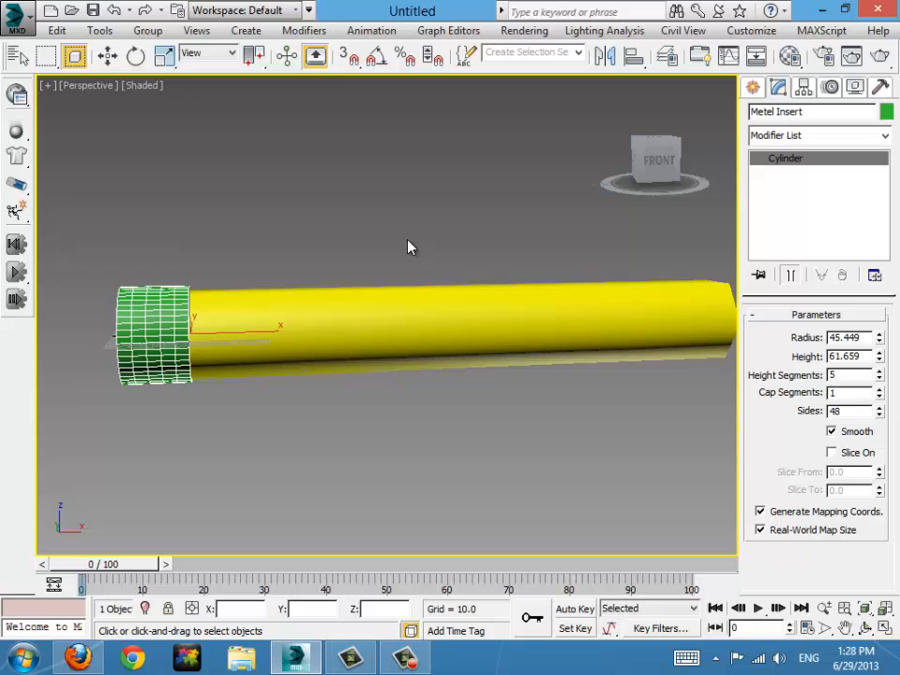
pyautogui.moveTo(409, 247); pyautogui.dragTo(375, 315)
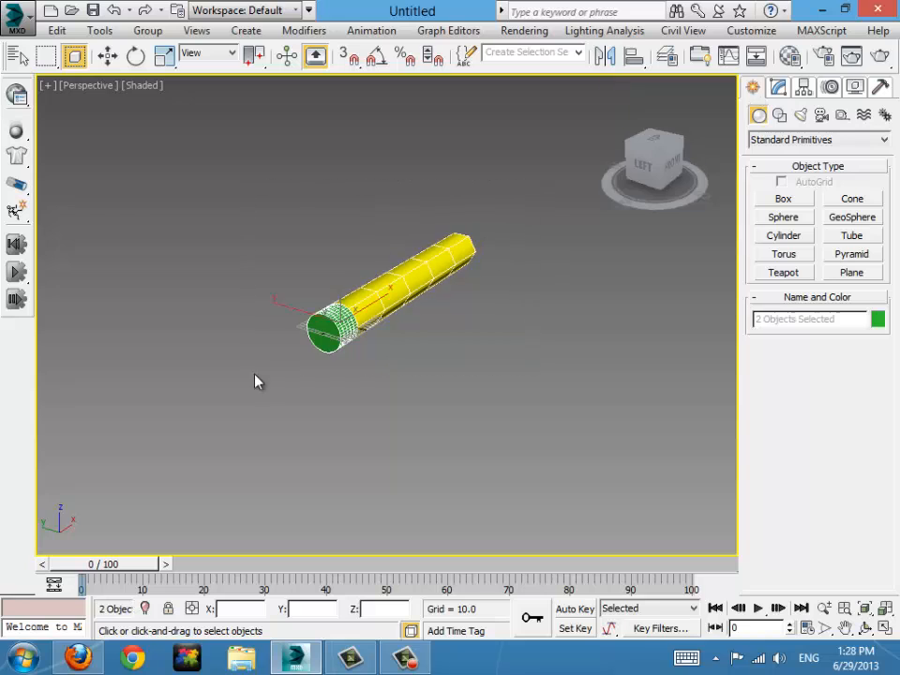
pyautogui.click(416, 369)
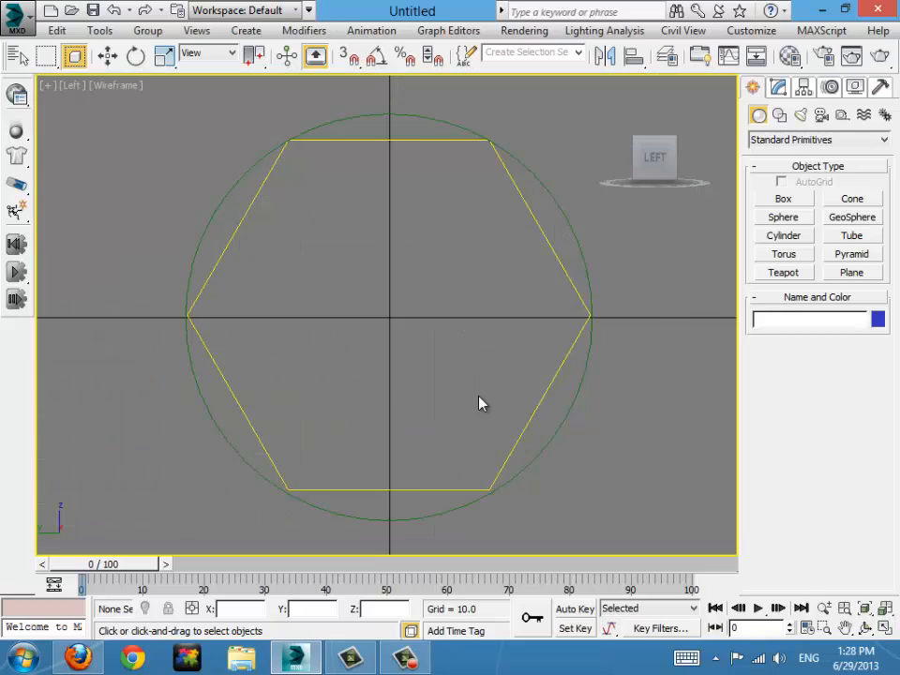
pyautogui.moveTo(376, 319)
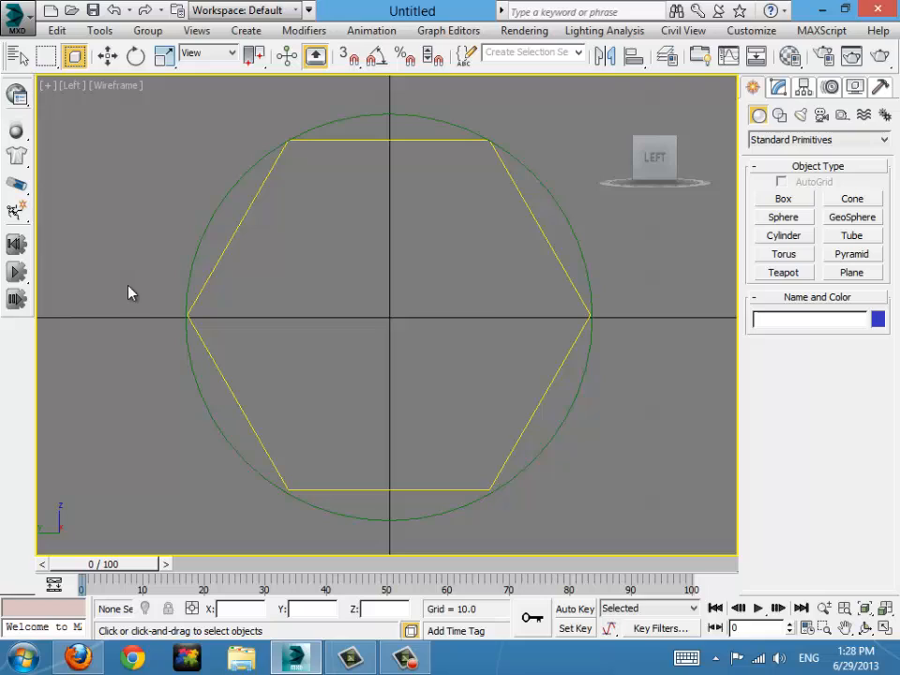
pyautogui.moveTo(159, 502)
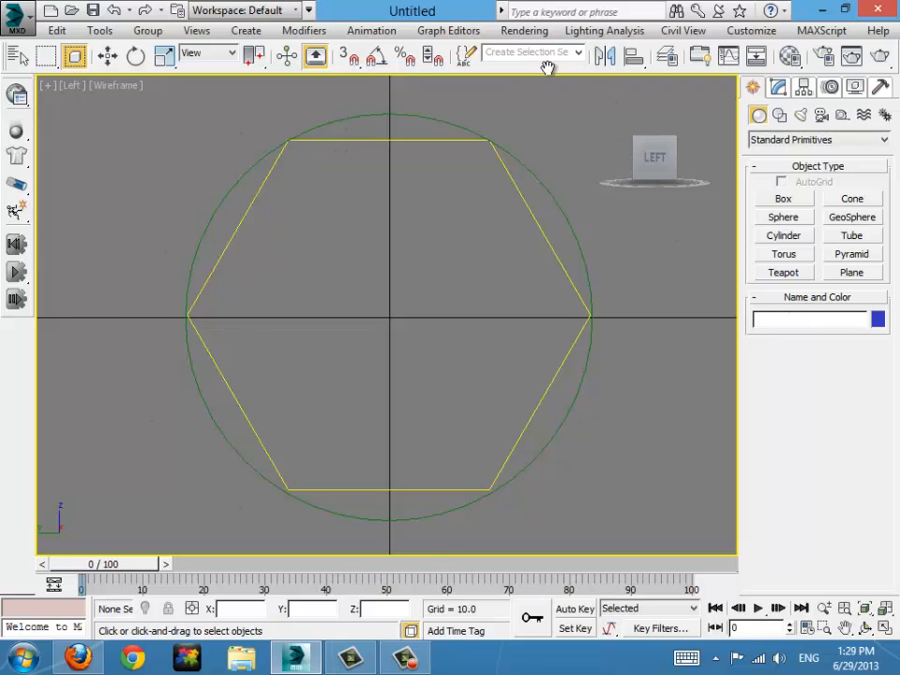
pyautogui.moveTo(291, 131)
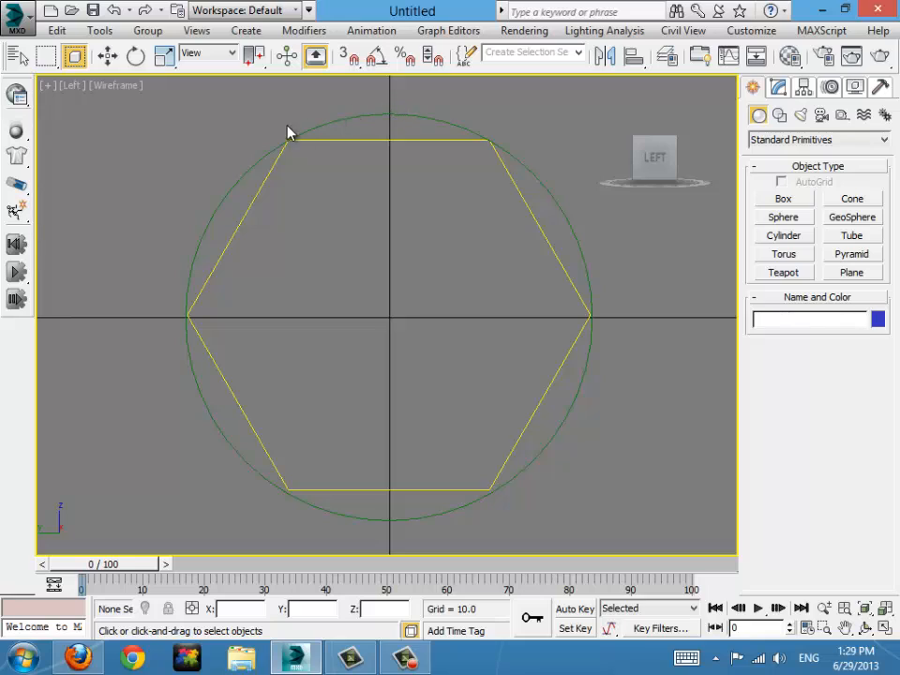
pyautogui.moveTo(582, 165)
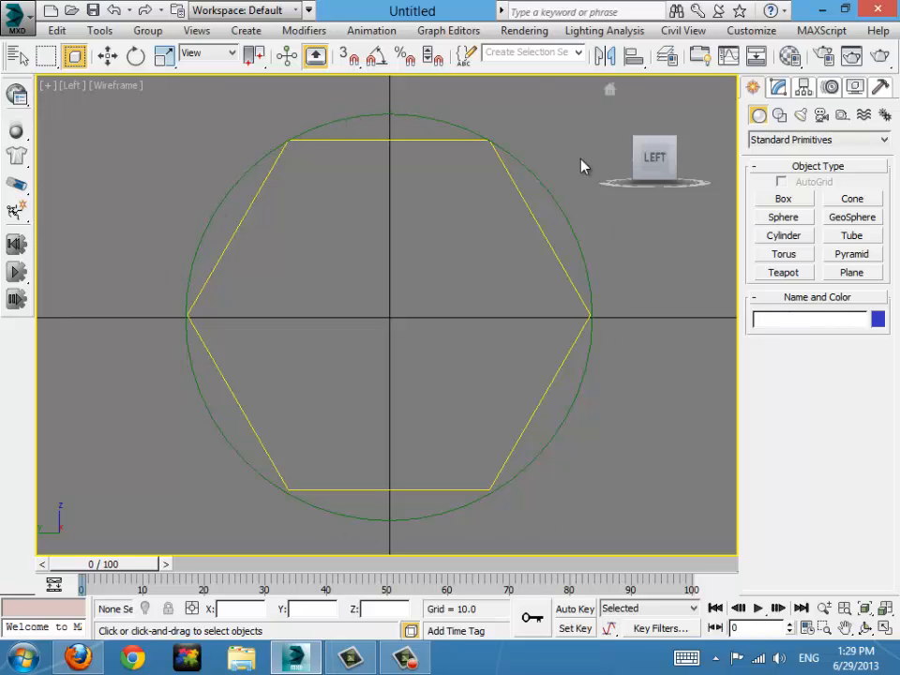
pyautogui.moveTo(390, 322)
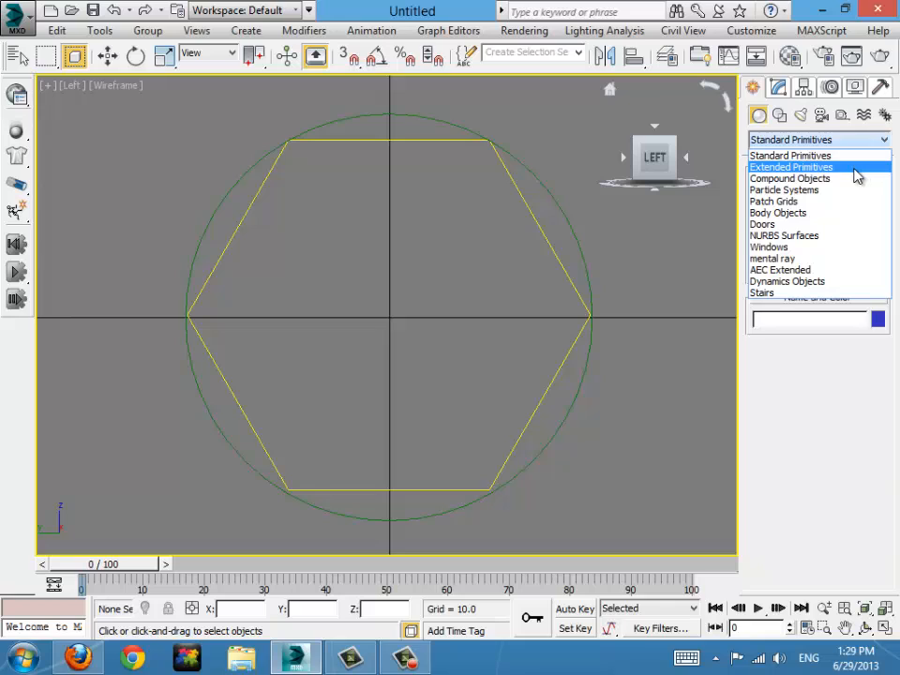
pyautogui.moveTo(798, 176)
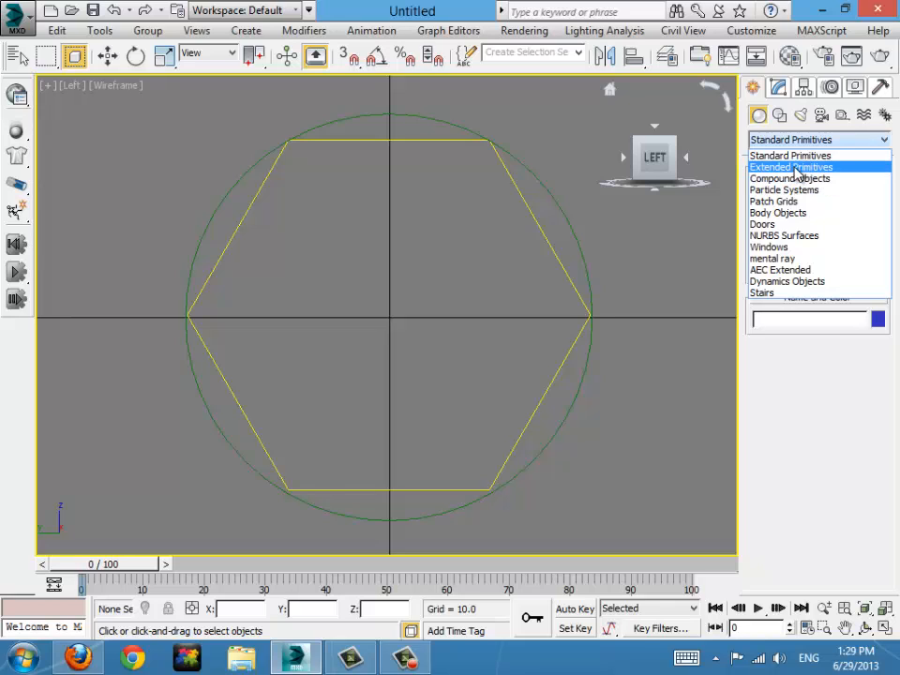
pyautogui.moveTo(847, 177)
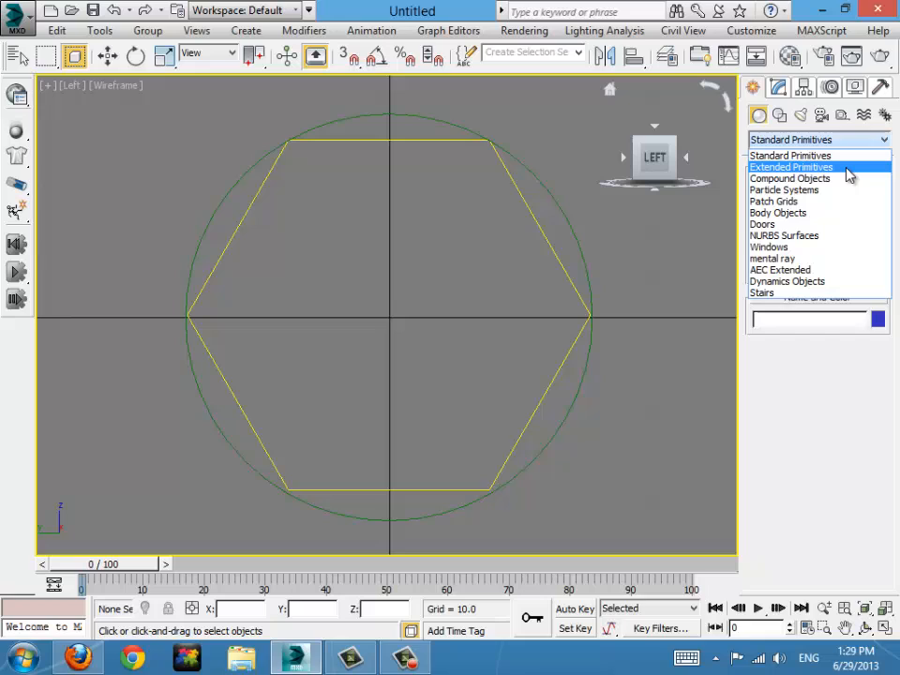
# - Switch to Extended Primitives and activate the ChamferCyl tool
pyautogui.click(791, 167)
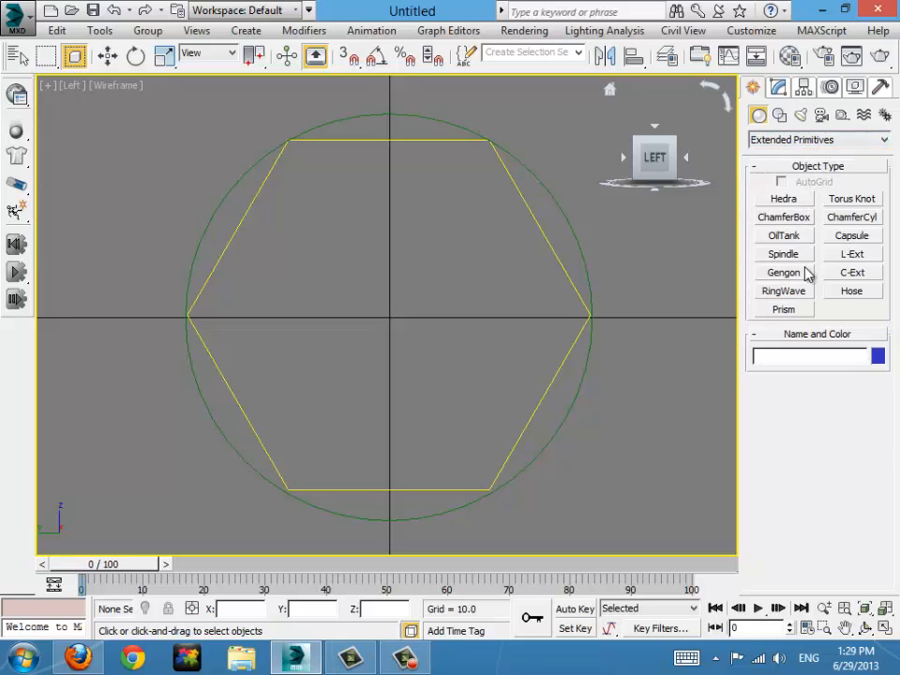
pyautogui.moveTo(851, 217)
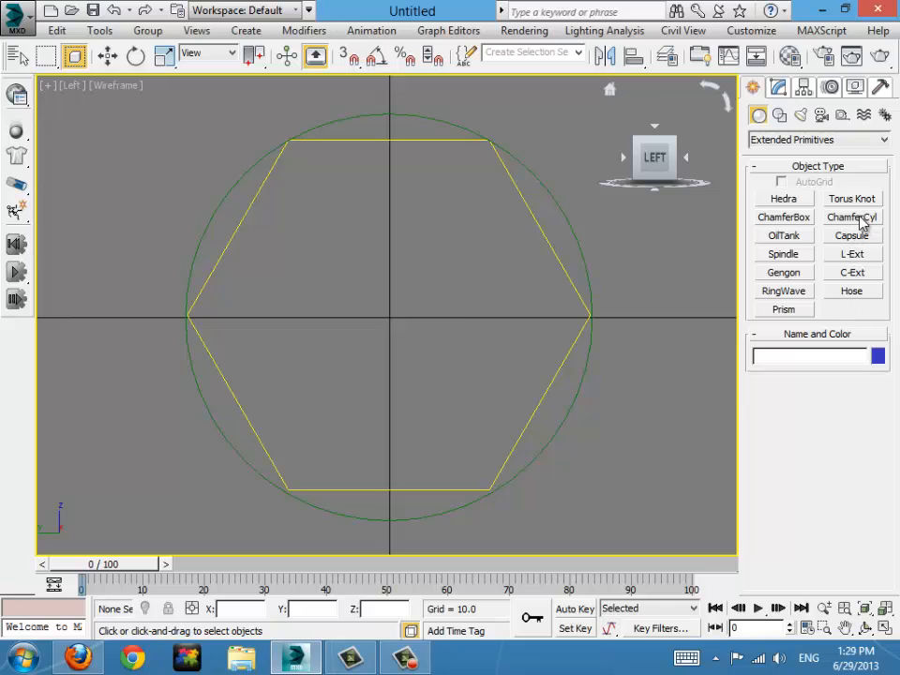
pyautogui.moveTo(795, 221)
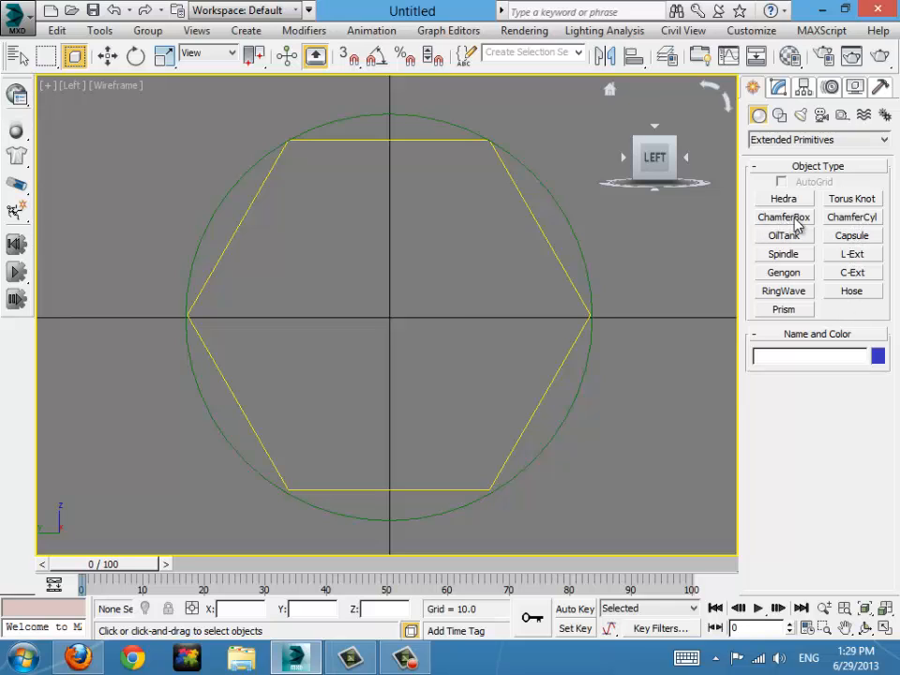
pyautogui.click(851, 217)
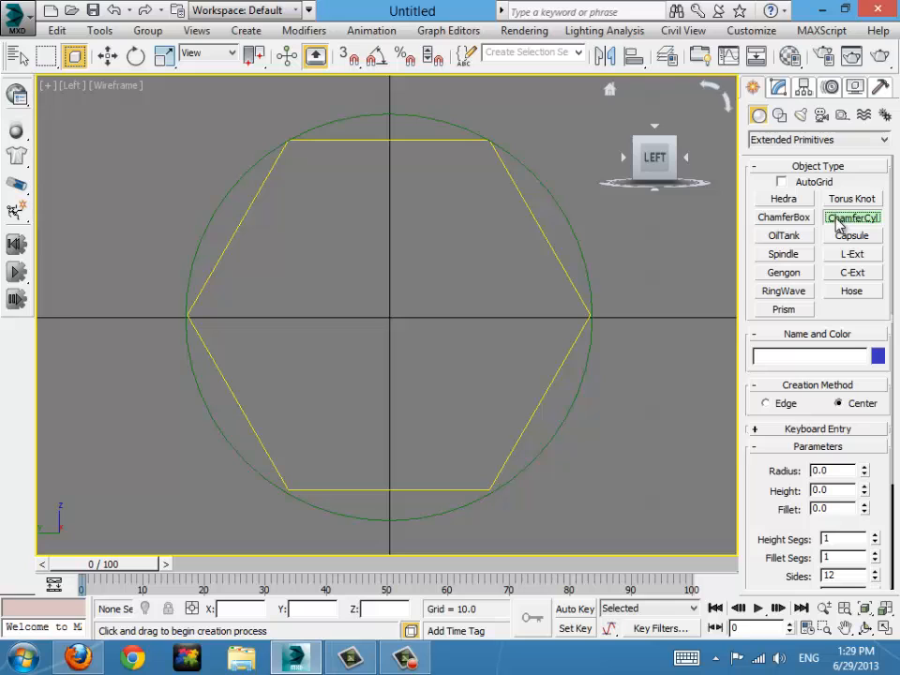
pyautogui.moveTo(390, 315)
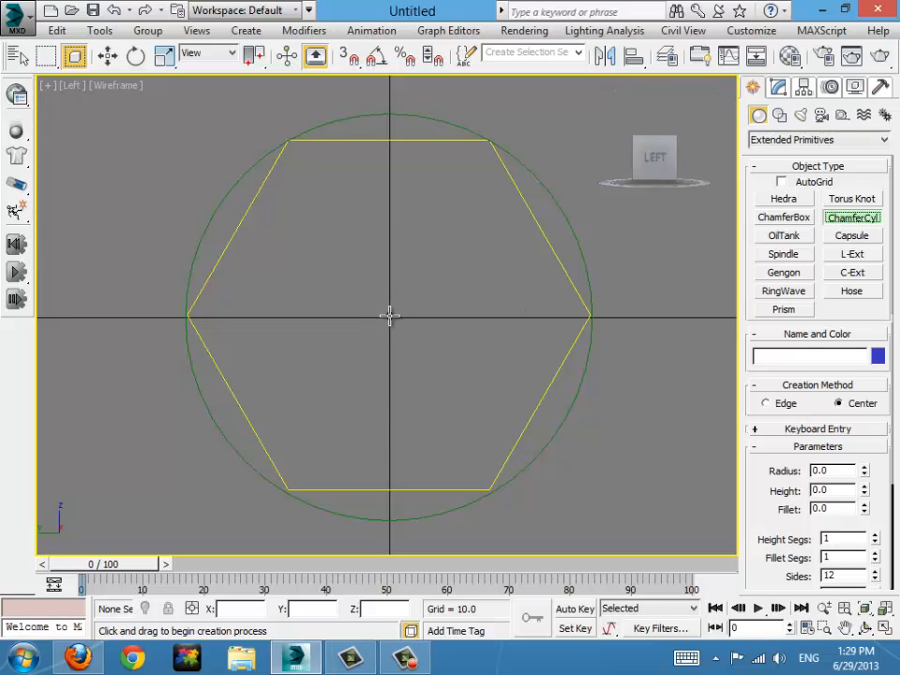
# - Drag ChamferCyl001 with radius 45.565, height 61.455 and fillet 7.657 on the pencil's end
pyautogui.moveTo(390, 315); pyautogui.dragTo(491, 497)
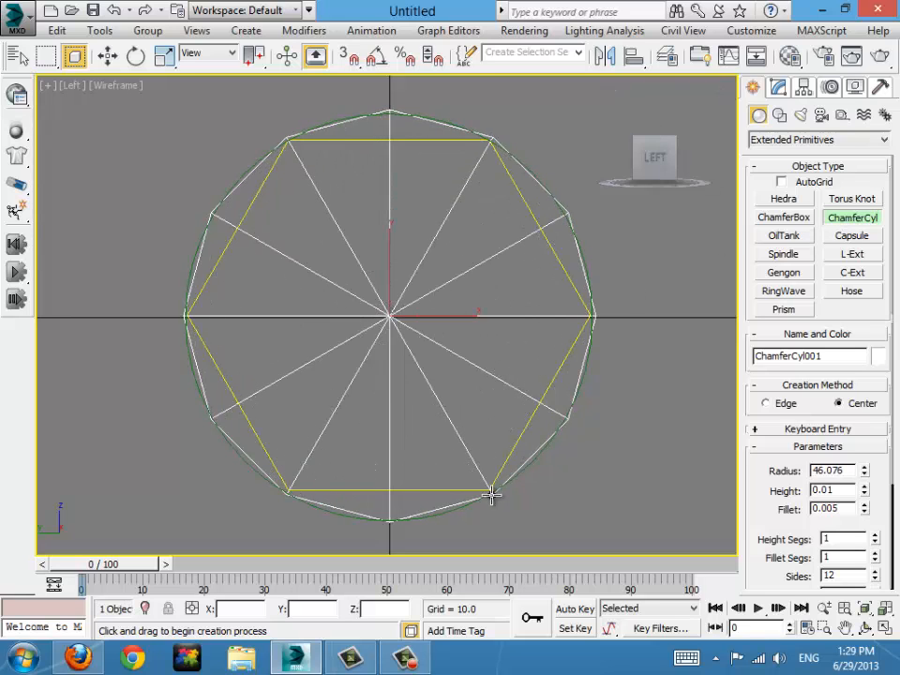
pyautogui.moveTo(492, 497); pyautogui.dragTo(387, 229)
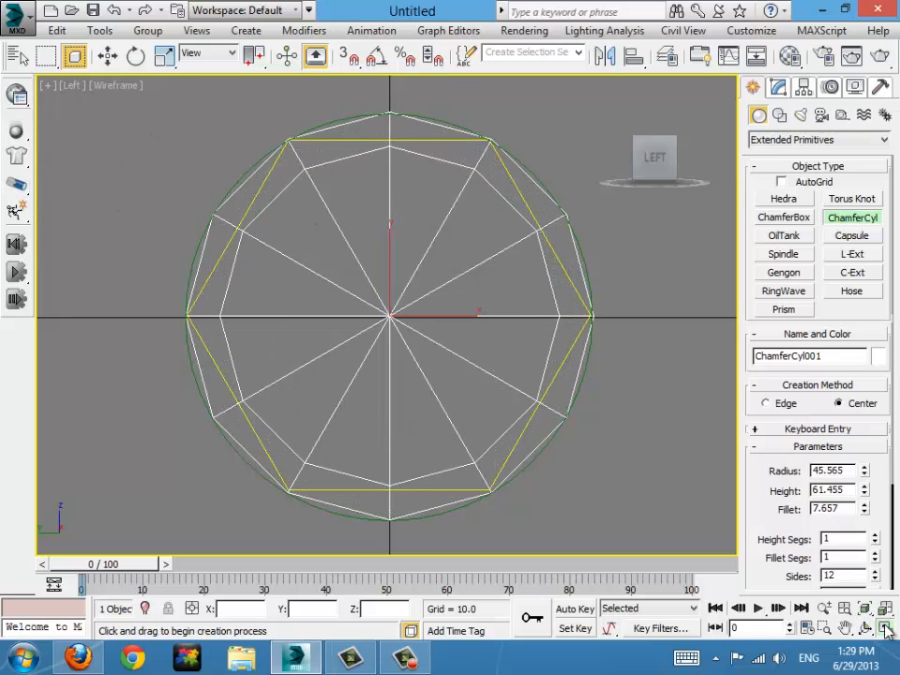
pyautogui.click(885, 628)
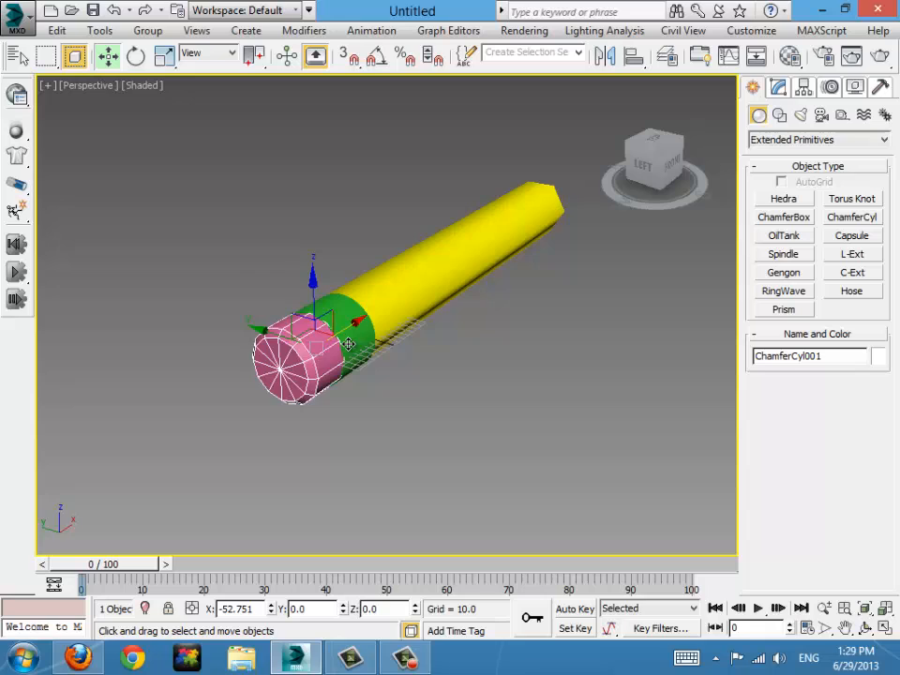
# - Seat the eraser cap on the pencil end with height 64.527, 18 sides, rounder fillet, and test-render
pyautogui.moveTo(347, 341); pyautogui.dragTo(319, 353)
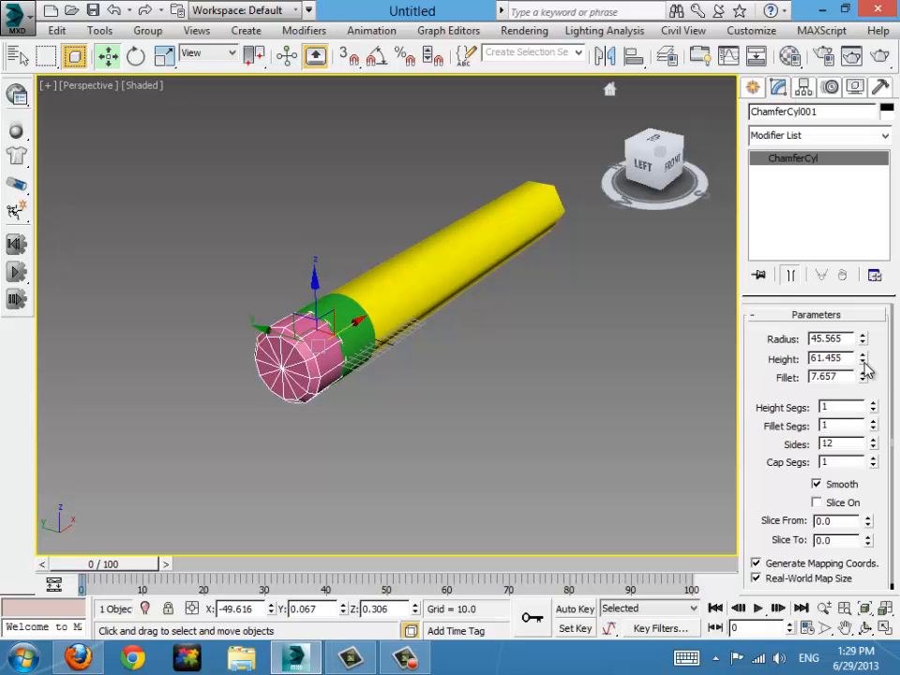
pyautogui.click(863, 356)
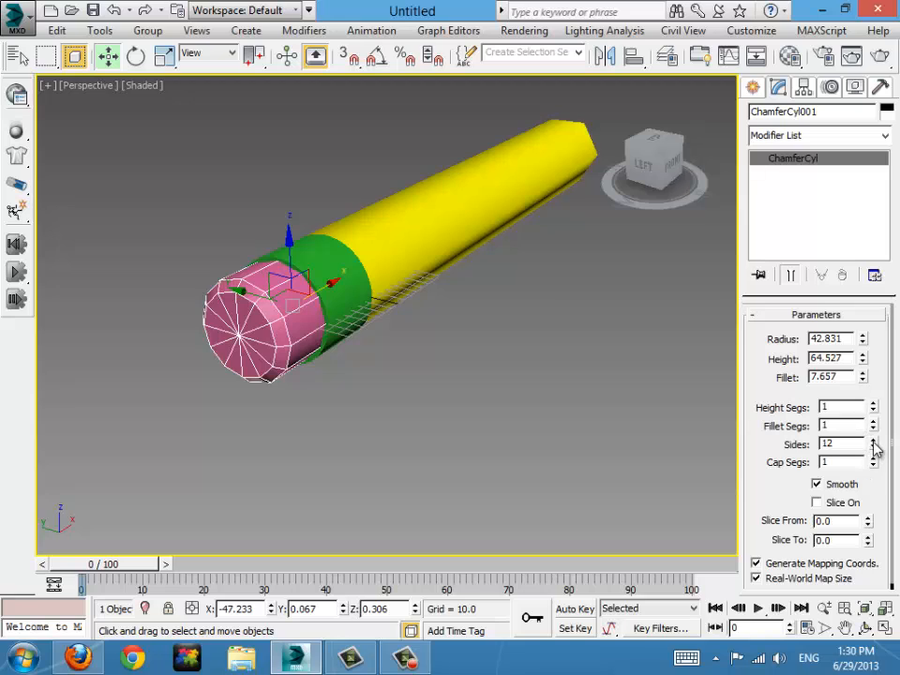
pyautogui.click(874, 438)
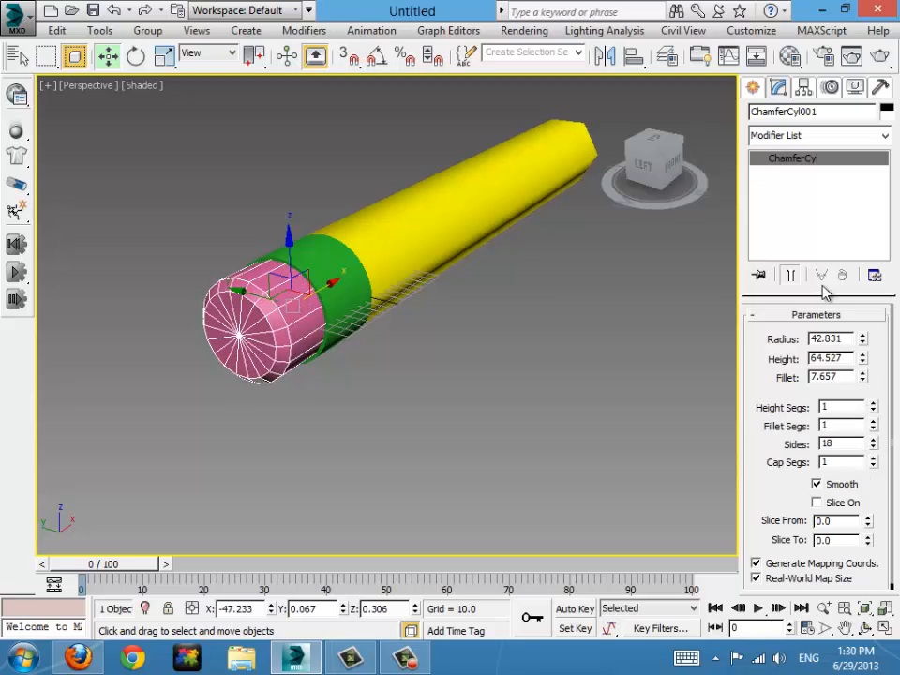
pyautogui.moveTo(880, 429)
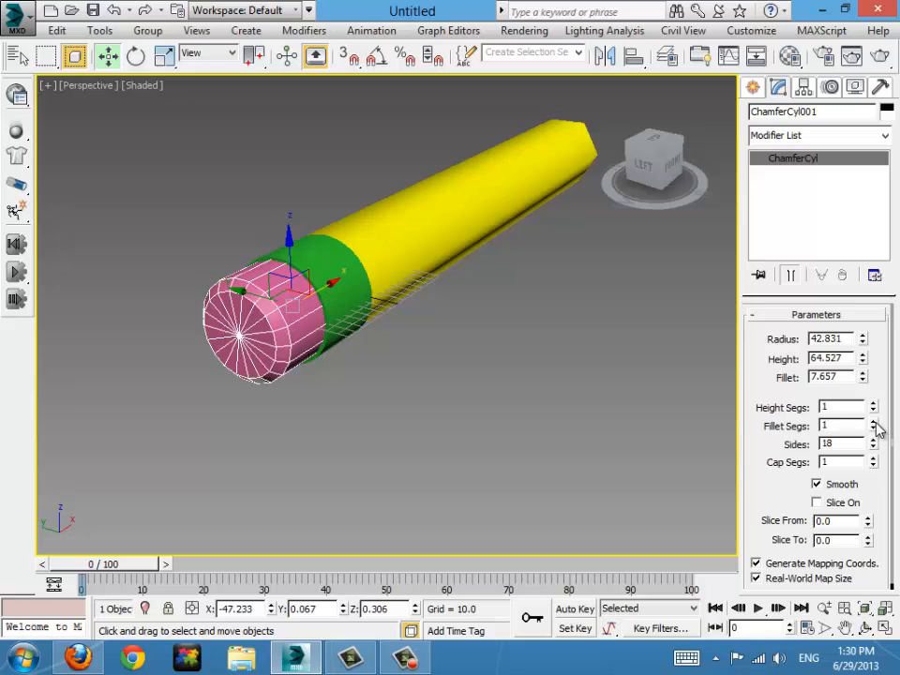
pyautogui.click(870, 421)
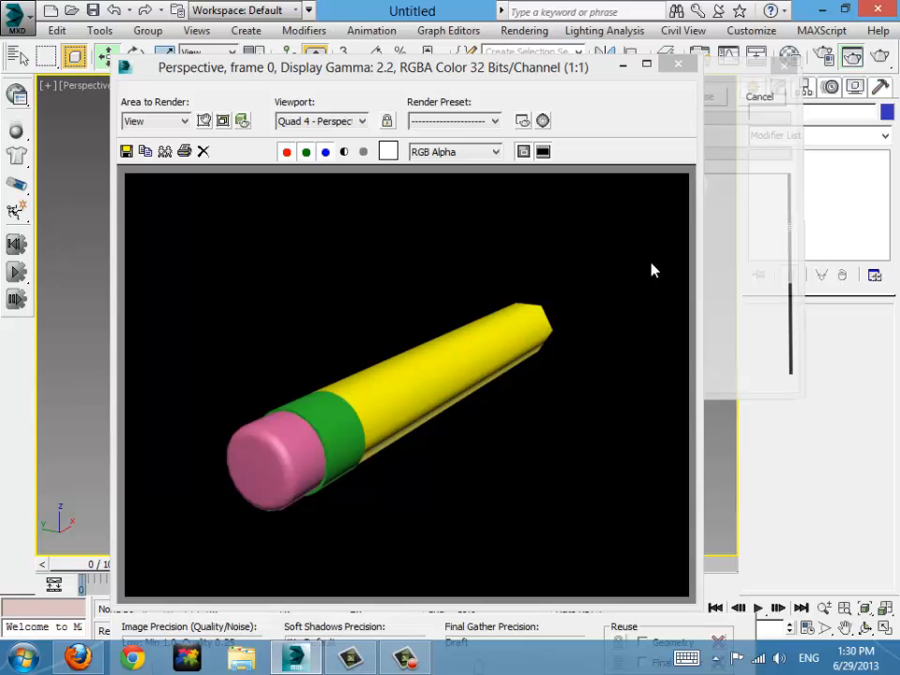
pyautogui.click(677, 64)
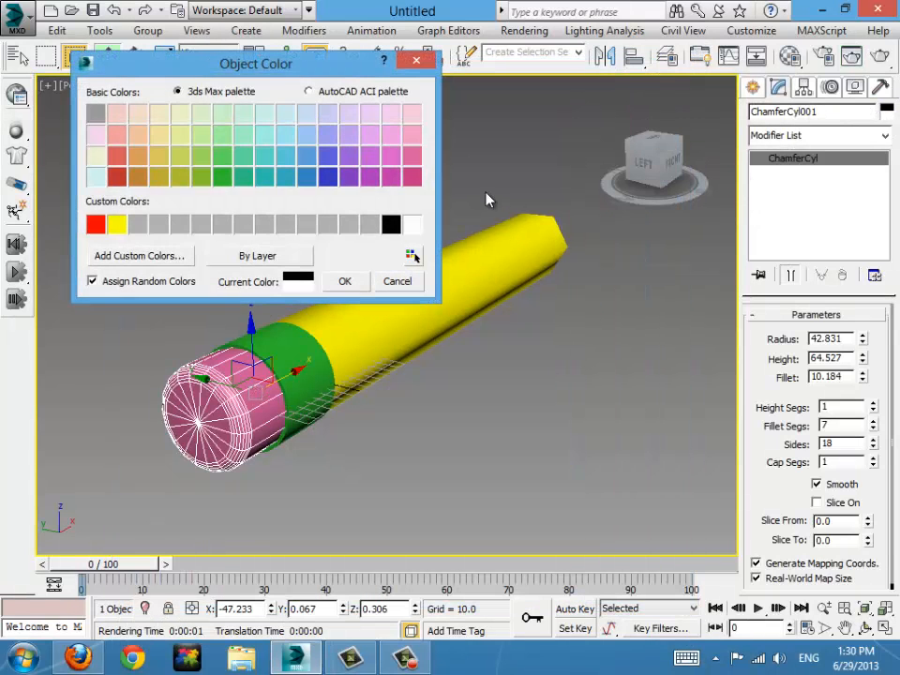
# - Recolour the eraser cap to a lighter pink via the Object Color dialog
pyautogui.click(392, 158)
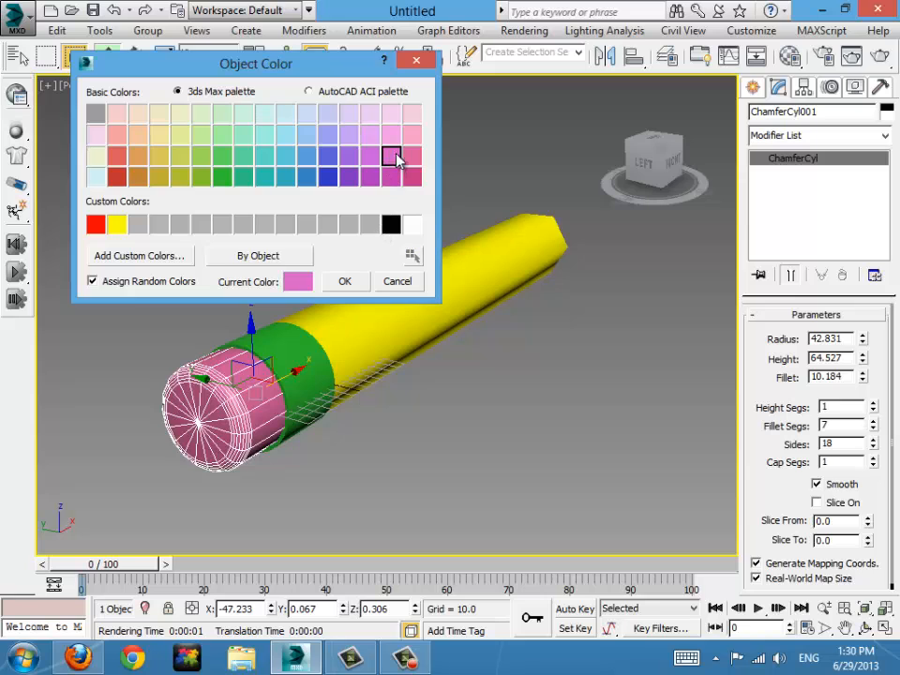
pyautogui.click(412, 135)
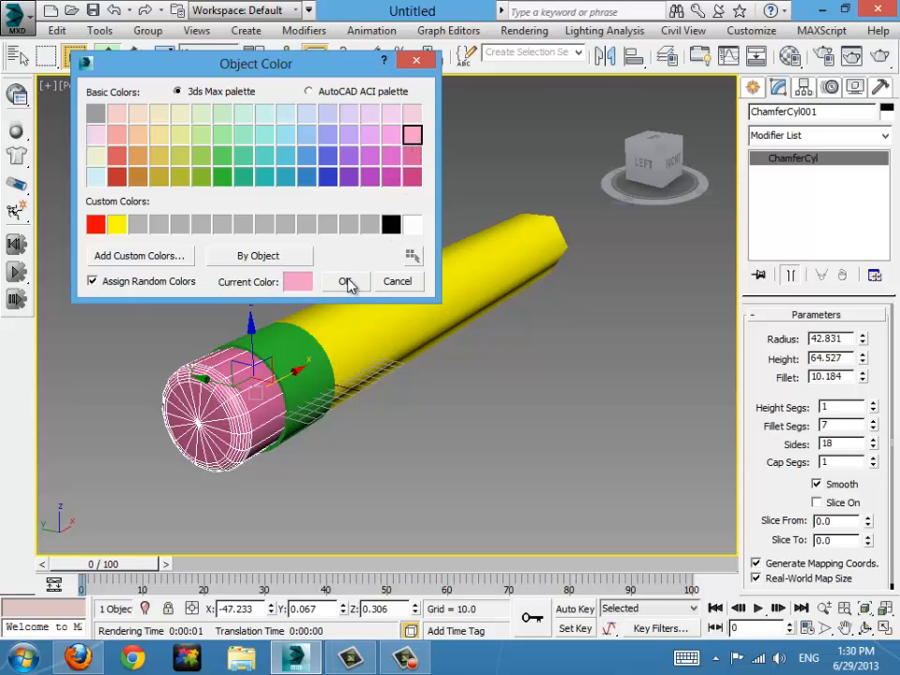
pyautogui.click(345, 282)
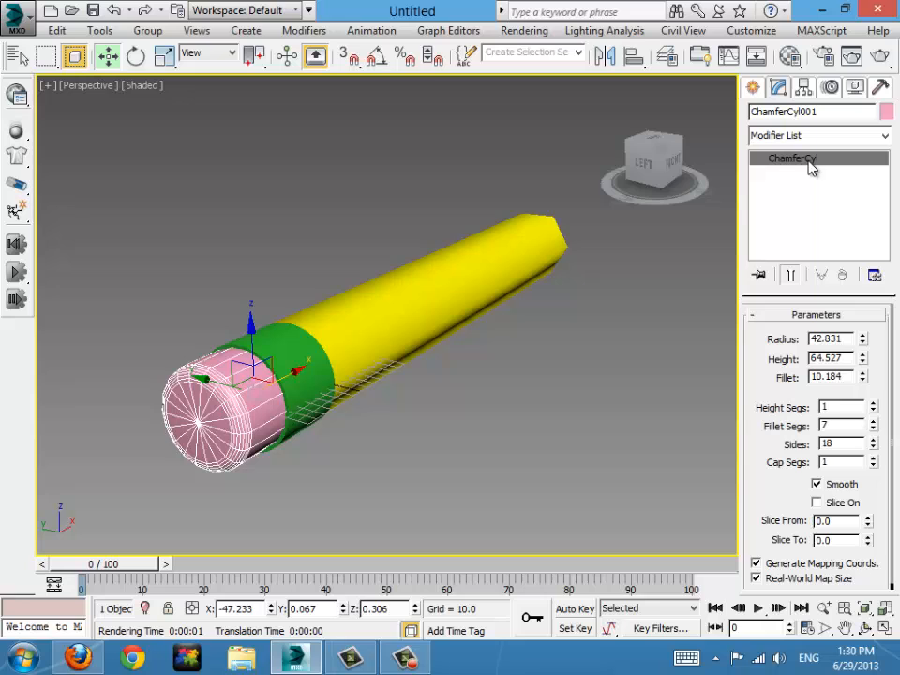
pyautogui.click(885, 113)
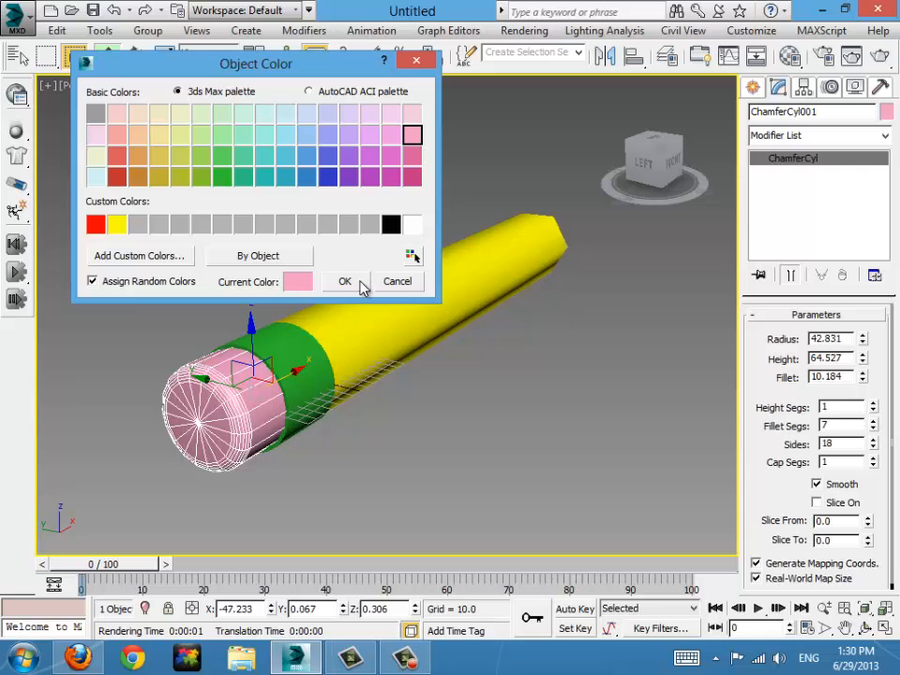
pyautogui.click(345, 281)
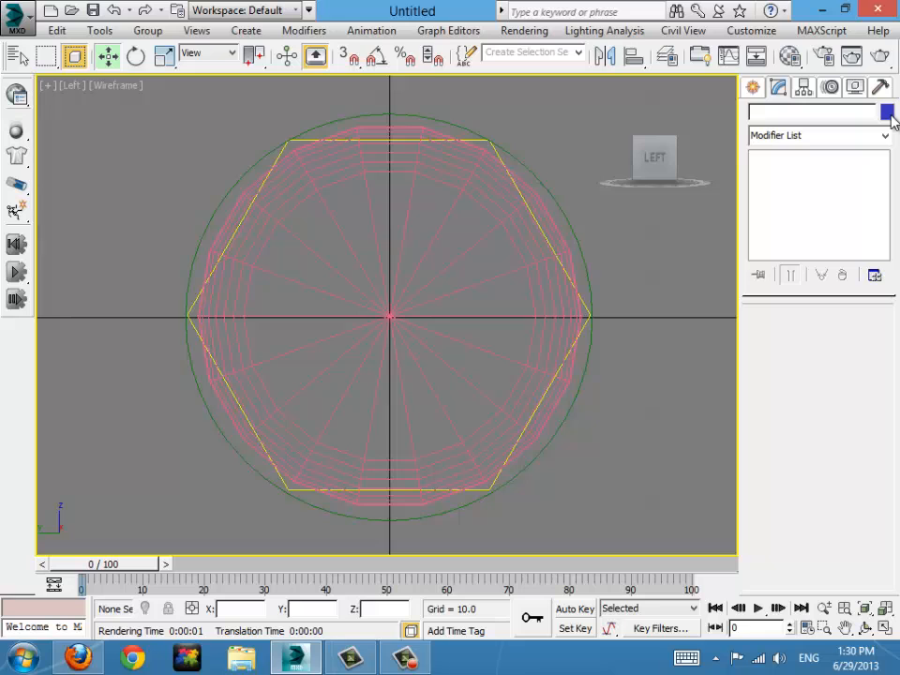
# - Set light blue as the colour for new objects and start a Torus from Standard Primitives
pyautogui.click(885, 113)
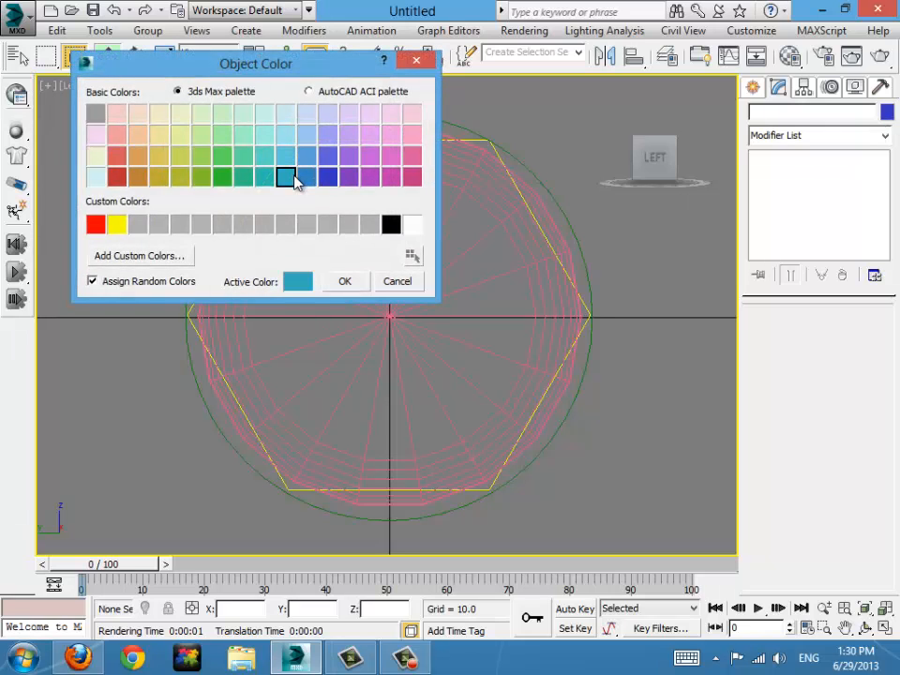
pyautogui.click(285, 156)
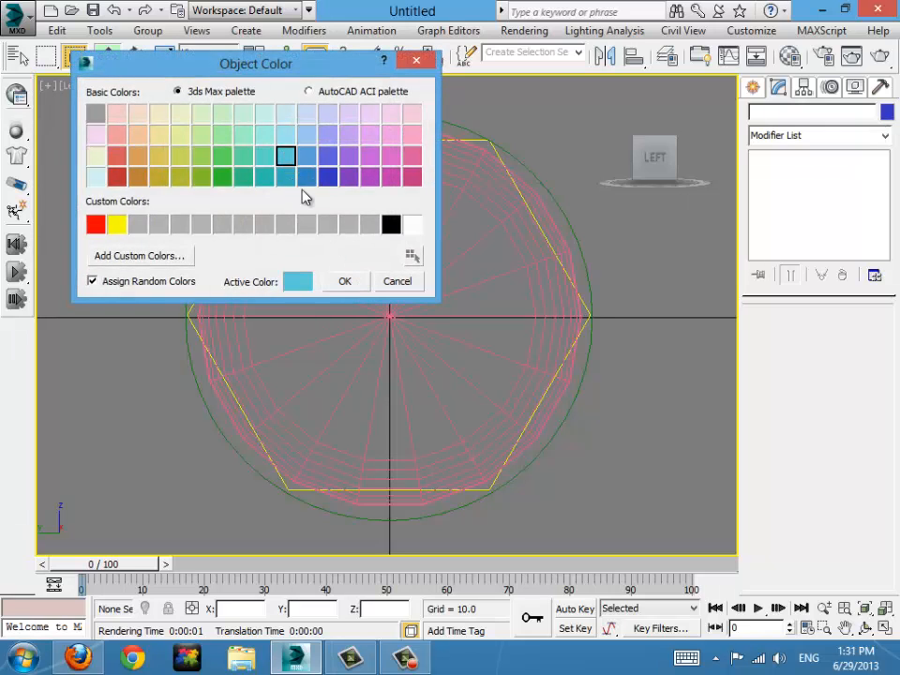
pyautogui.click(345, 281)
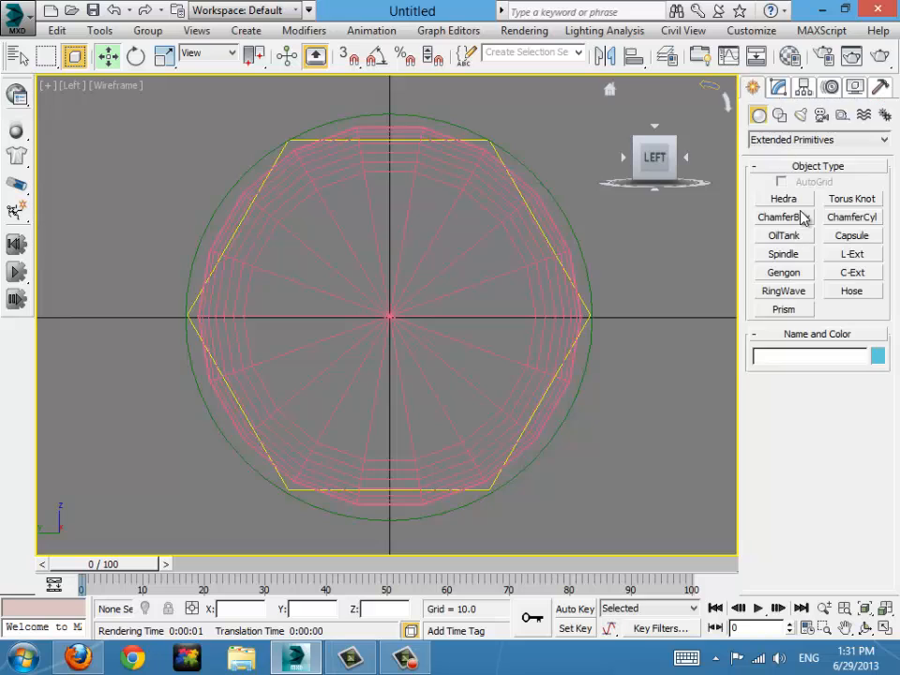
pyautogui.click(817, 139)
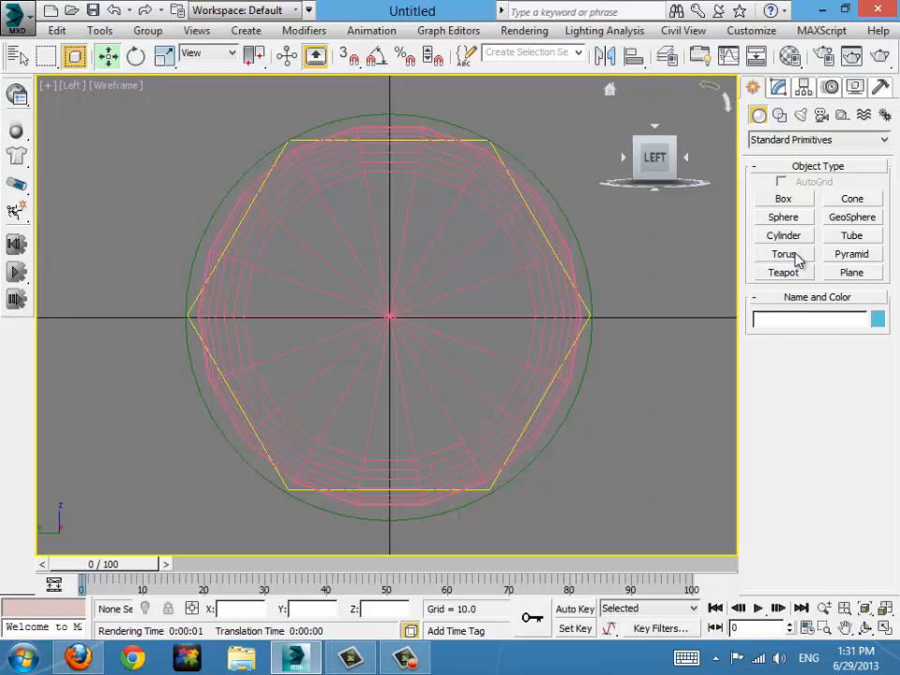
pyautogui.click(784, 255)
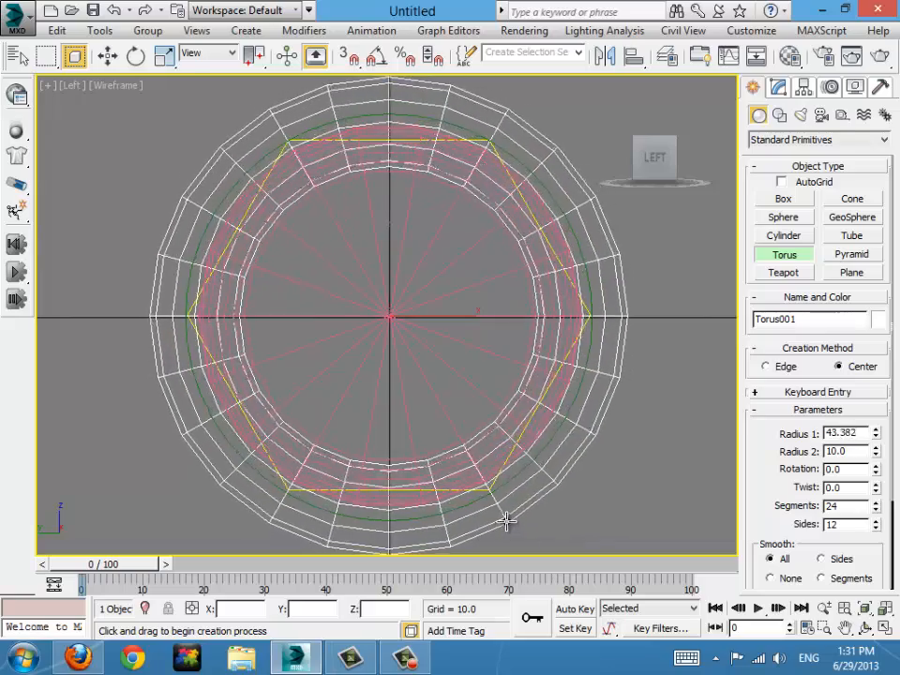
# - Draw Torus001 around the pencil with radius 1 about 47.8 and radius 2 about 2.5
pyautogui.moveTo(506, 522); pyautogui.dragTo(502, 514)
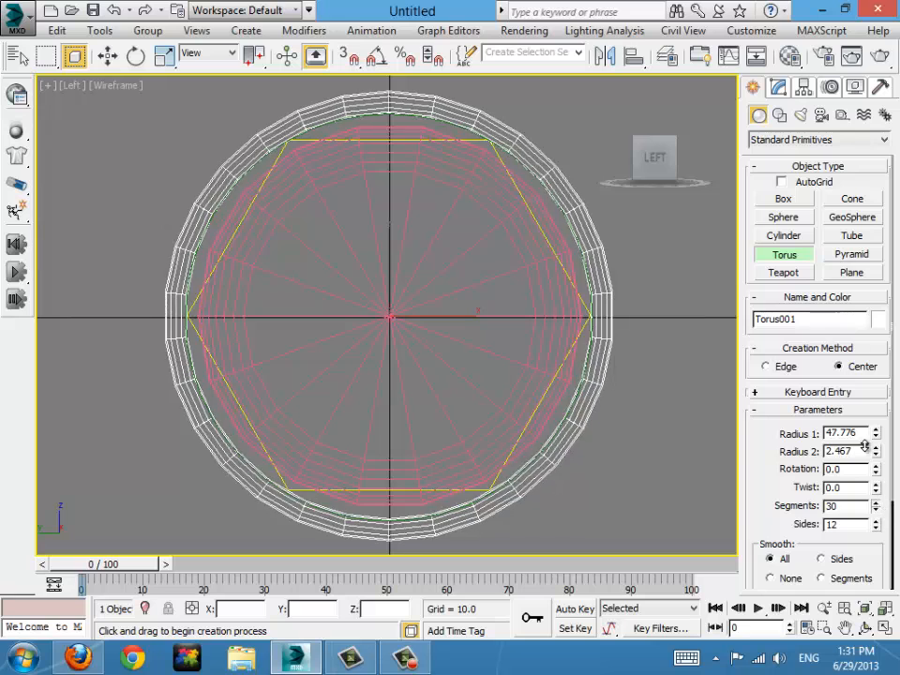
pyautogui.click(873, 502)
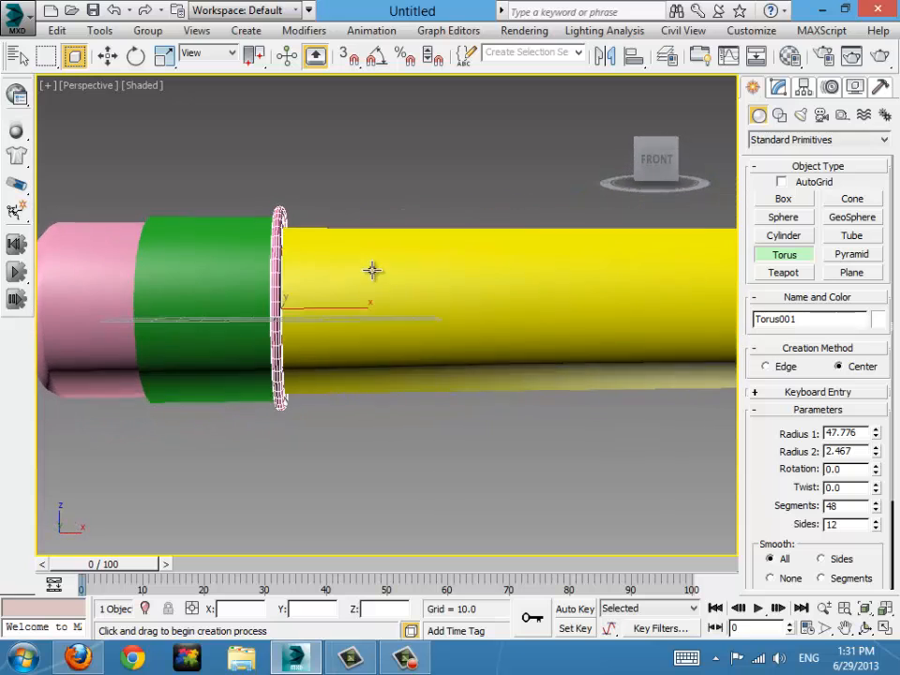
# - Shift-move Torus001 to the band's other edge as an independent copy, Torus002
pyautogui.click(105, 56)
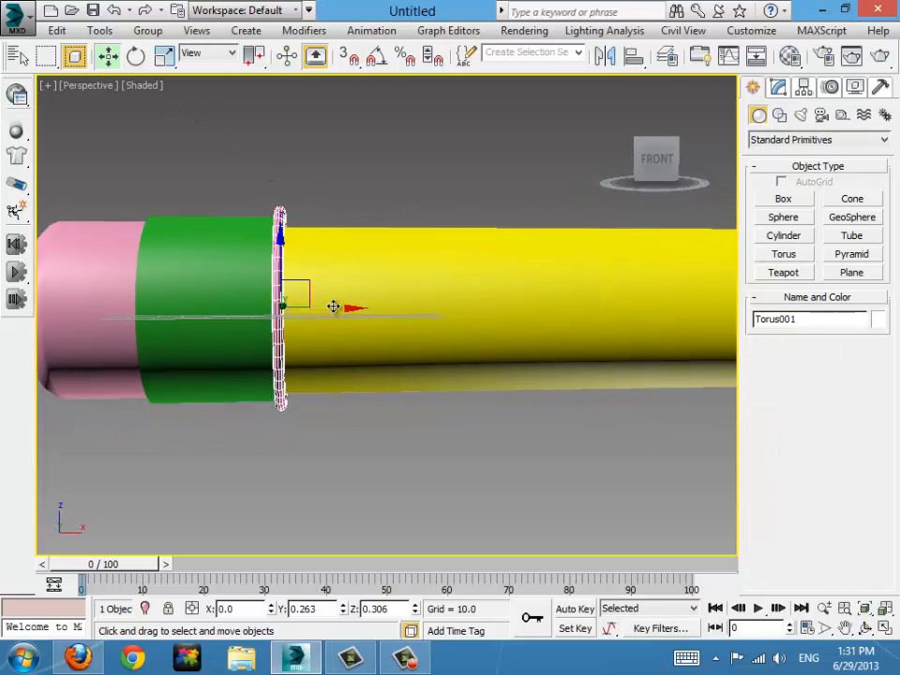
pyautogui.moveTo(334, 307); pyautogui.dragTo(322, 311)
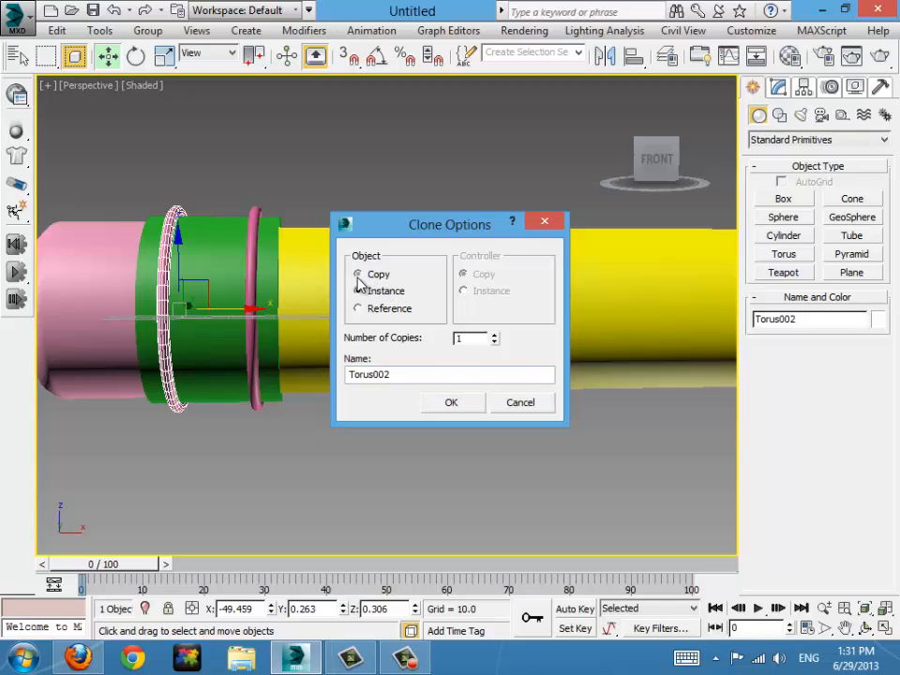
pyautogui.click(452, 401)
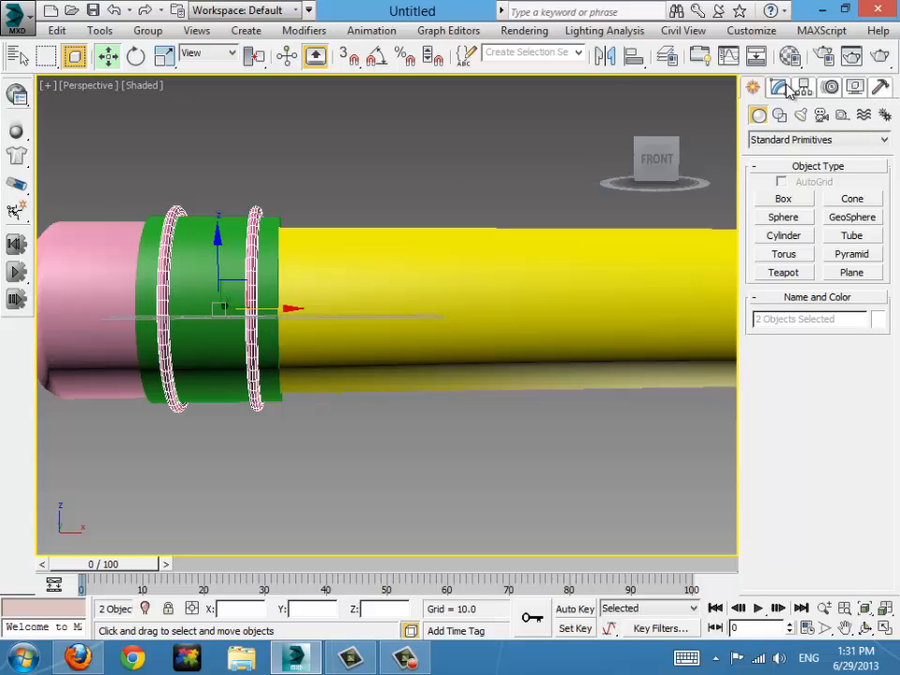
pyautogui.click(877, 319)
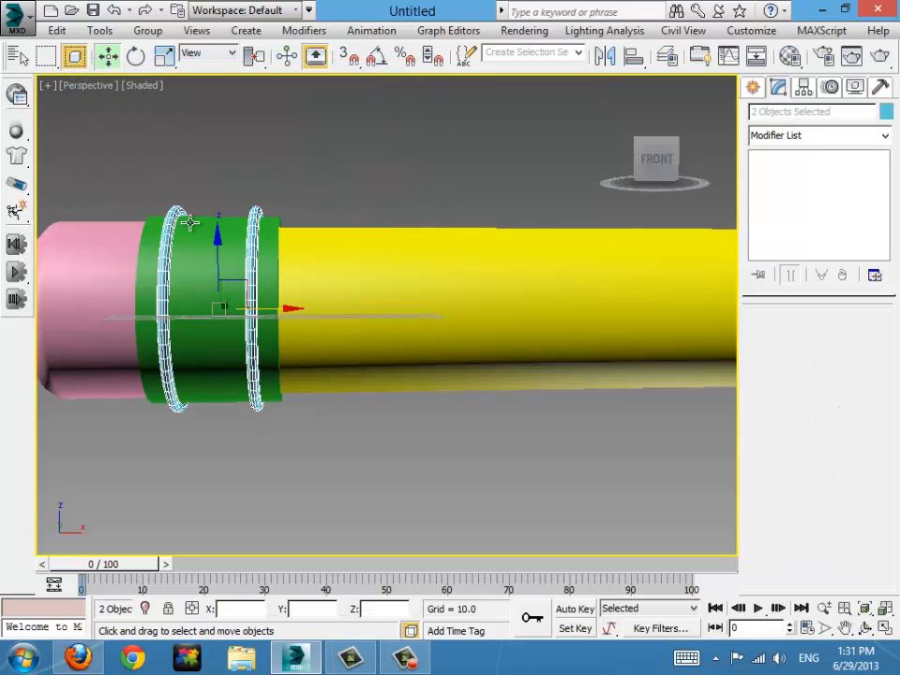
pyautogui.click(83, 235)
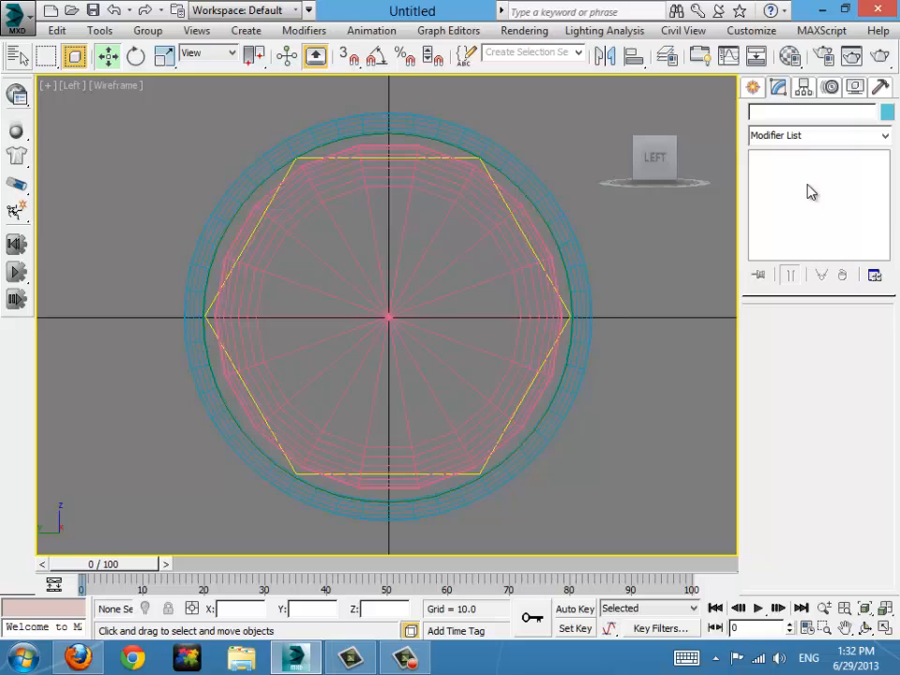
# - Draw Cone001 centred on the pencil axis with base radius about 41, matching the body
pyautogui.click(757, 115)
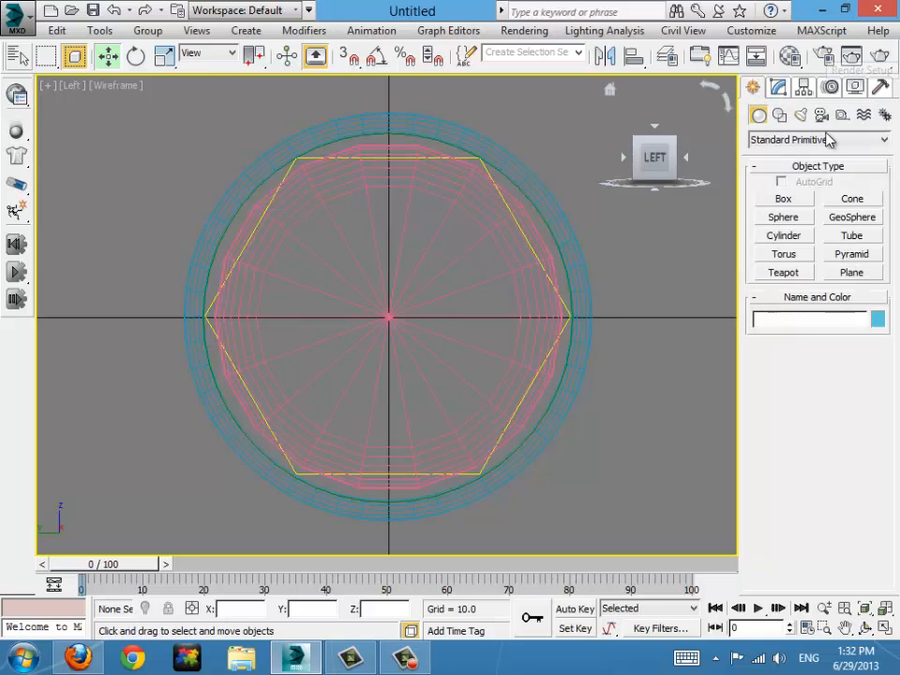
pyautogui.click(851, 198)
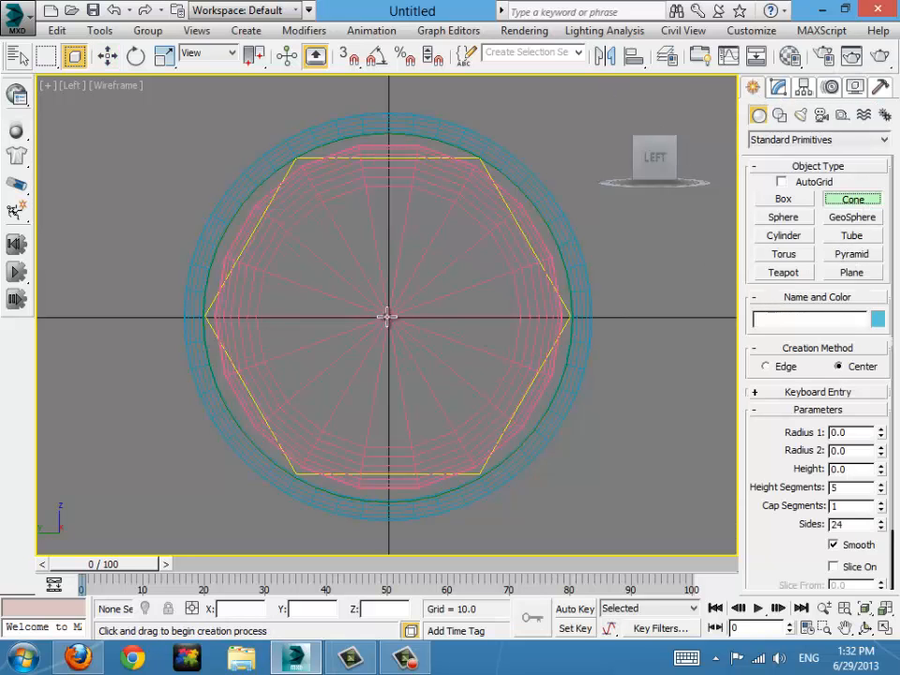
pyautogui.moveTo(388, 315); pyautogui.dragTo(461, 456)
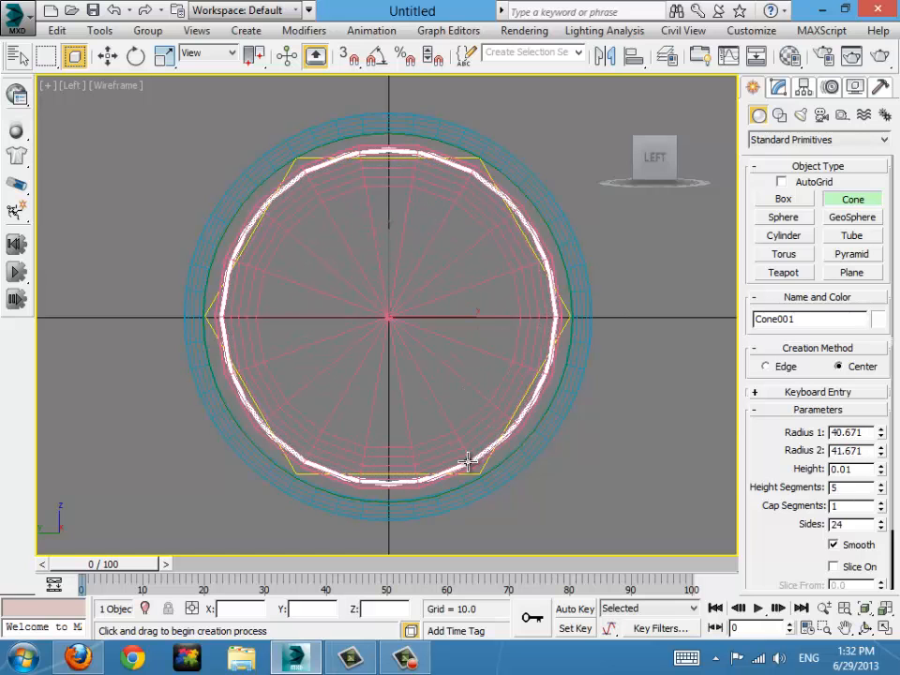
pyautogui.moveTo(469, 460); pyautogui.dragTo(448, 427)
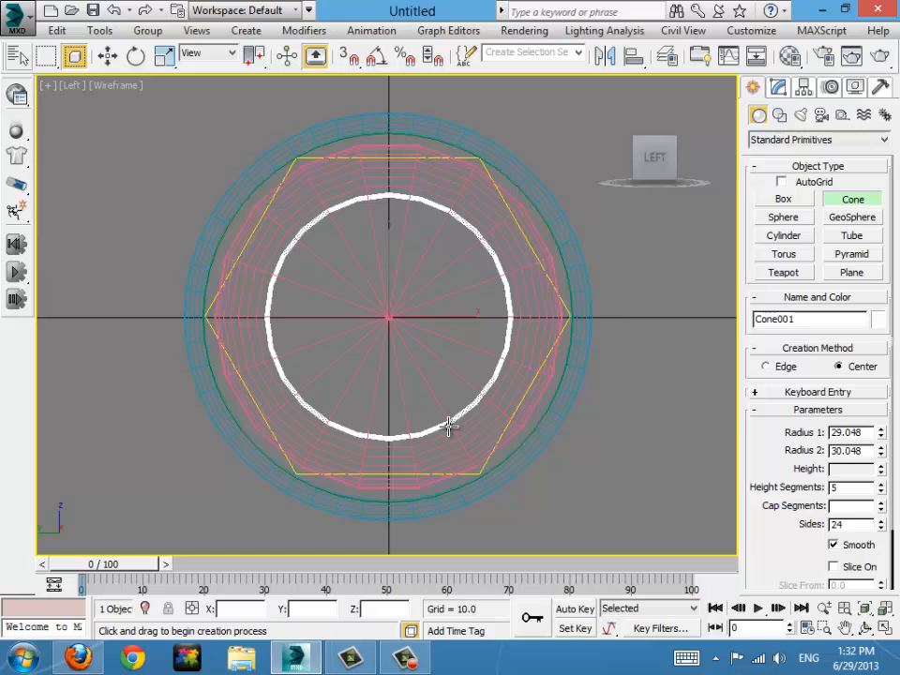
pyautogui.moveTo(448, 427); pyautogui.dragTo(469, 465)
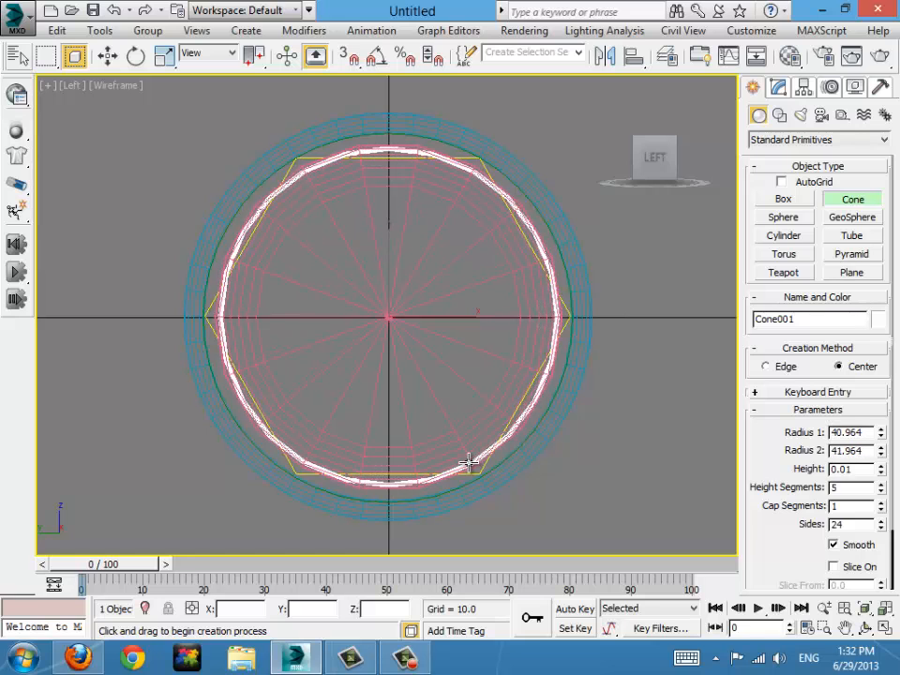
pyautogui.moveTo(469, 460); pyautogui.dragTo(403, 296)
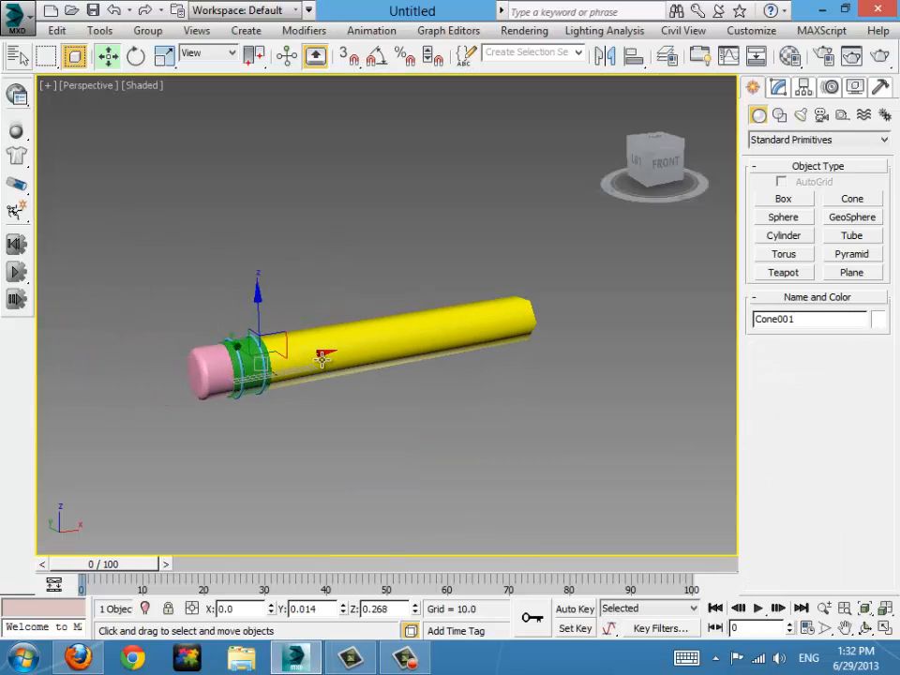
# - Move Cone001 to the body's front end and rotate it to point outward
pyautogui.moveTo(322, 354); pyautogui.dragTo(582, 341)
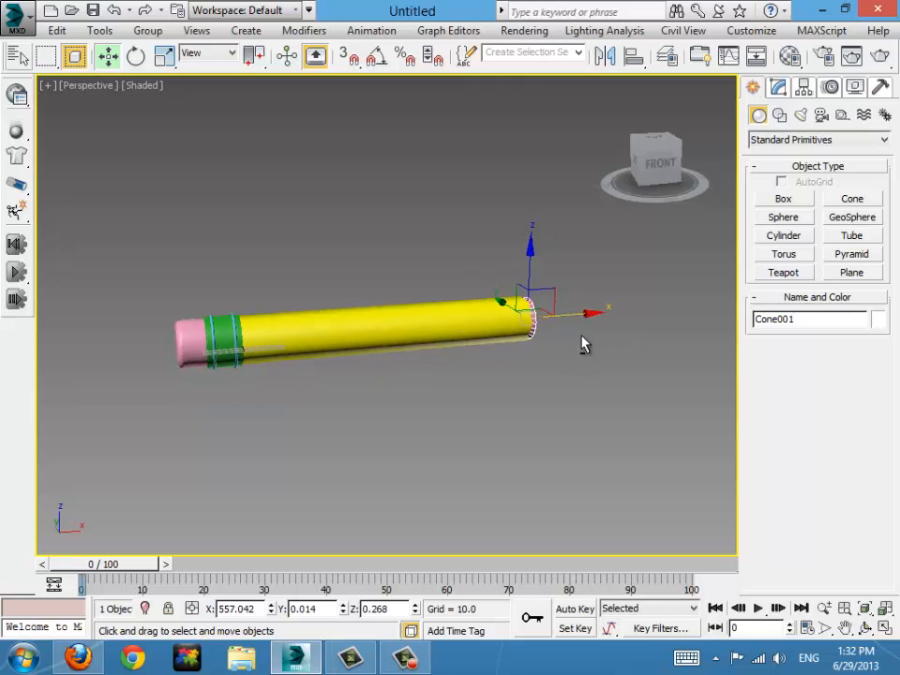
pyautogui.moveTo(582, 341); pyautogui.dragTo(496, 304)
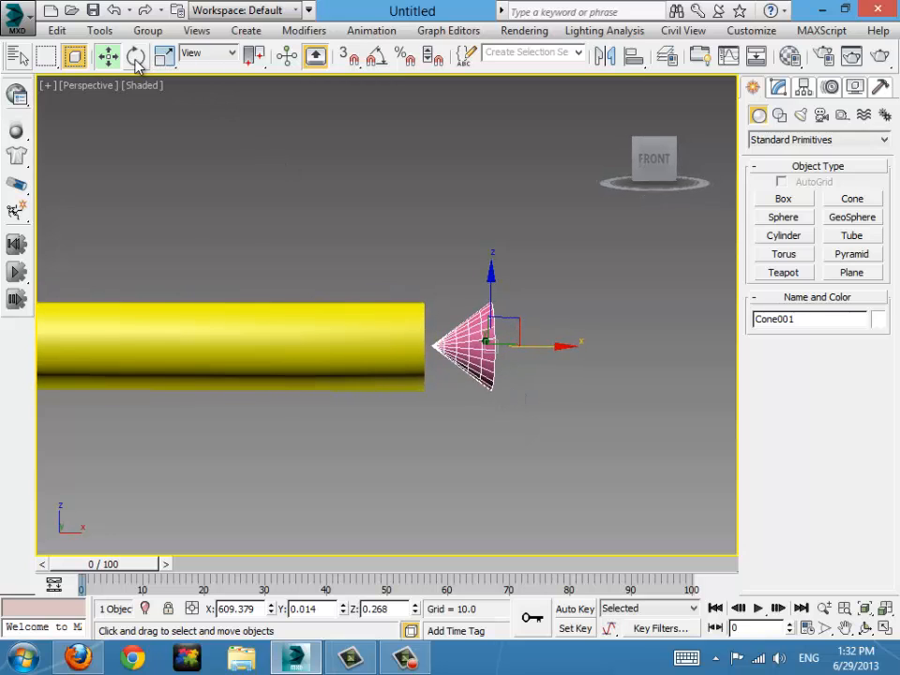
pyautogui.click(135, 56)
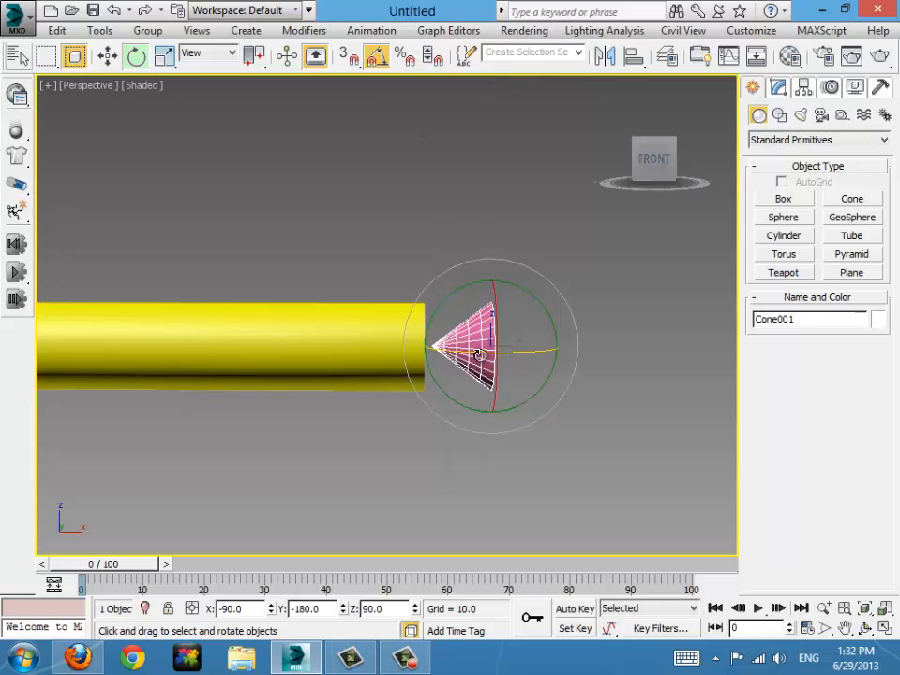
pyautogui.moveTo(488, 353); pyautogui.dragTo(585, 356)
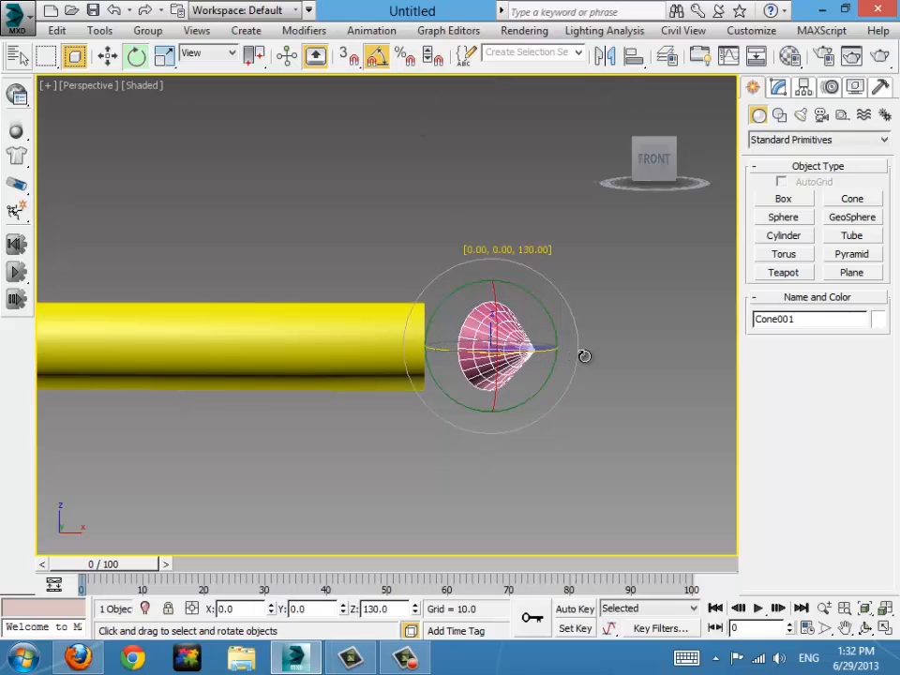
pyautogui.moveTo(585, 356); pyautogui.dragTo(341, 184)
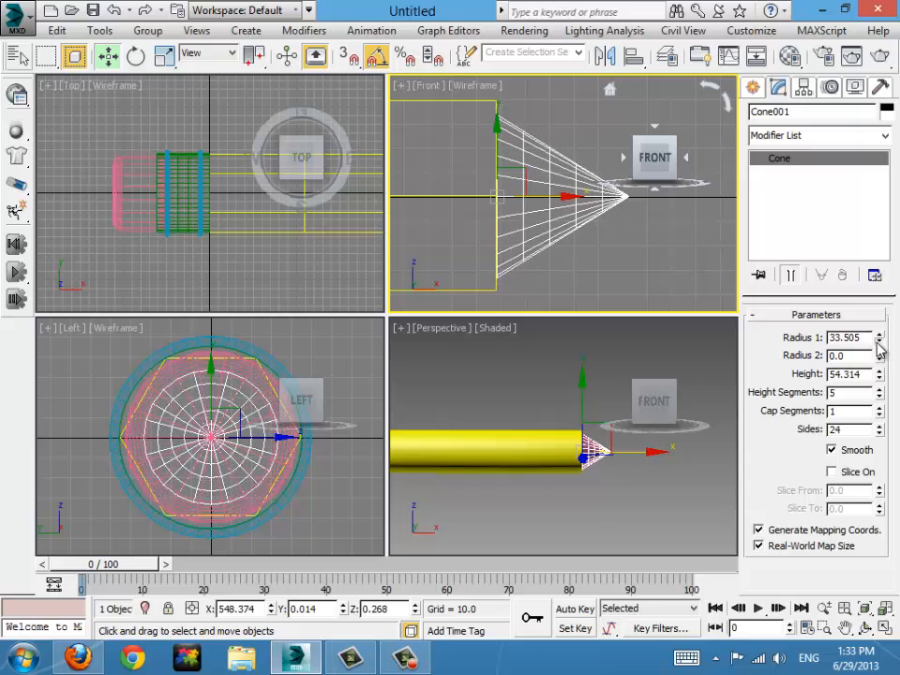
# - Taper the cone to a tip with radius about 39 and height about 98
pyautogui.click(878, 334)
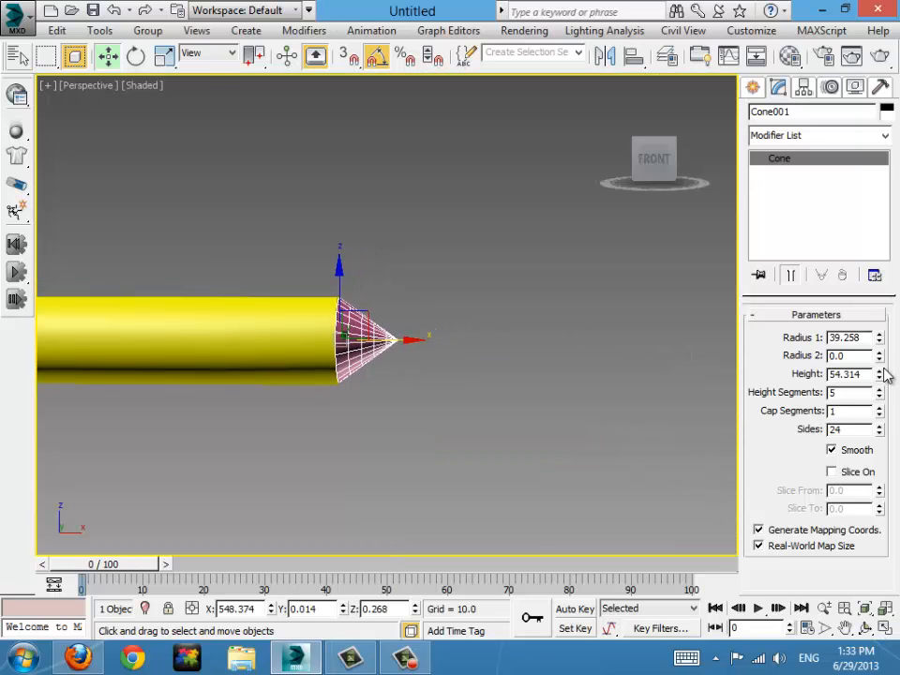
pyautogui.moveTo(880, 373); pyautogui.dragTo(879, 347)
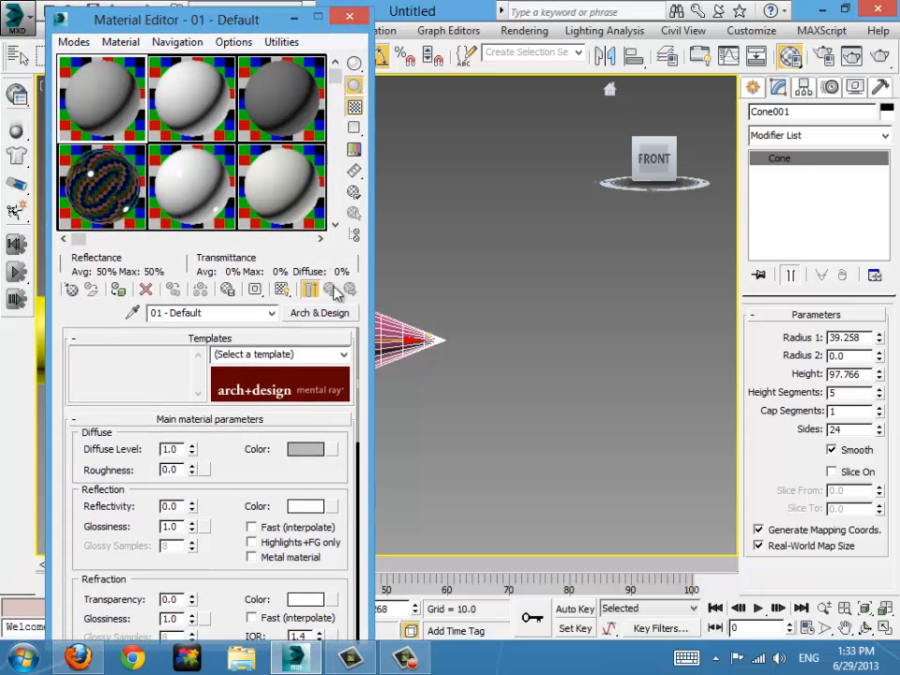
pyautogui.moveTo(103, 93)
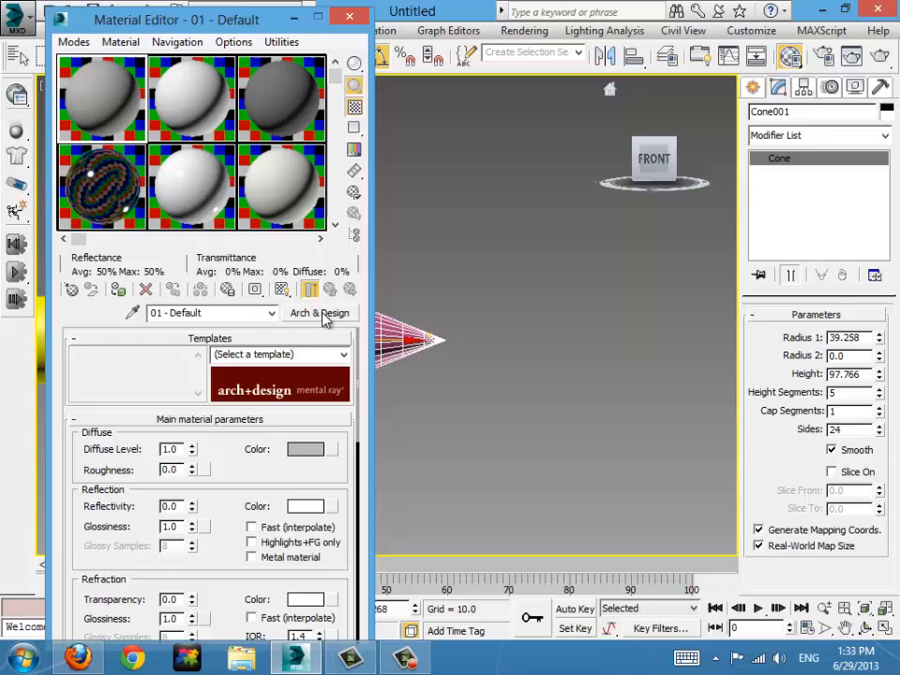
# - Make the material Standard with Untitled.png loaded as a Bitmap diffuse map
pyautogui.click(318, 312)
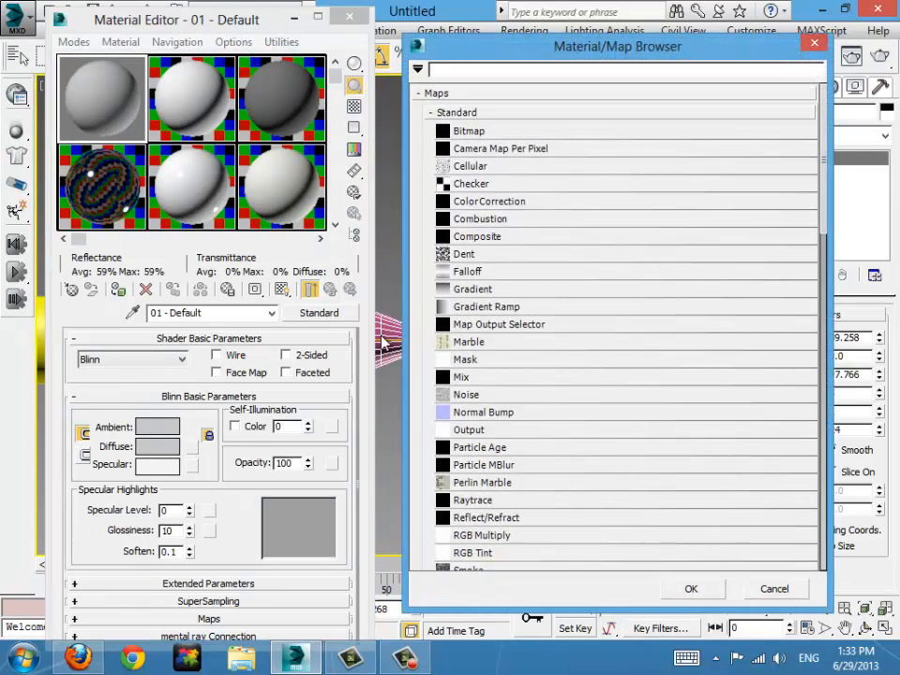
pyautogui.click(469, 131)
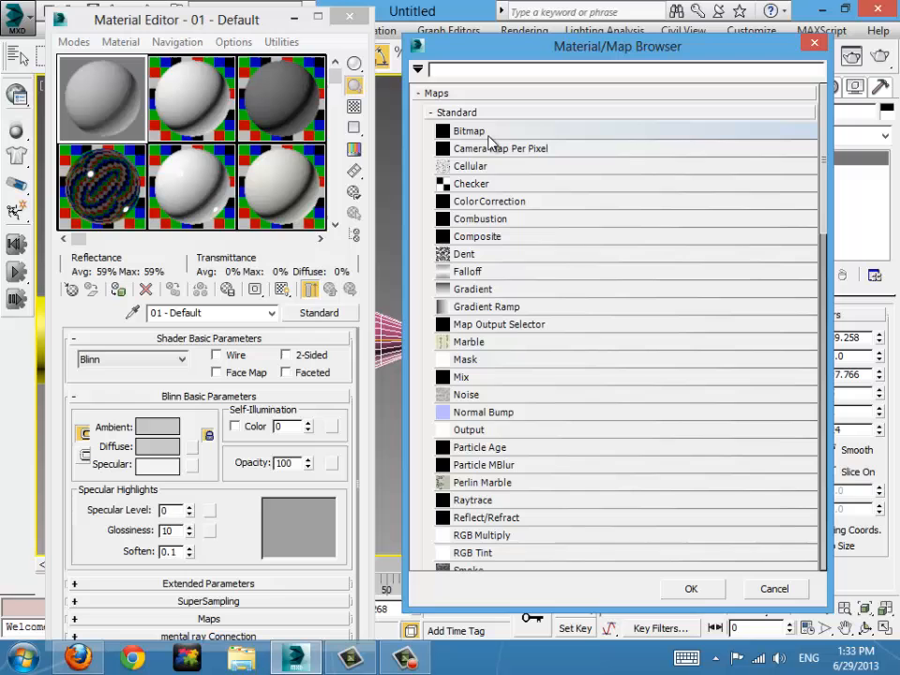
pyautogui.doubleClick(468, 131)
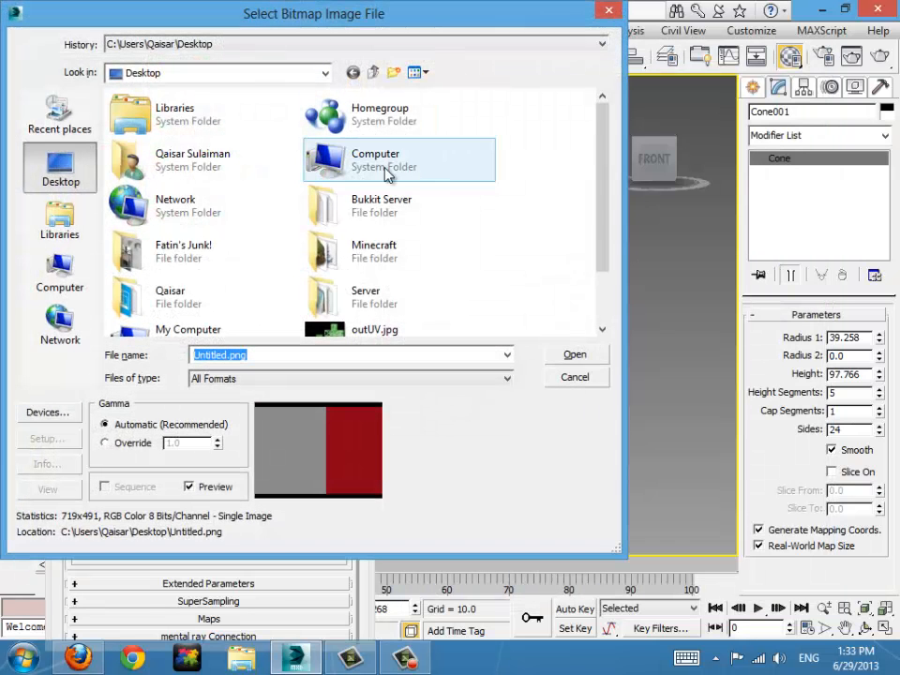
pyautogui.scroll(-3)
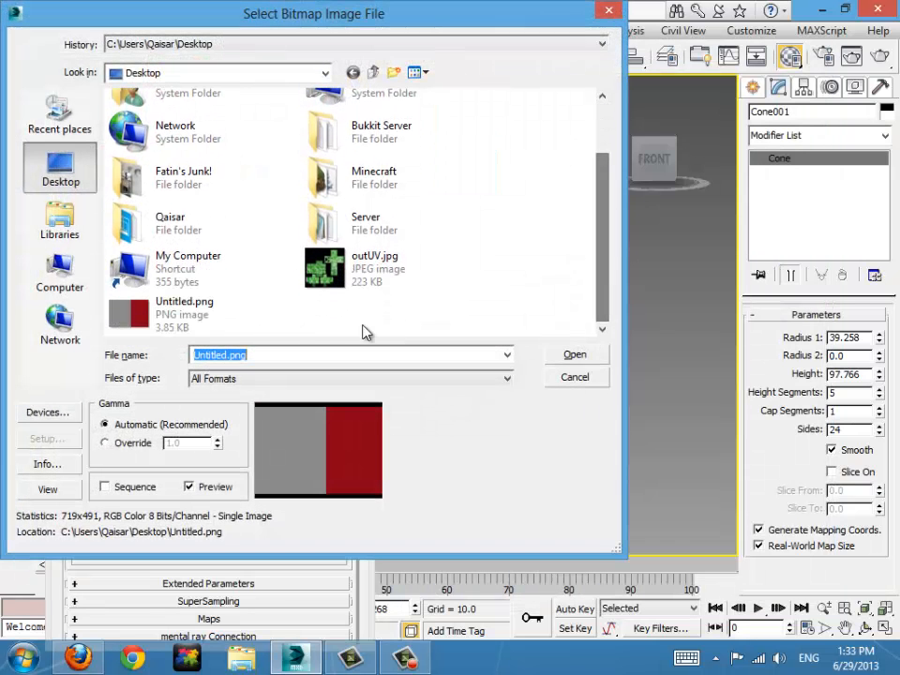
pyautogui.click(184, 315)
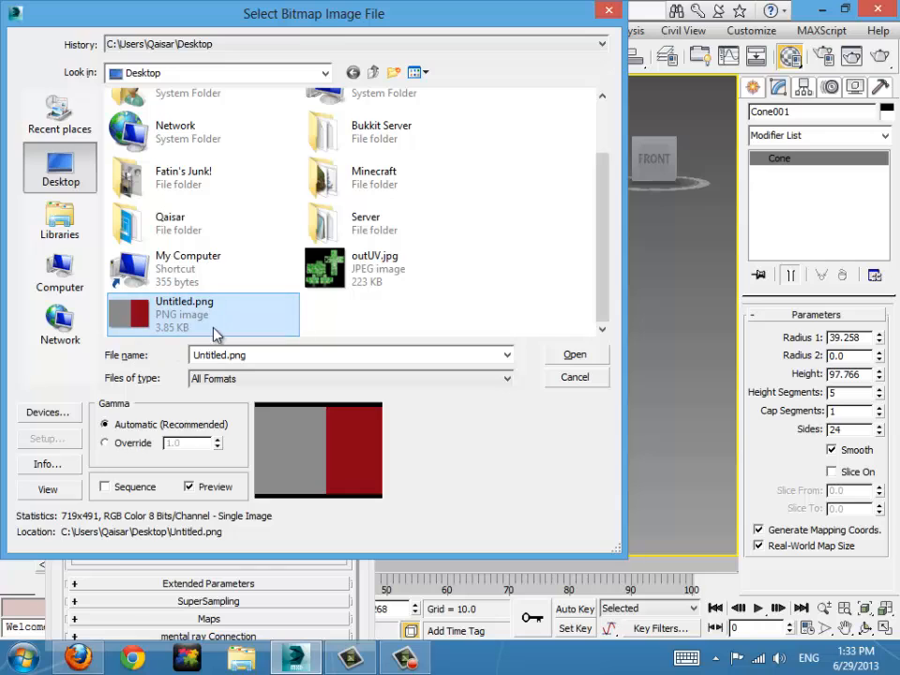
pyautogui.click(574, 354)
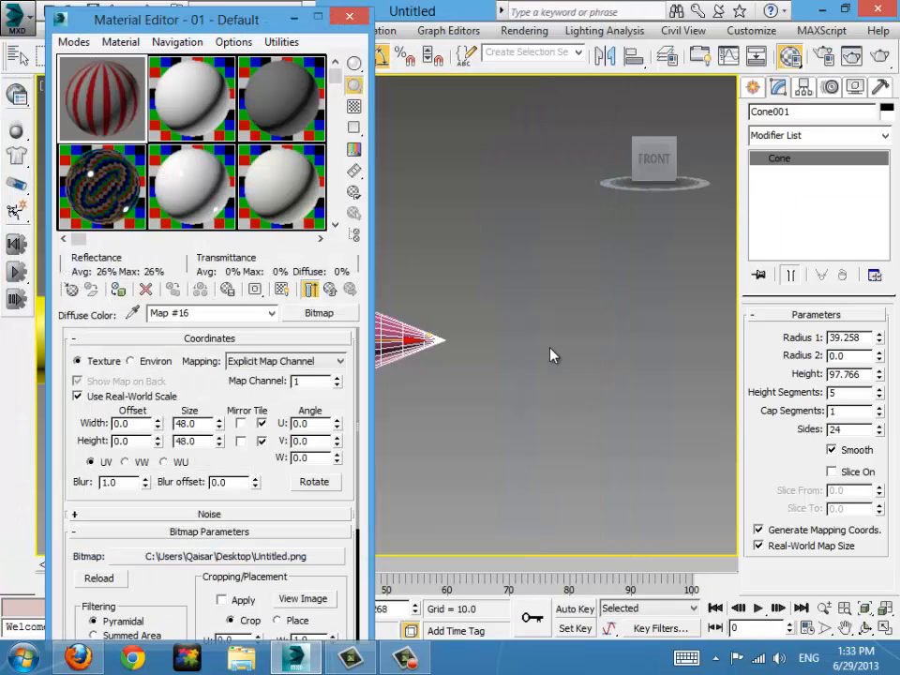
# - Apply the bitmap material to the cone tip and adjust its tiling size and vertical offset
pyautogui.moveTo(176, 19); pyautogui.dragTo(694, 60)
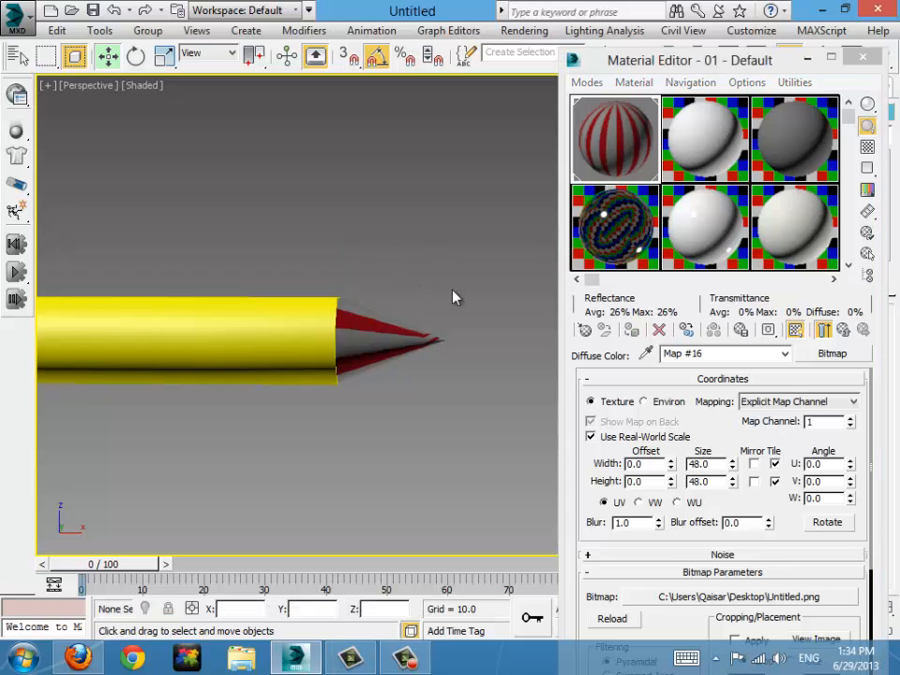
pyautogui.click(393, 337)
pyautogui.write('100')
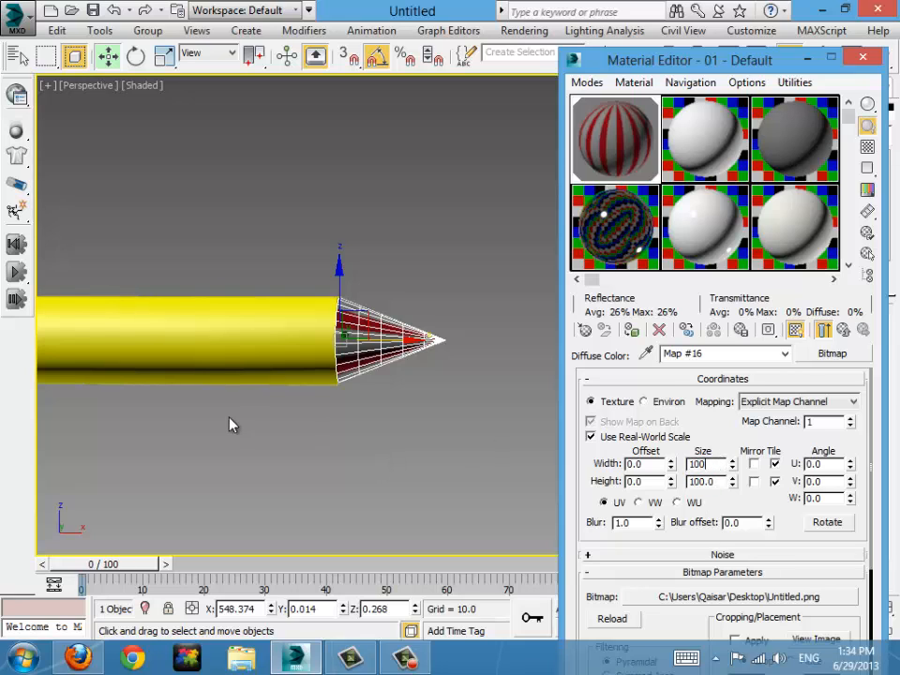
pyautogui.tripleClick(701, 463)
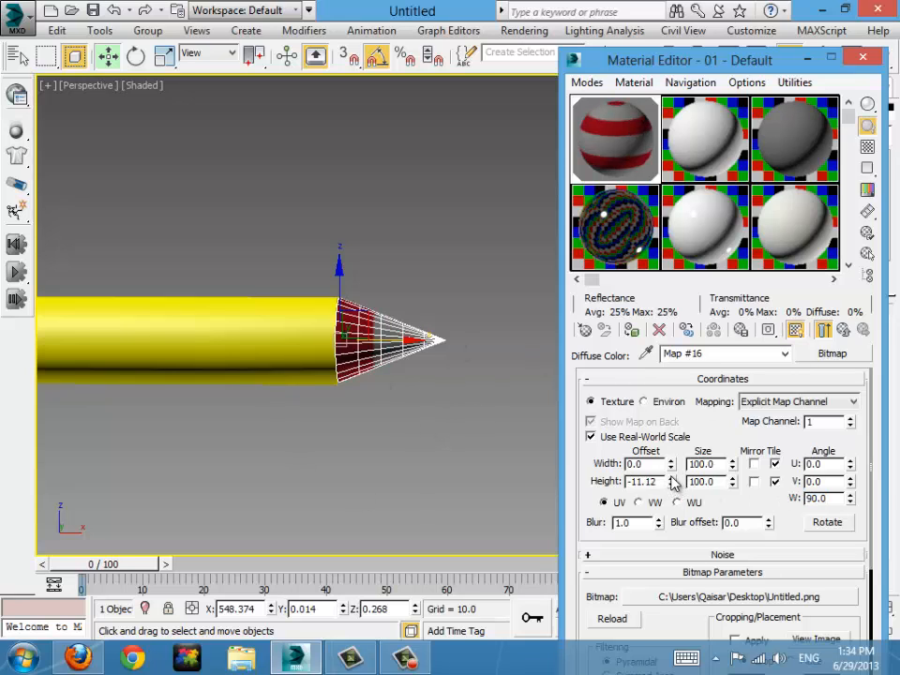
pyautogui.moveTo(671, 480); pyautogui.dragTo(671, 468)
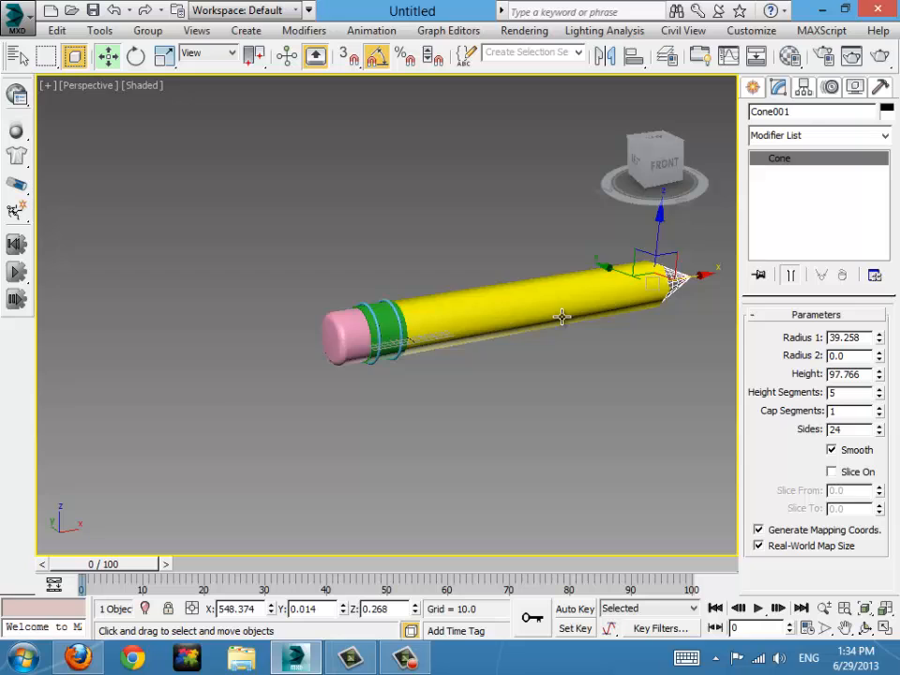
# - Orbit to the tip end, render the perspective view of the pencil, and close the render
pyautogui.click(679, 356)
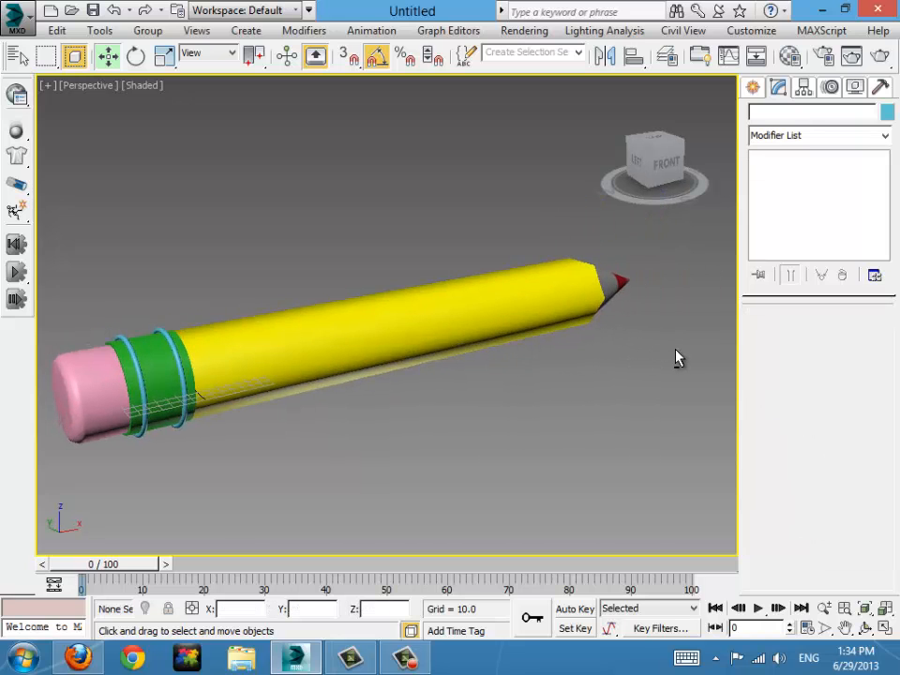
pyautogui.moveTo(675, 357); pyautogui.dragTo(506, 354)
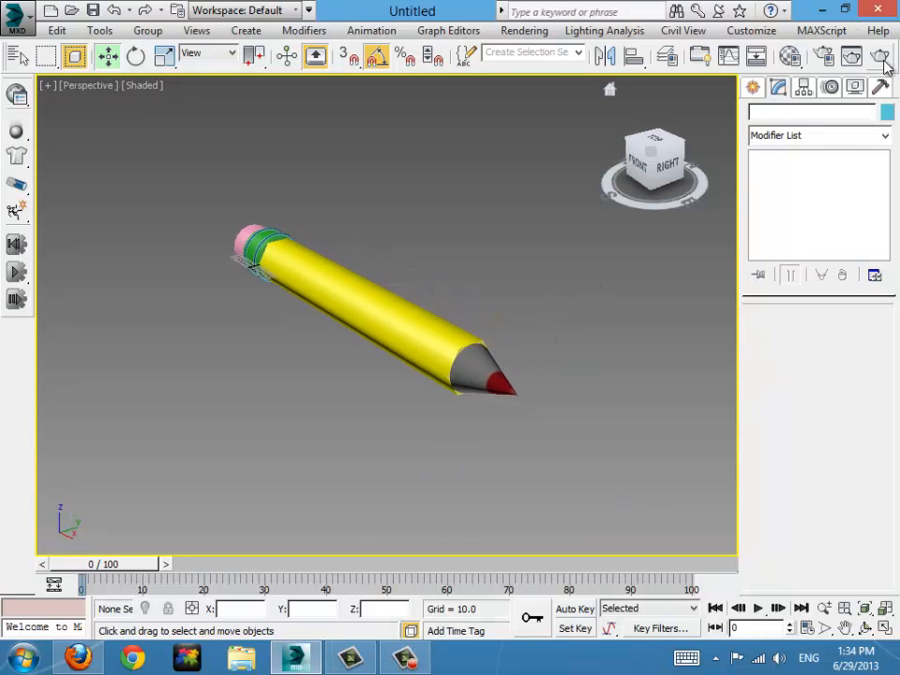
pyautogui.click(881, 56)
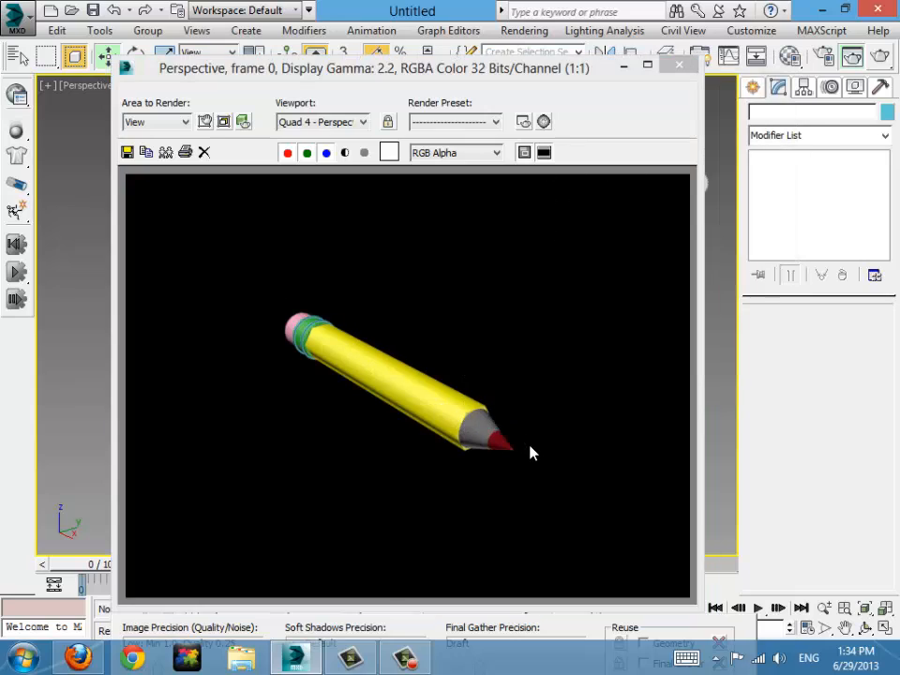
pyautogui.moveTo(536, 446)
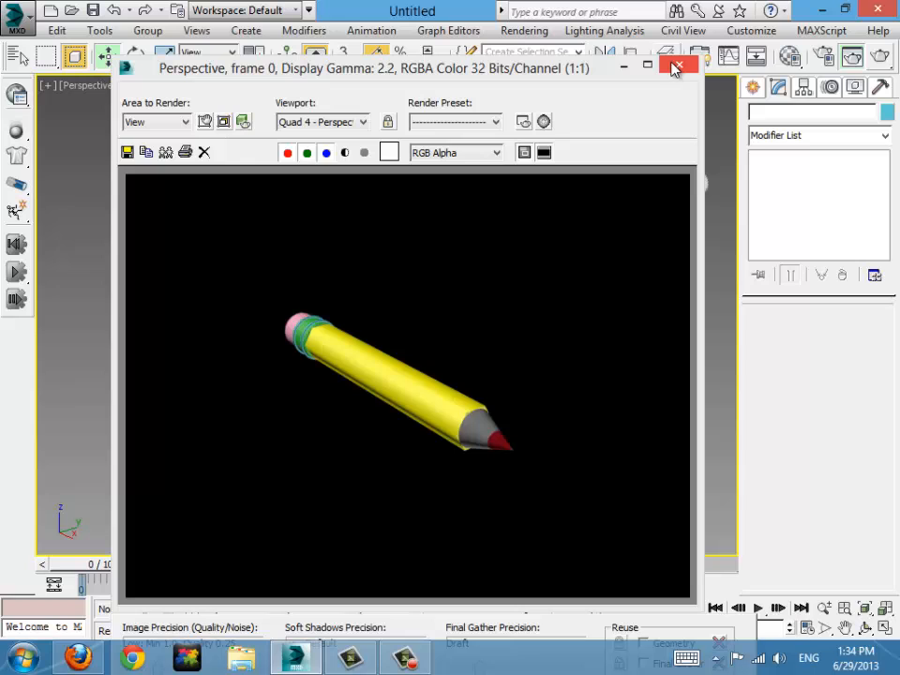
pyautogui.click(679, 68)
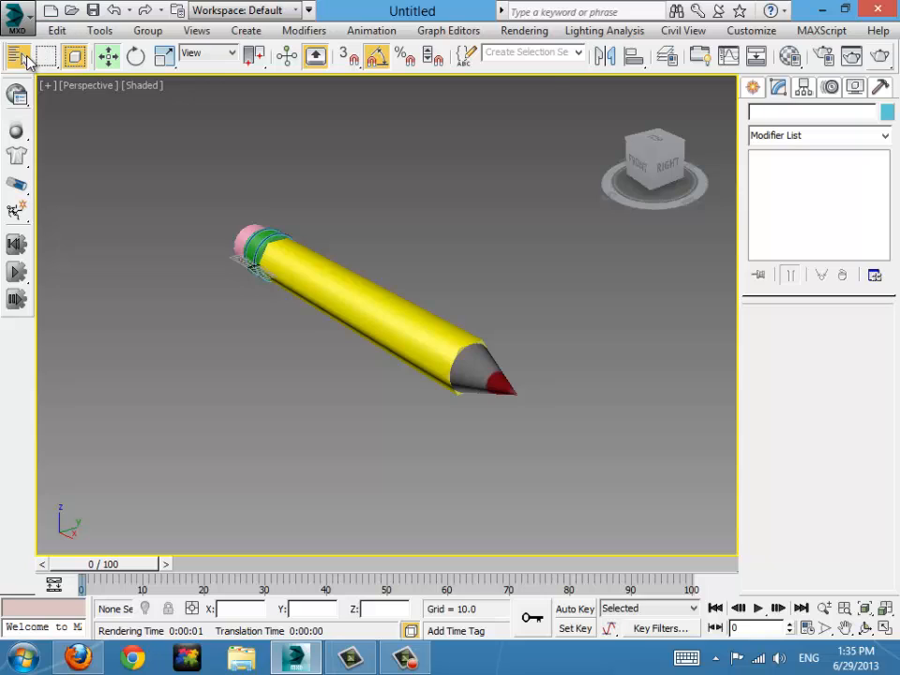
pyautogui.click(17, 58)
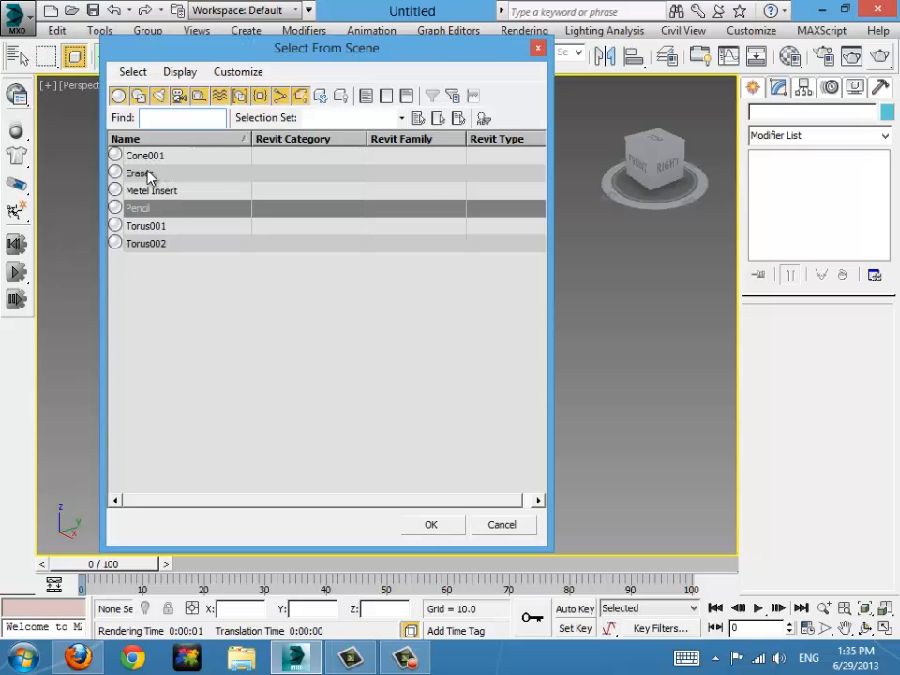
pyautogui.click(432, 524)
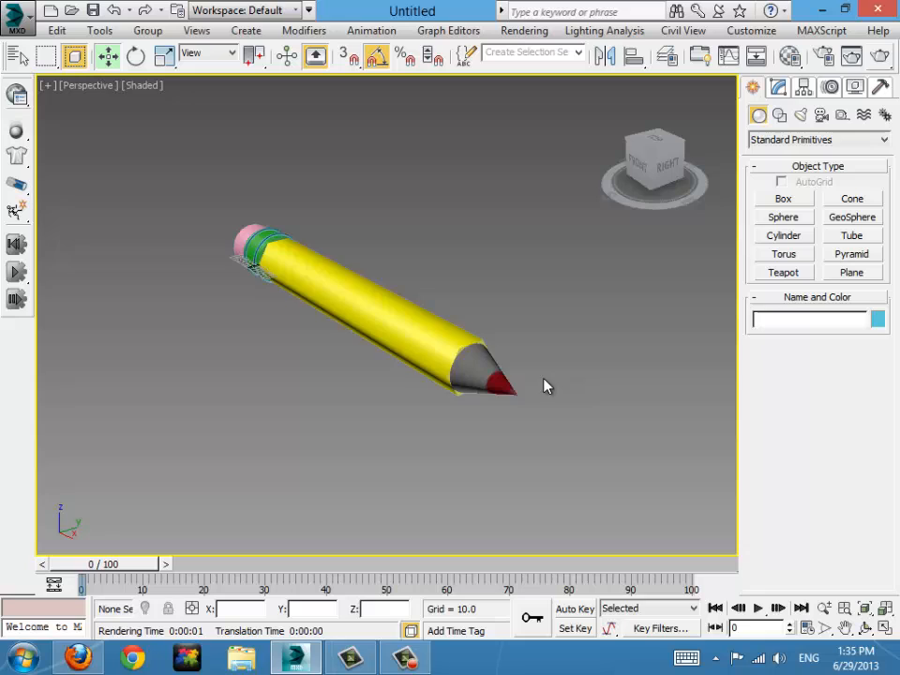
pyautogui.click(478, 374)
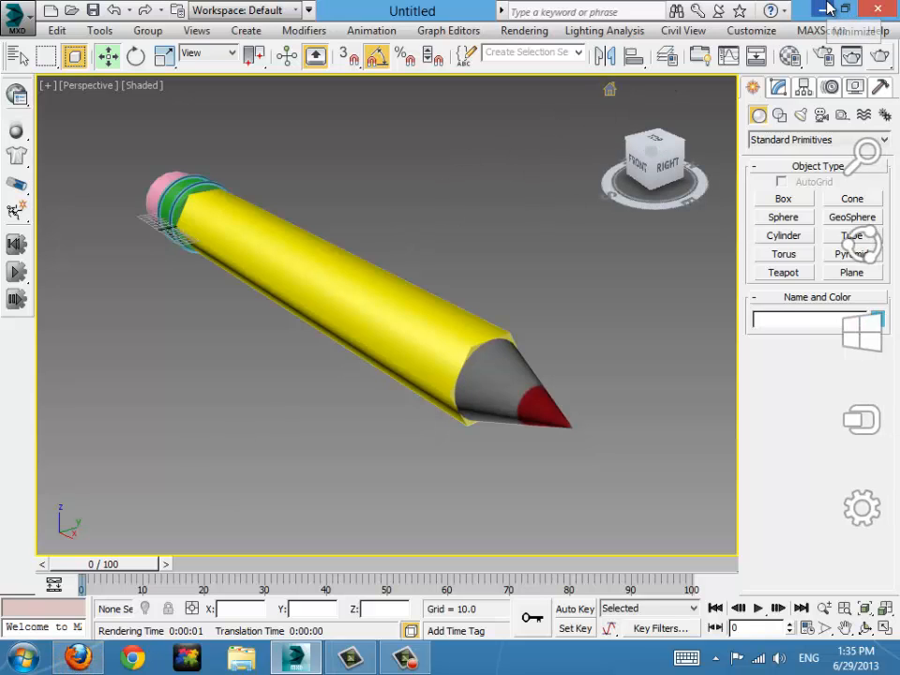
pyautogui.click(19, 656)
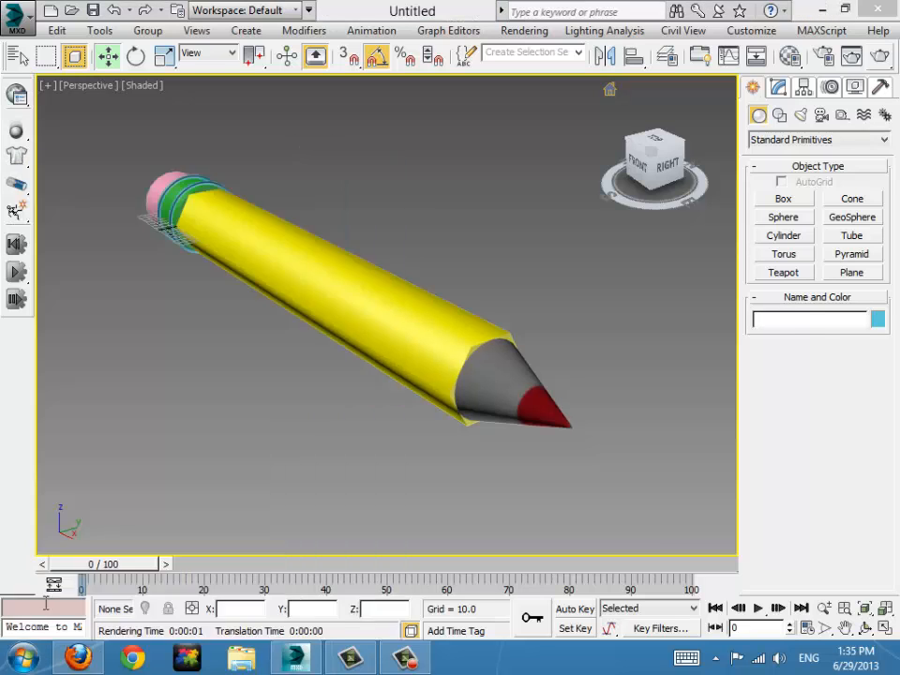
# - Define a custom mid grey (162,162,162) and fill the left of the canvas with it
pyautogui.click(458, 656)
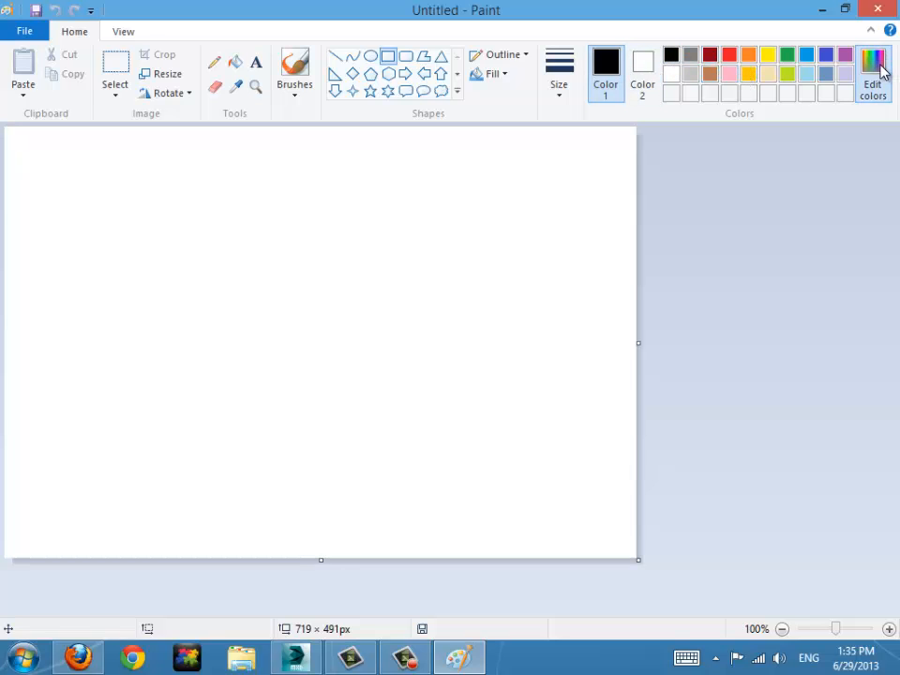
pyautogui.click(872, 71)
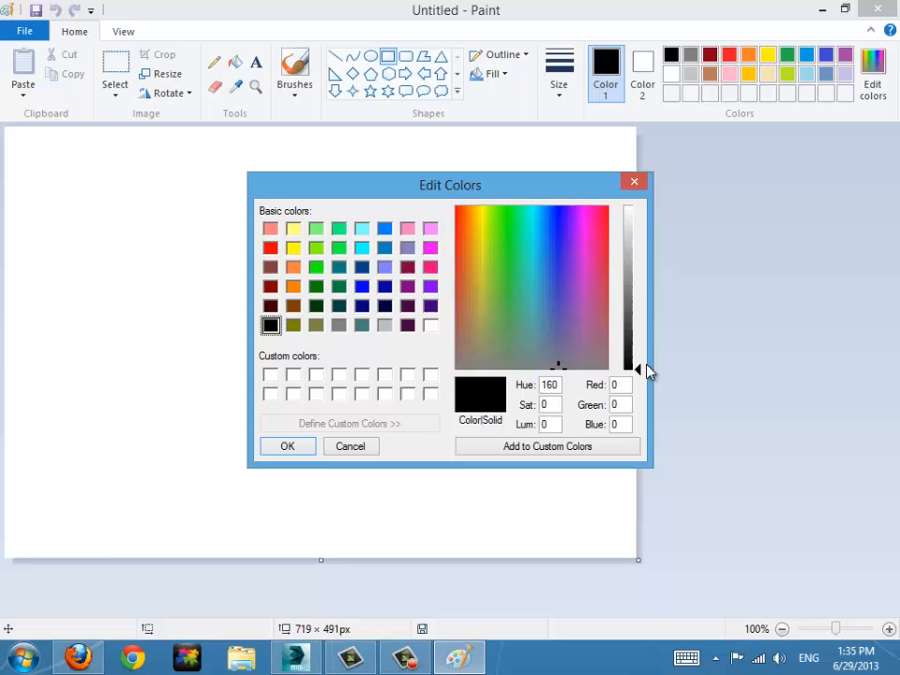
pyautogui.moveTo(638, 368); pyautogui.dragTo(637, 267)
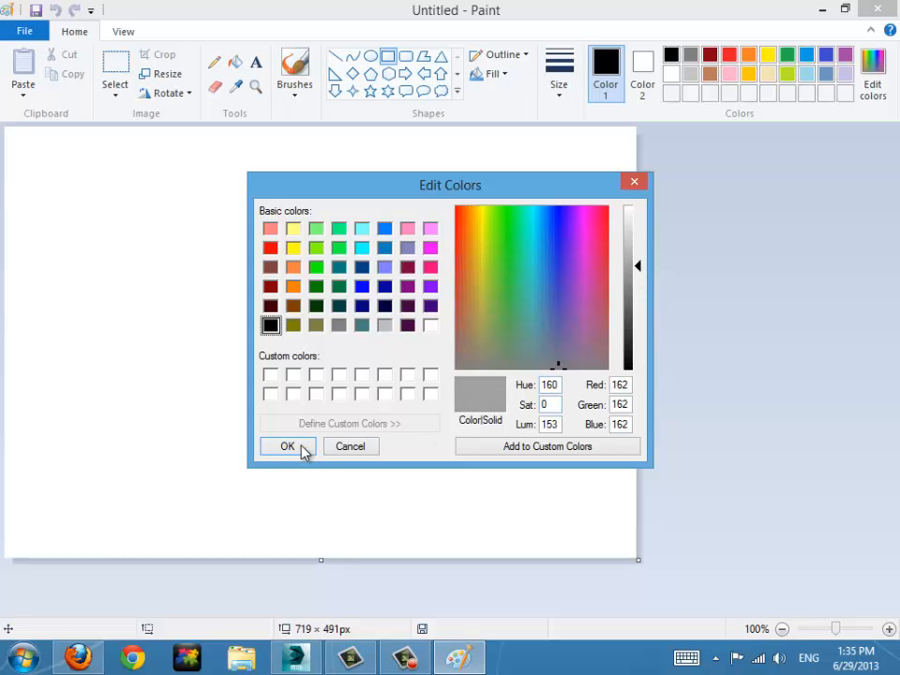
pyautogui.click(289, 446)
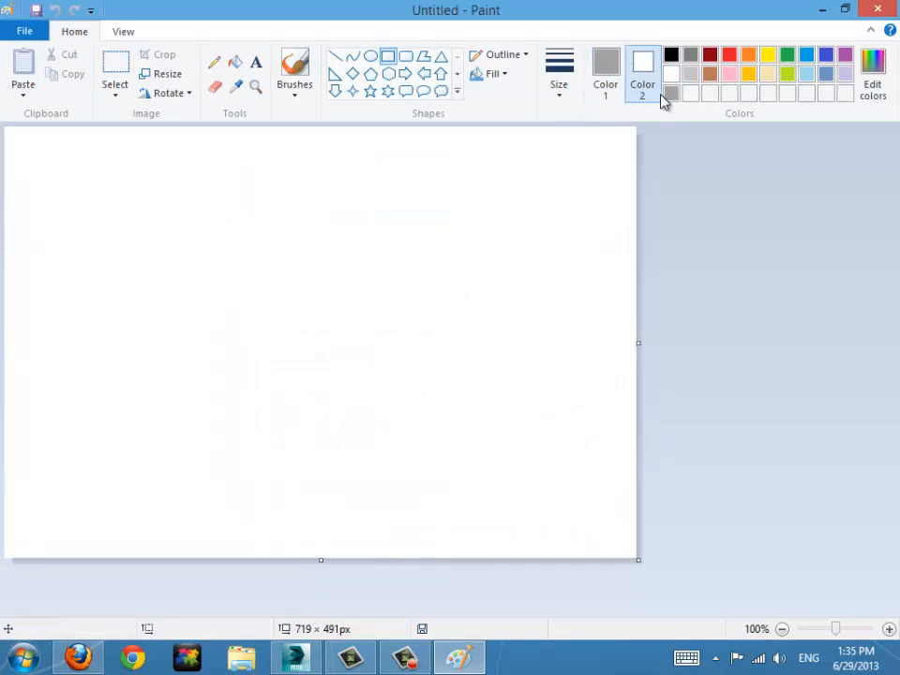
pyautogui.click(491, 73)
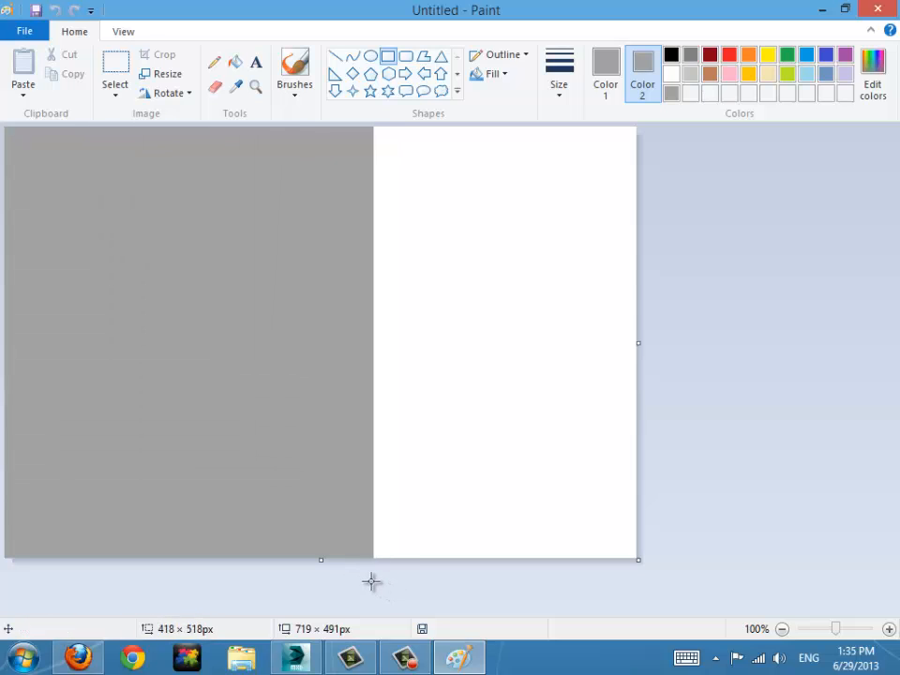
pyautogui.moveTo(528, 367)
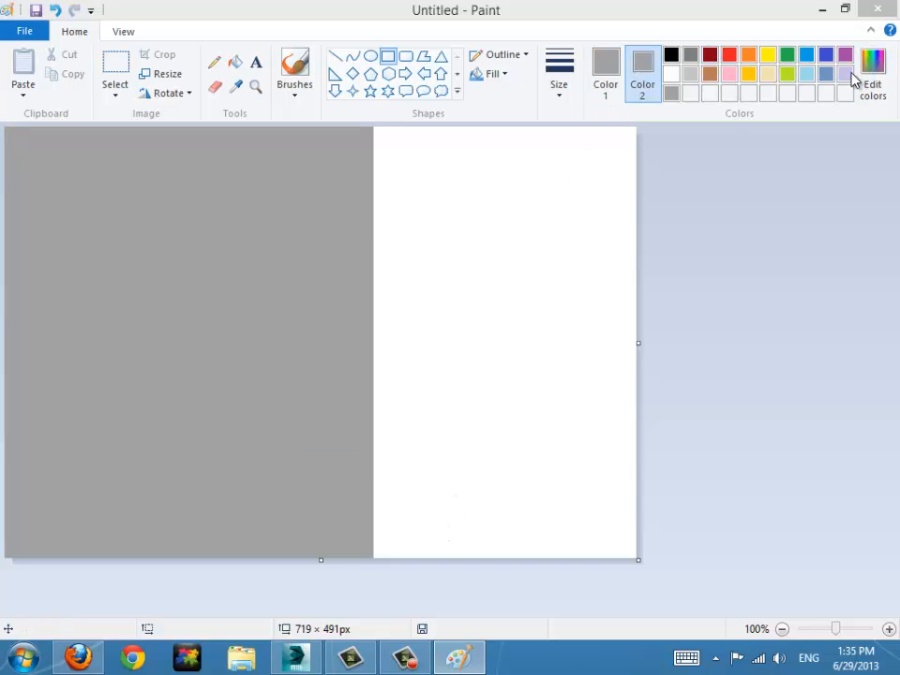
# - Define a dark brick red and fill the right of the canvas with it beside the grey
pyautogui.click(872, 75)
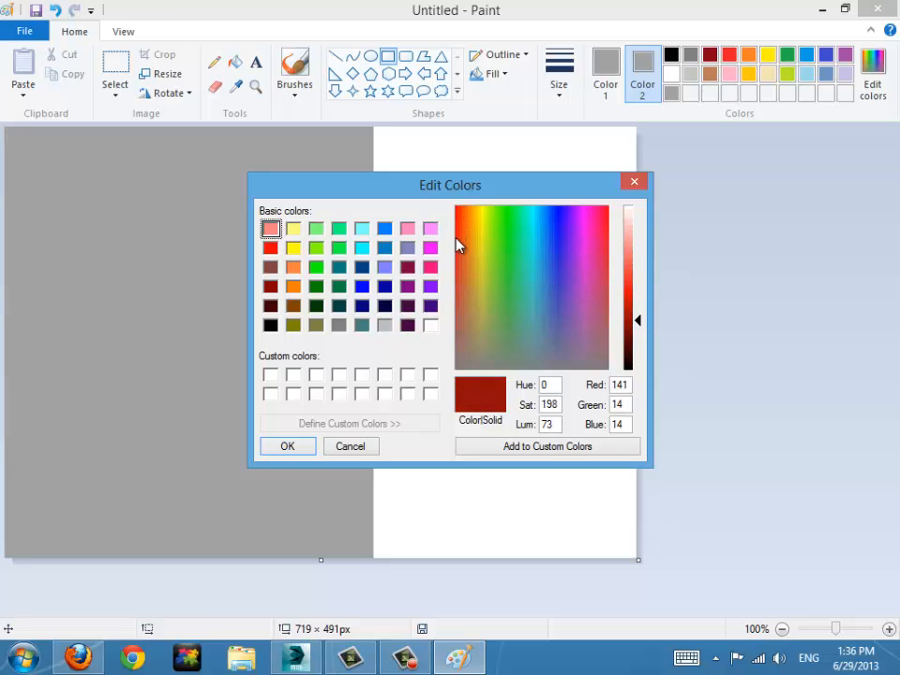
pyautogui.click(478, 280)
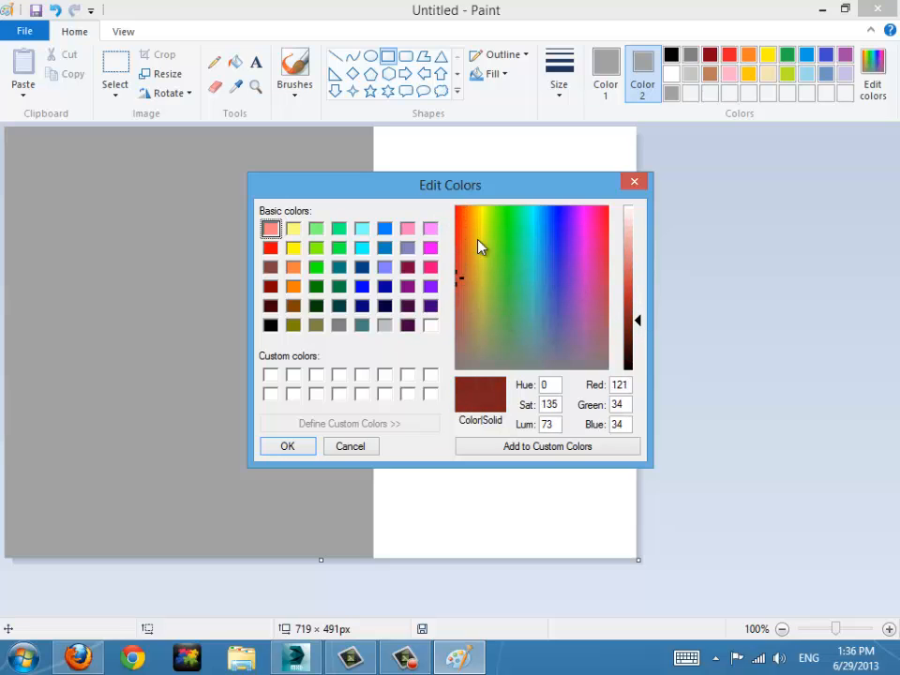
pyautogui.click(458, 328)
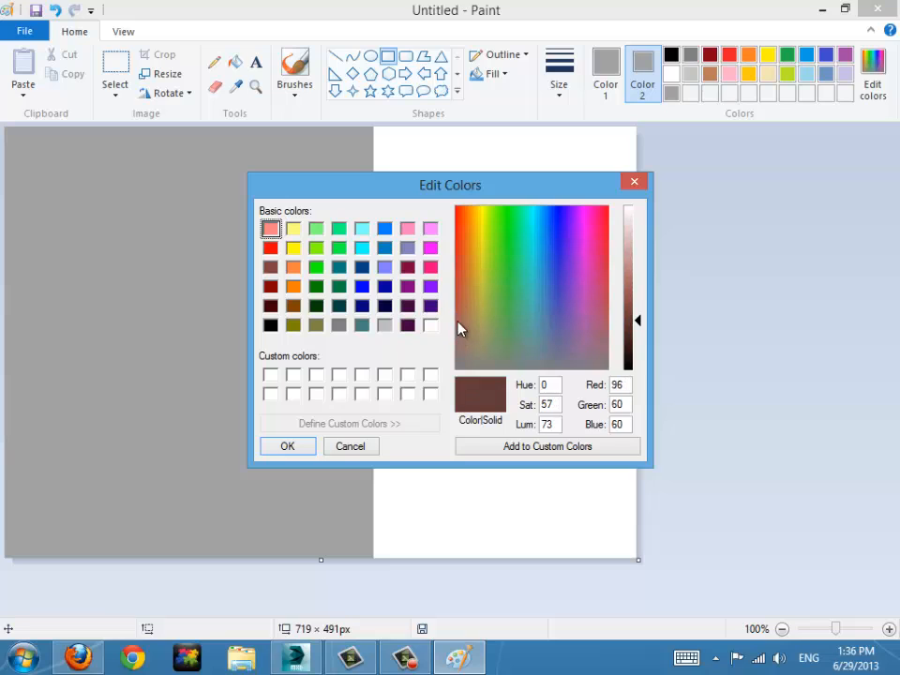
pyautogui.click(641, 319)
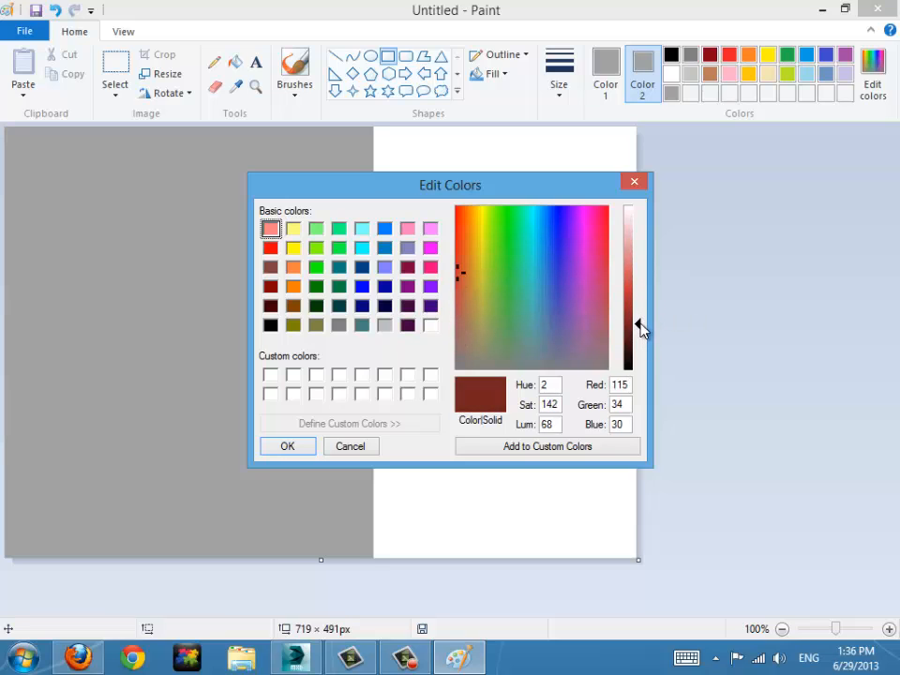
pyautogui.moveTo(630, 328); pyautogui.dragTo(630, 322)
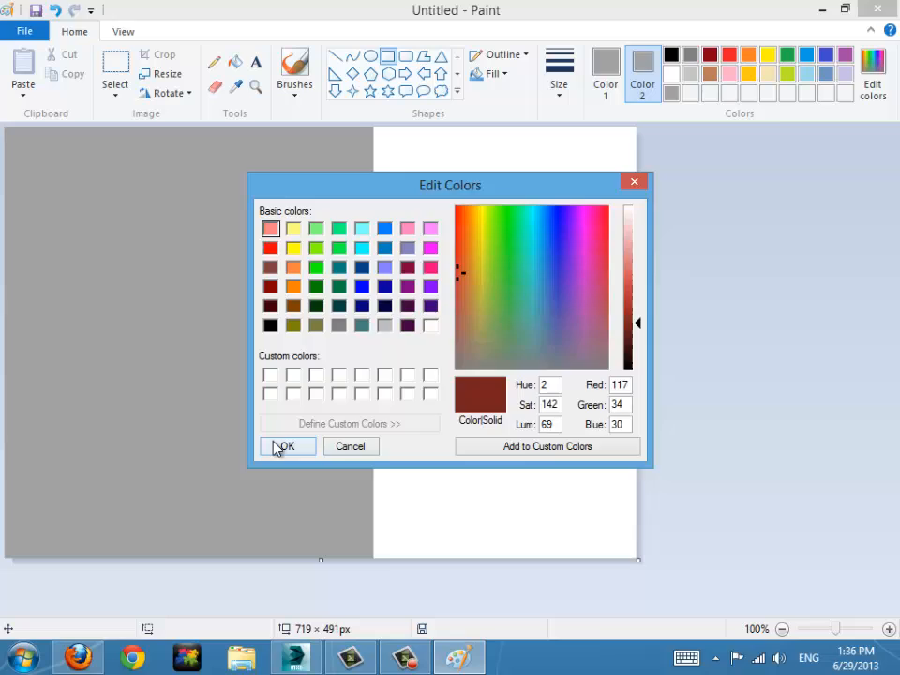
pyautogui.click(287, 446)
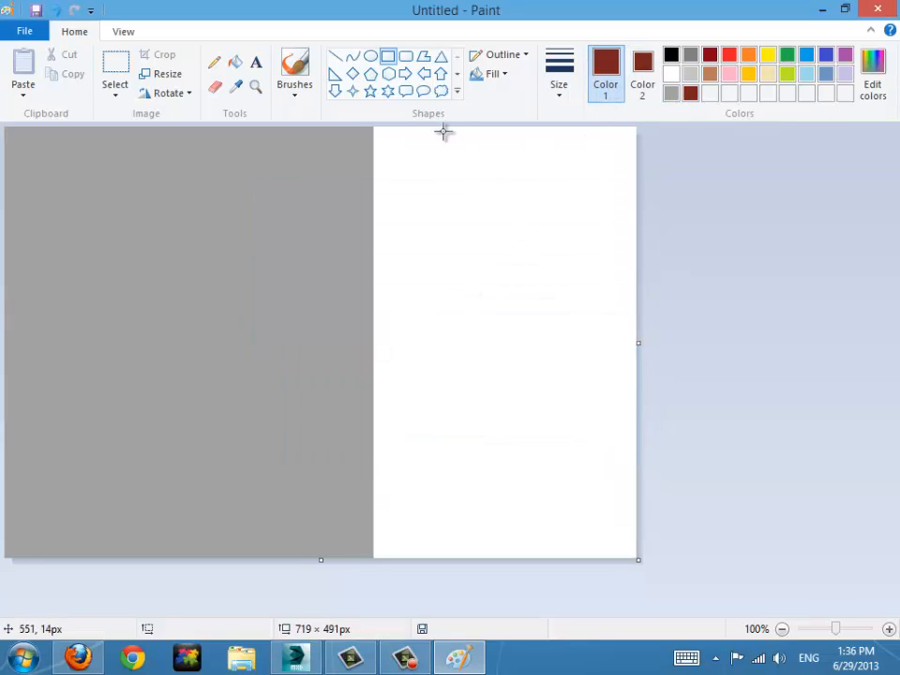
pyautogui.moveTo(375, 128)
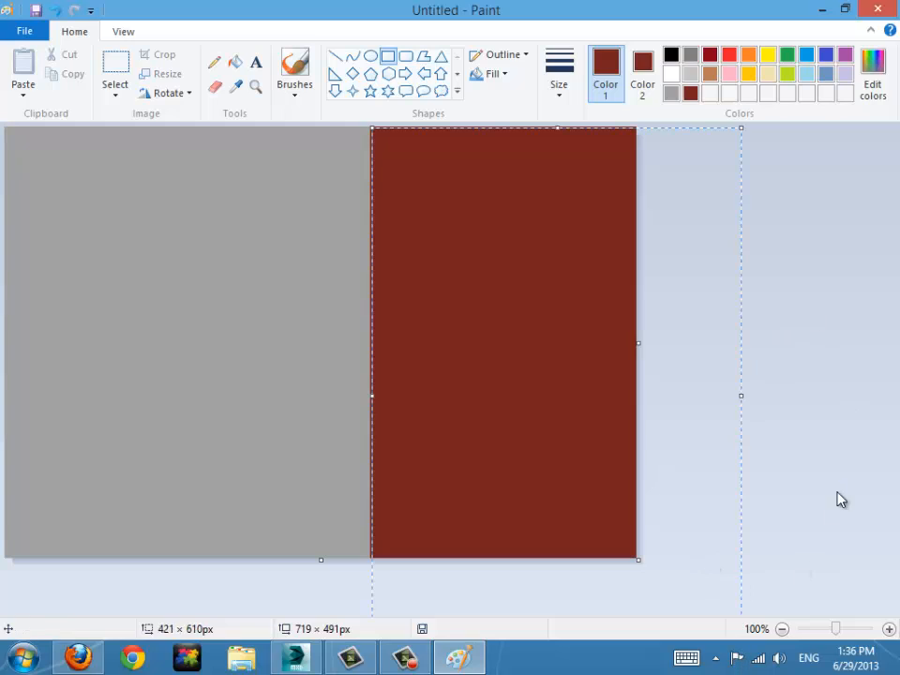
pyautogui.click(470, 218)
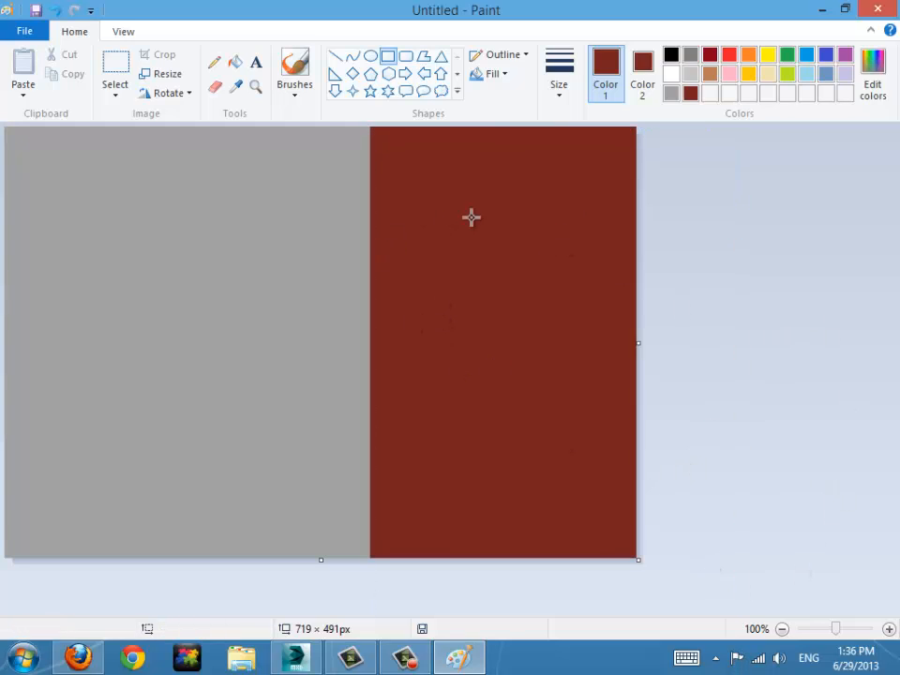
pyautogui.moveTo(514, 13)
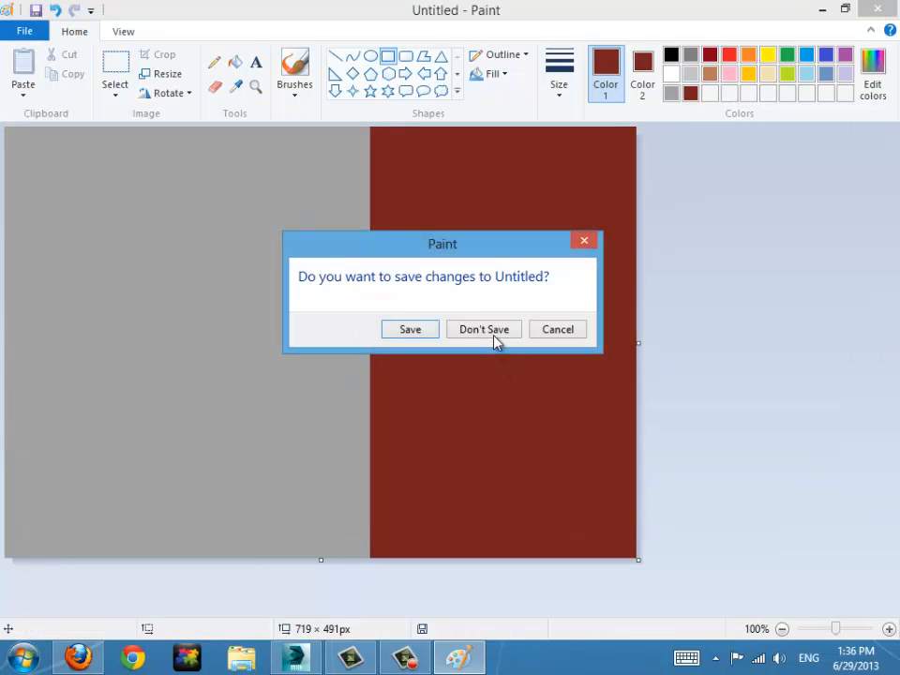
# - Discard the Paint image, deselect the pencil parts and activate the Top viewport of the four-view layout
pyautogui.click(484, 330)
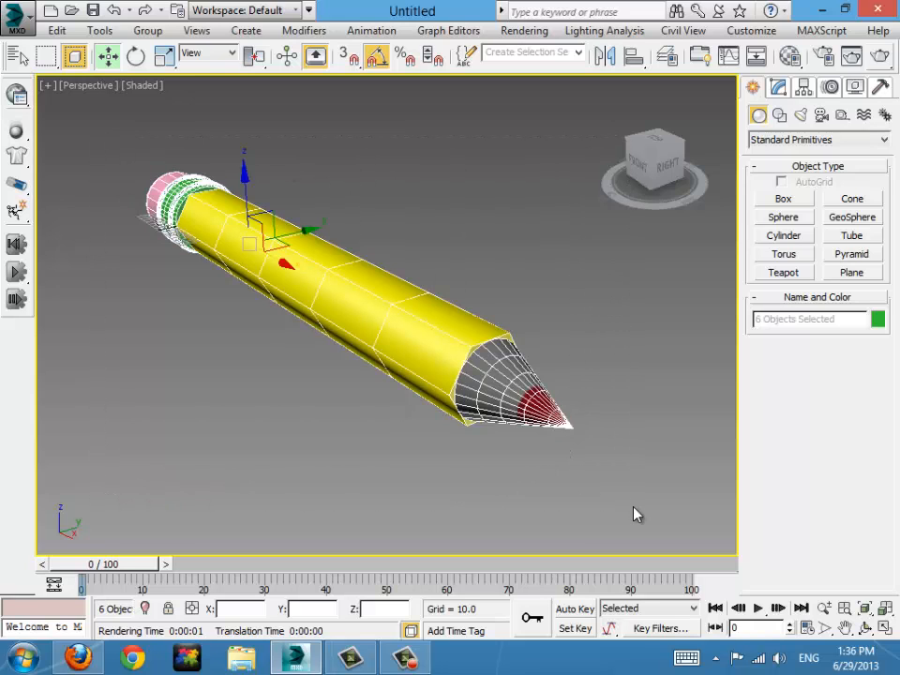
pyautogui.click(210, 460)
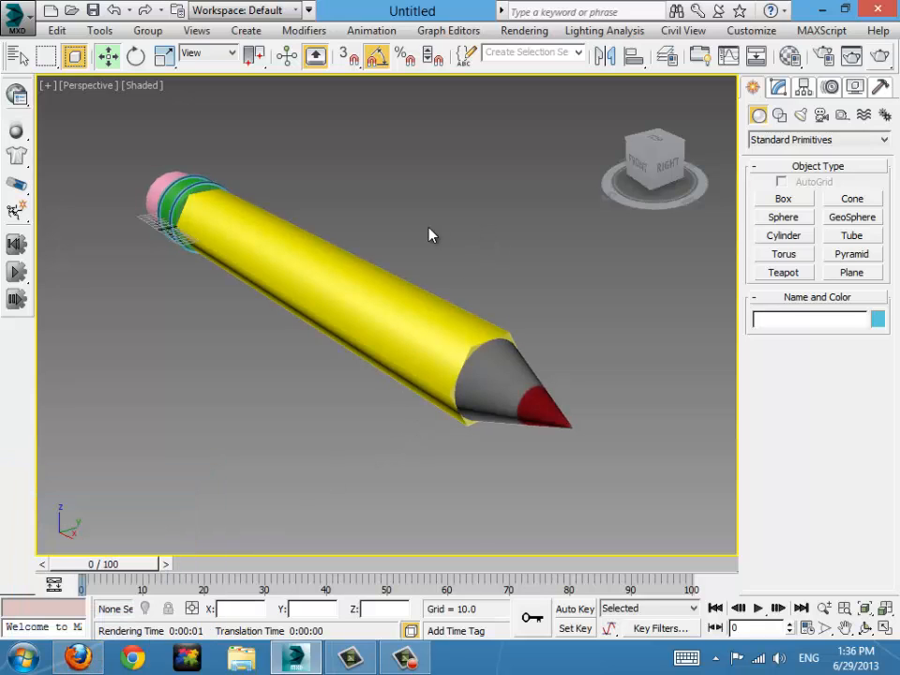
pyautogui.moveTo(423, 252)
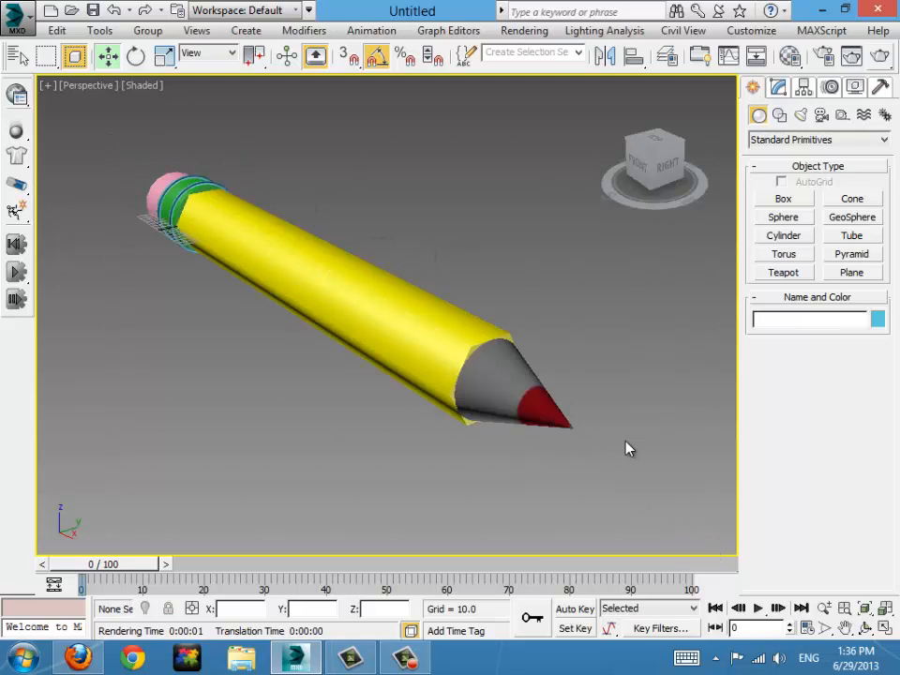
pyautogui.moveTo(522, 318)
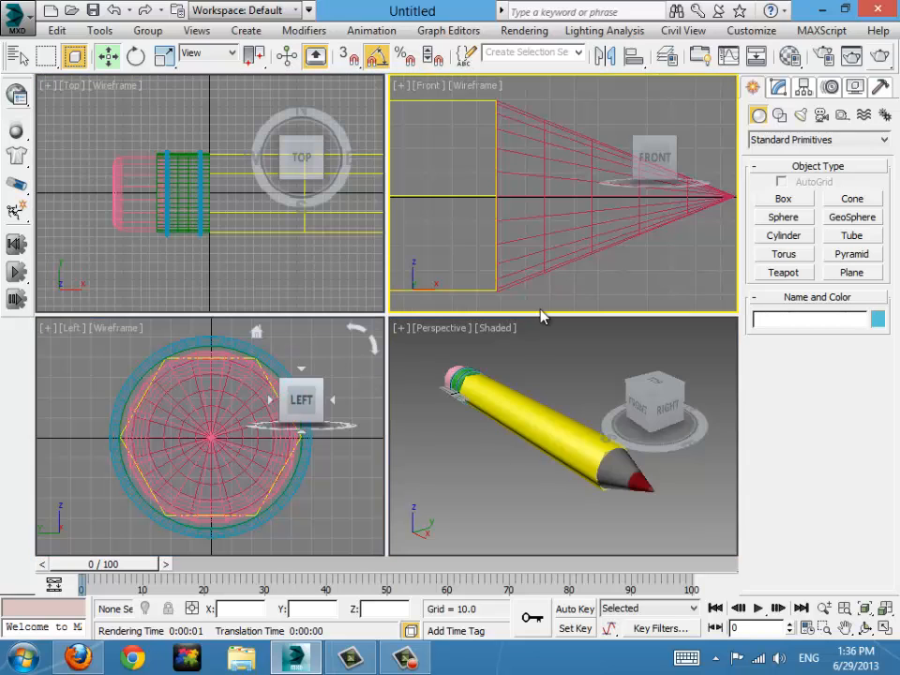
pyautogui.click(563, 300)
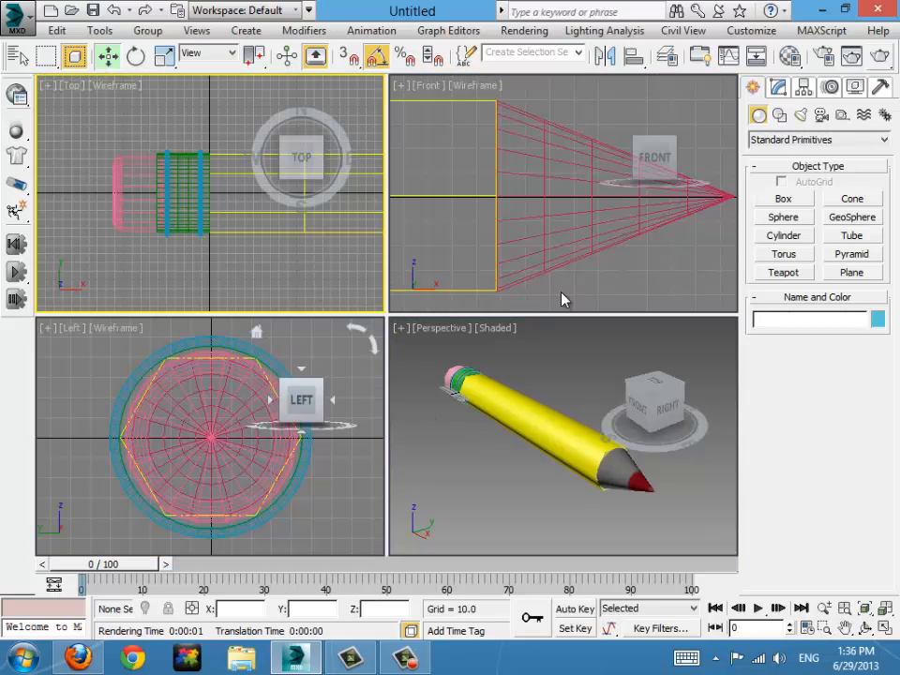